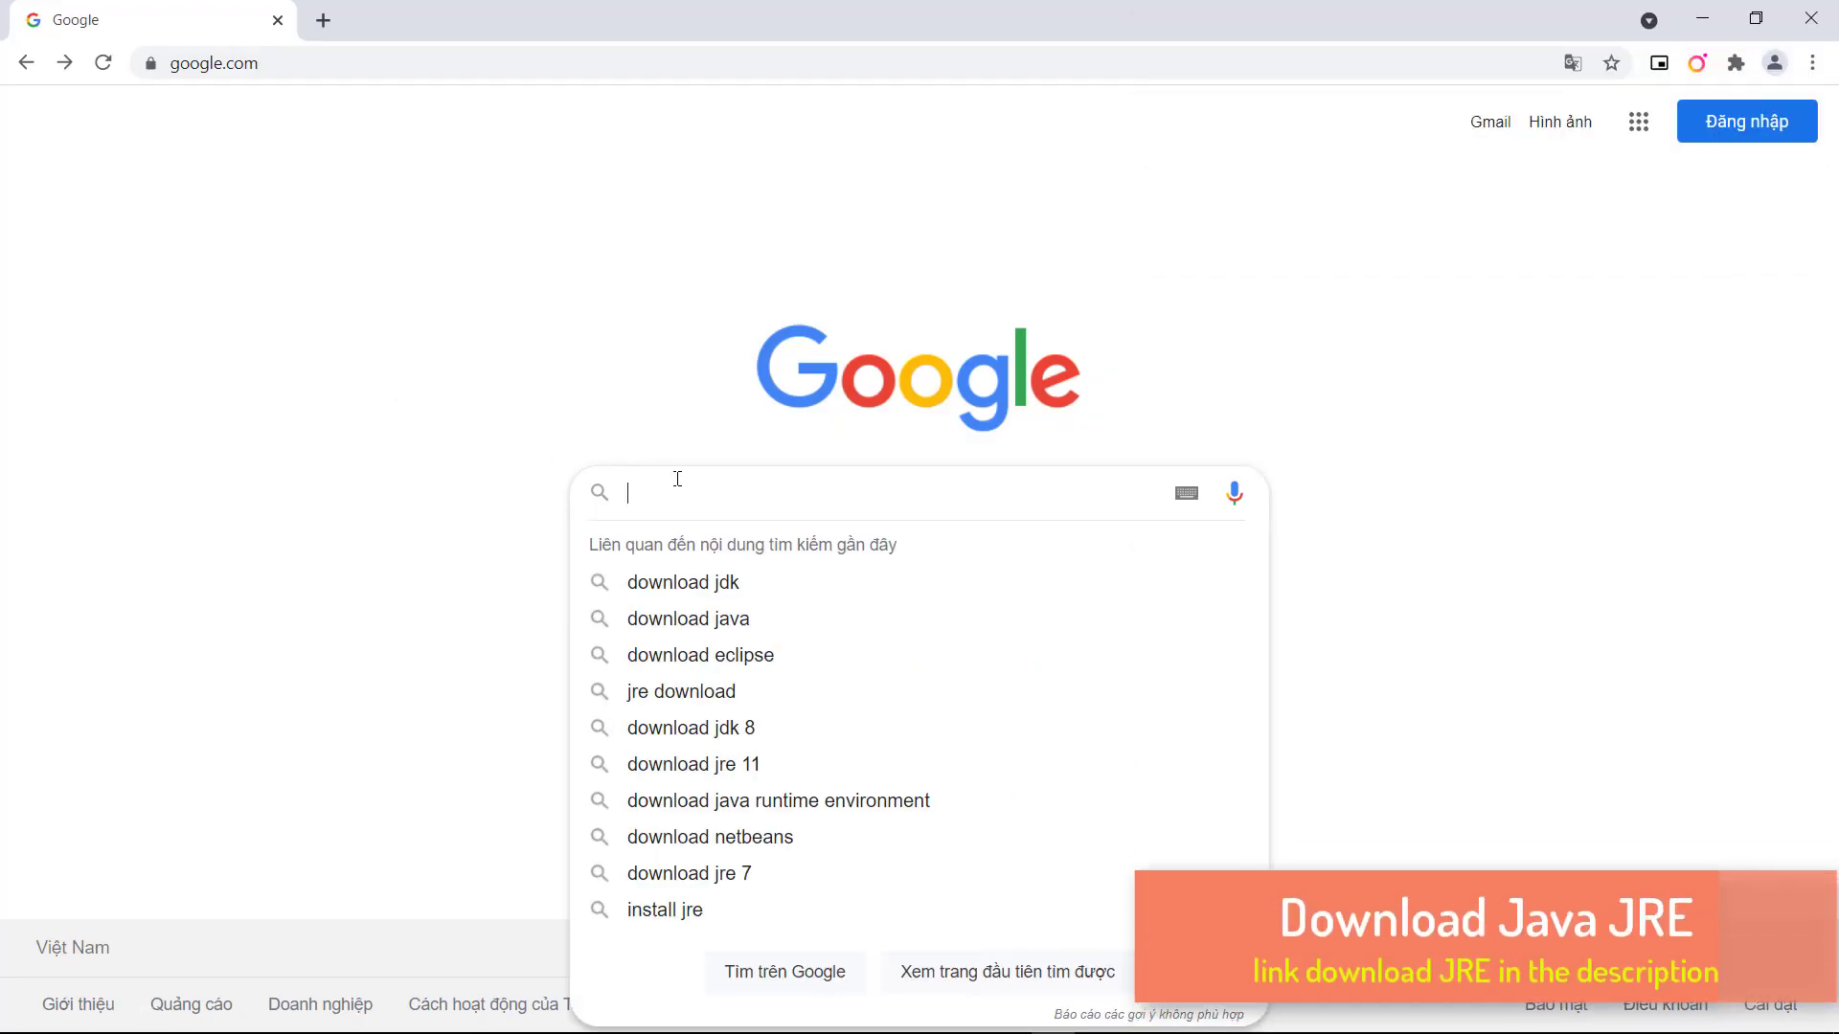
# Google 'download jre' and open Oracle's Java SE Runtime Environment 8 Downloads result.
pyautogui.write('download jre')
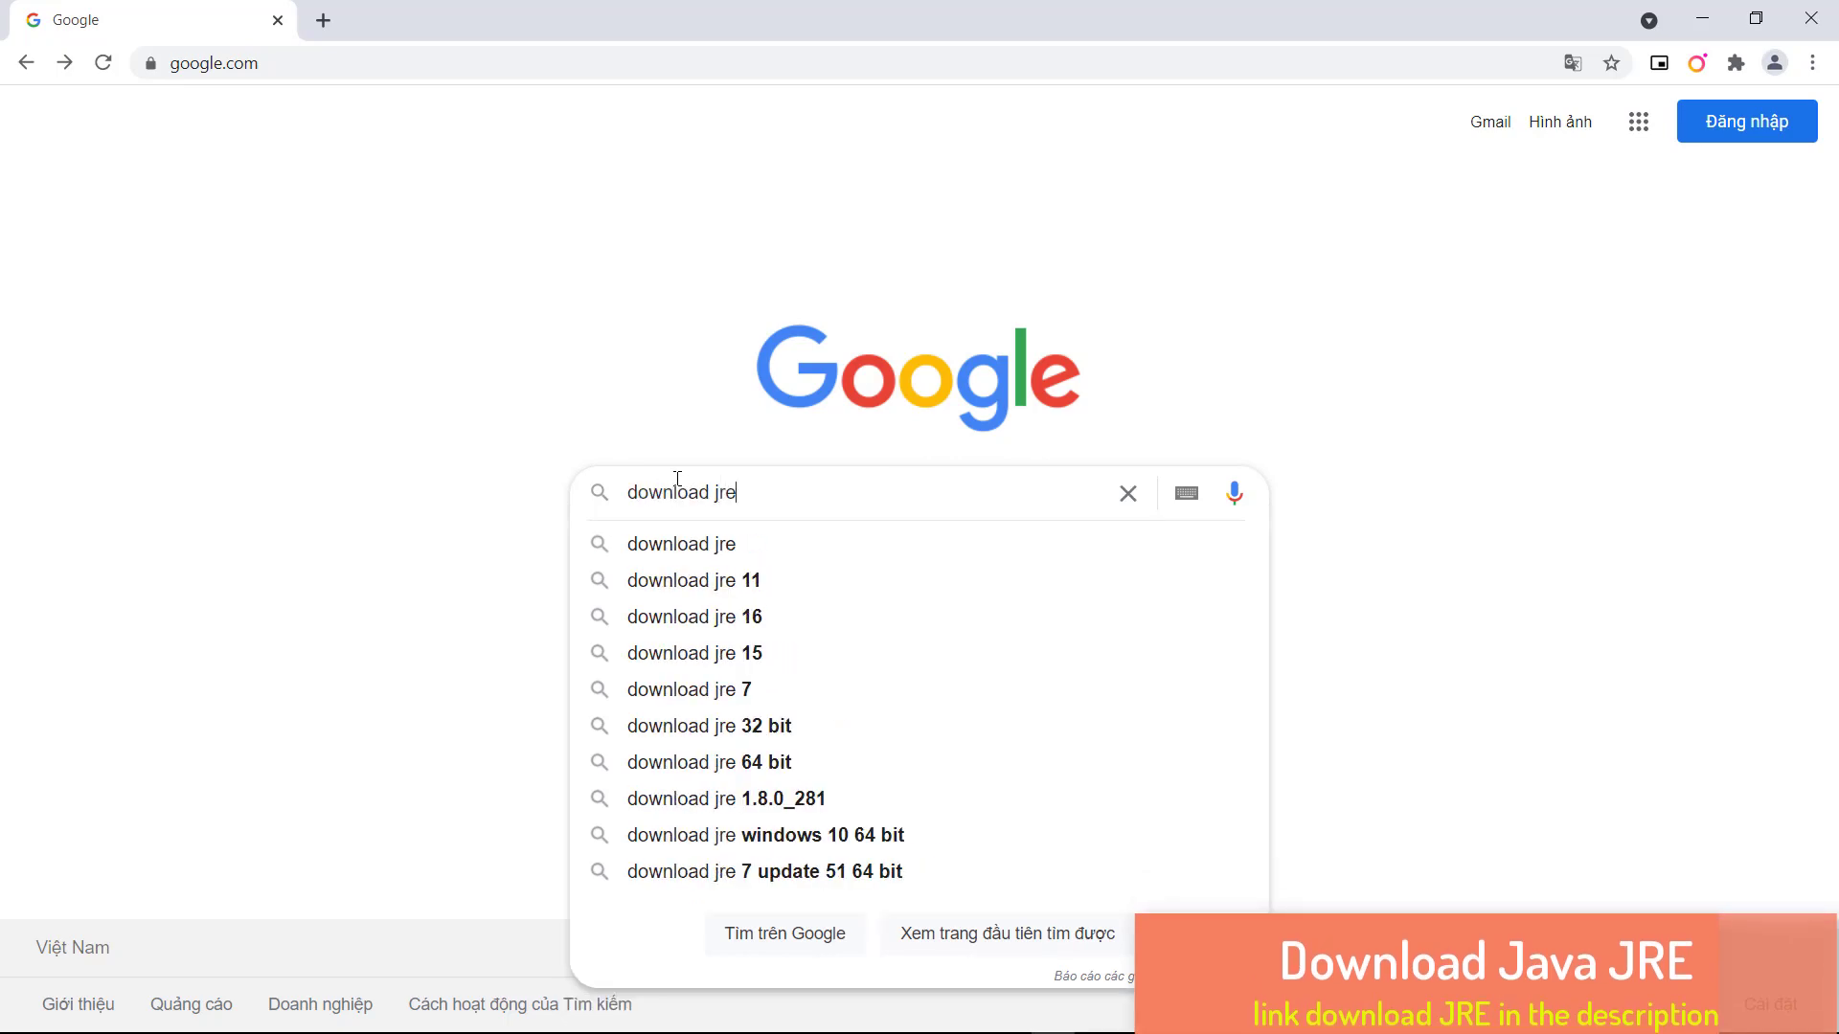
pyautogui.press('enter')
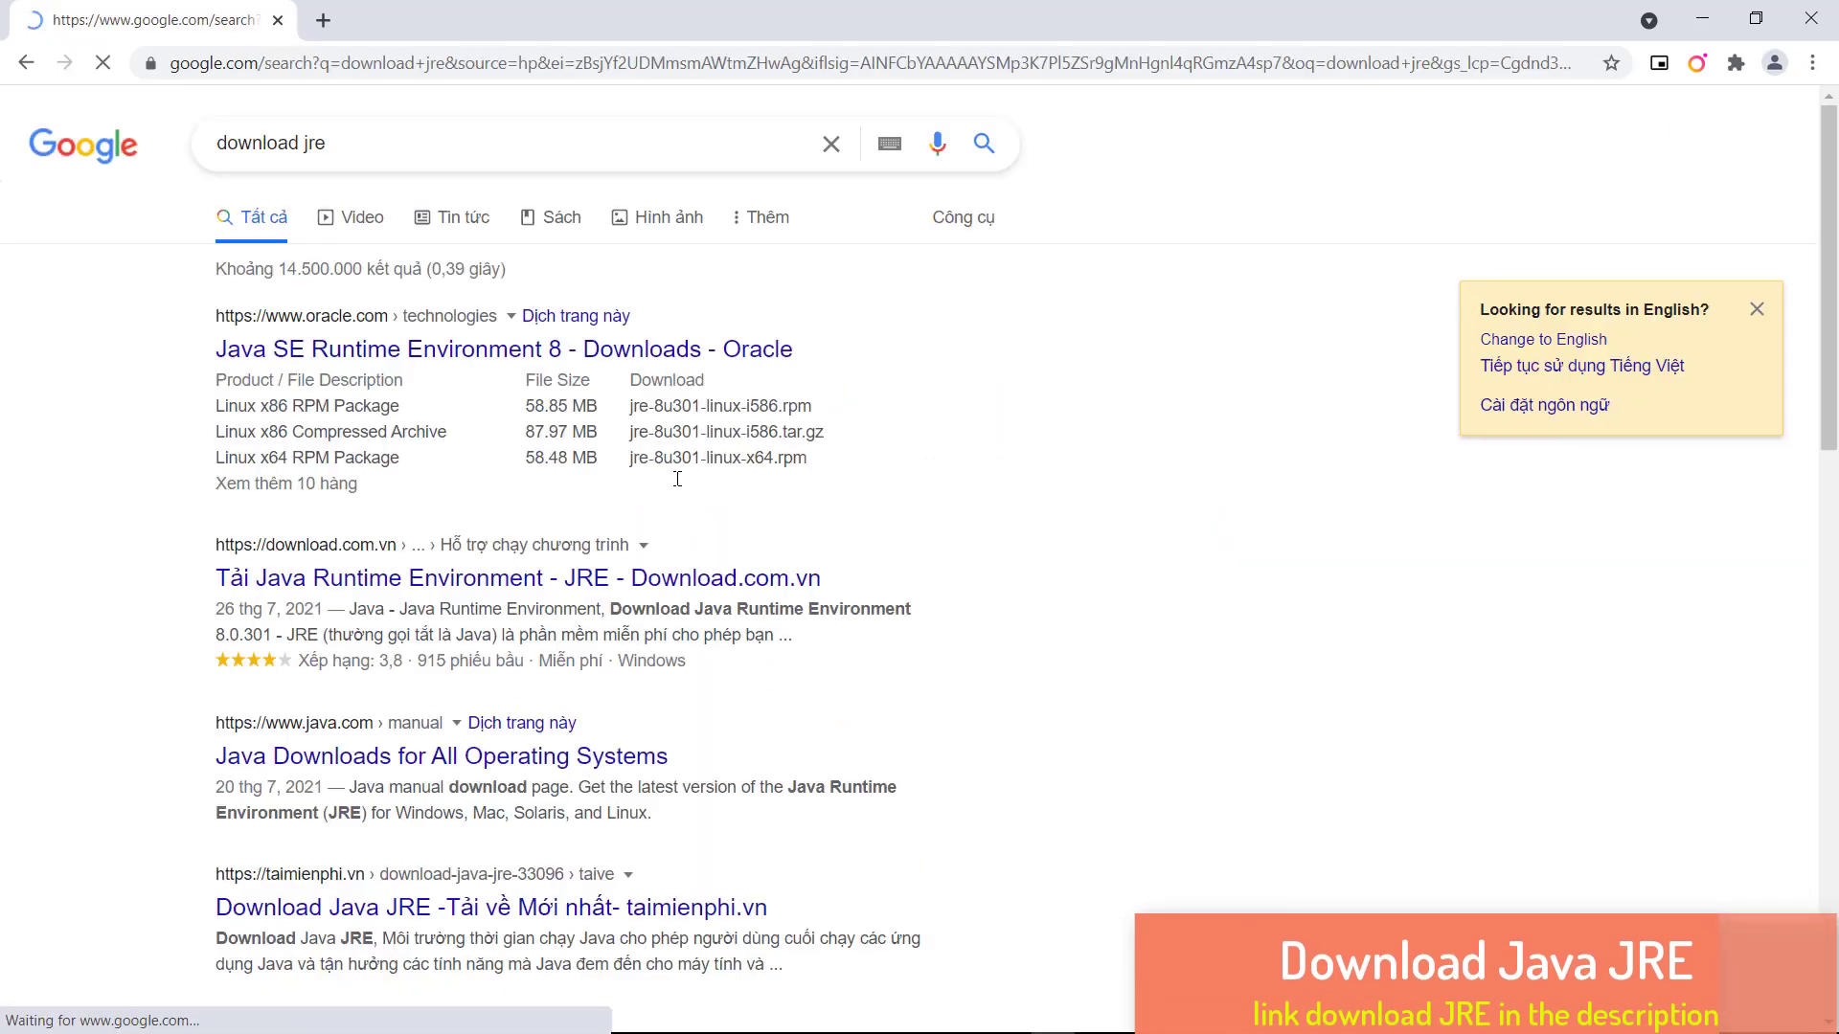
pyautogui.click(502, 349)
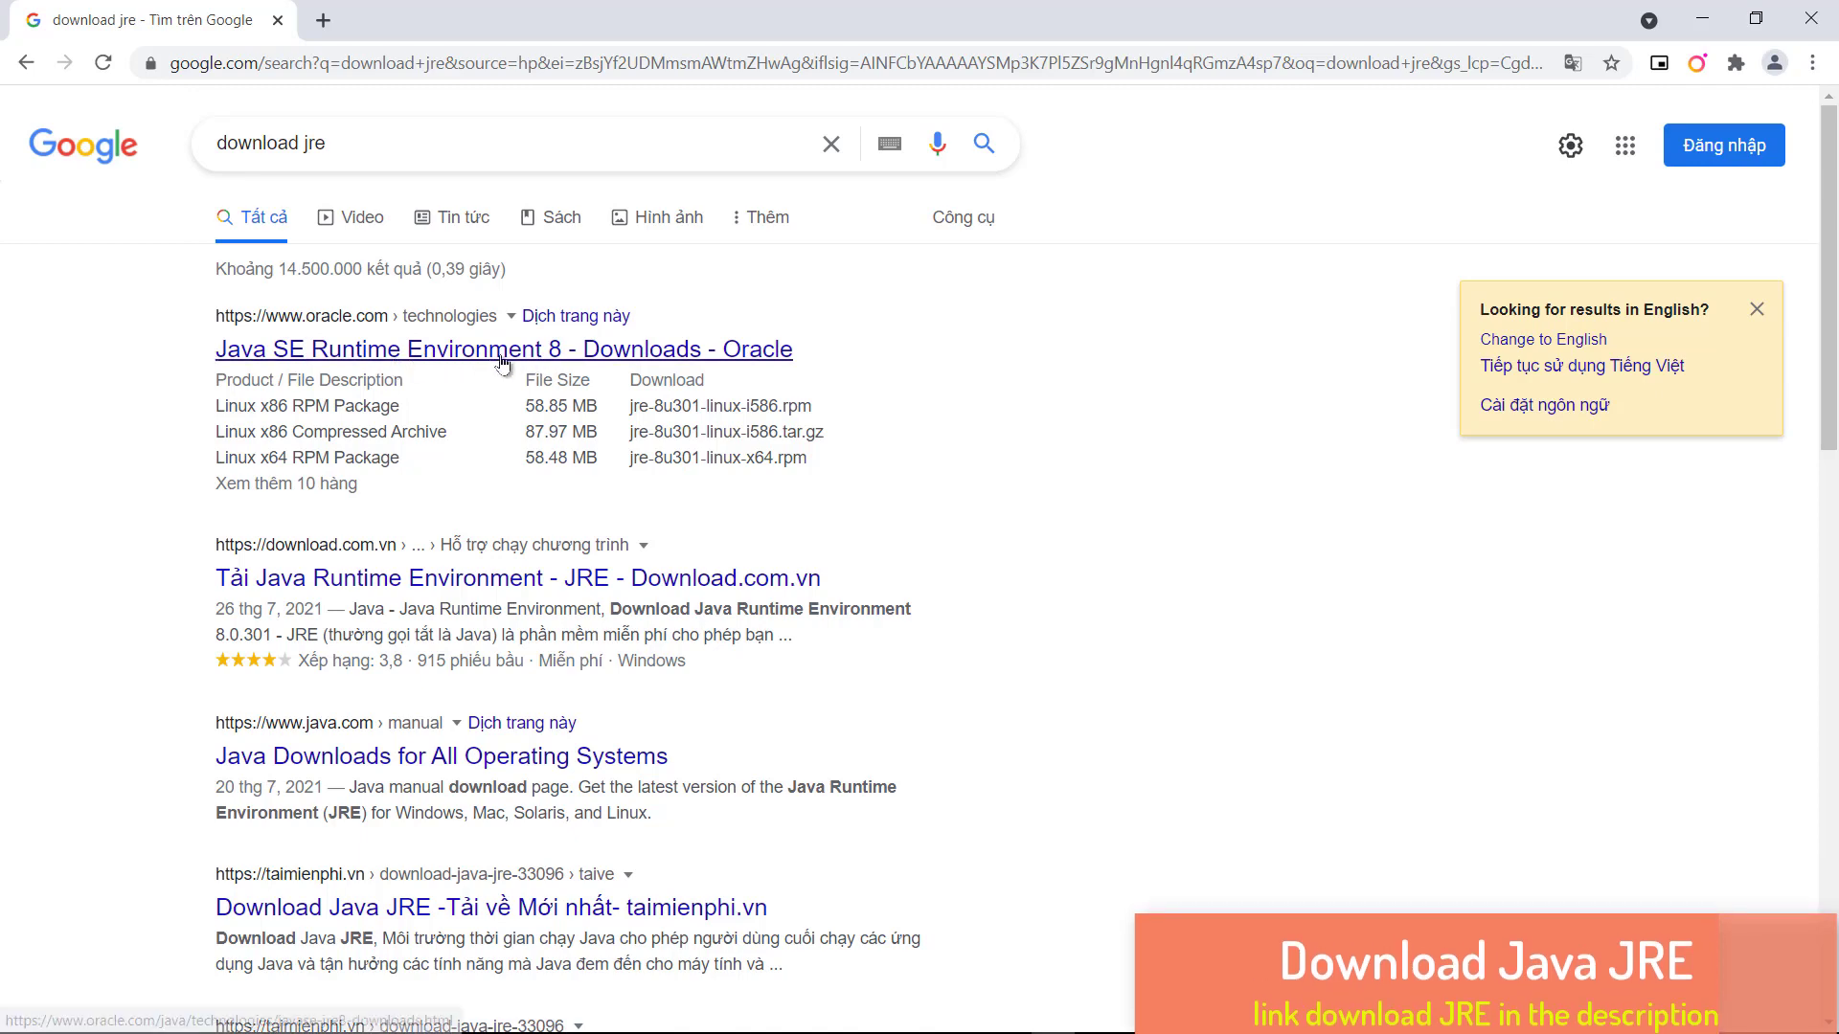
pyautogui.click(502, 349)
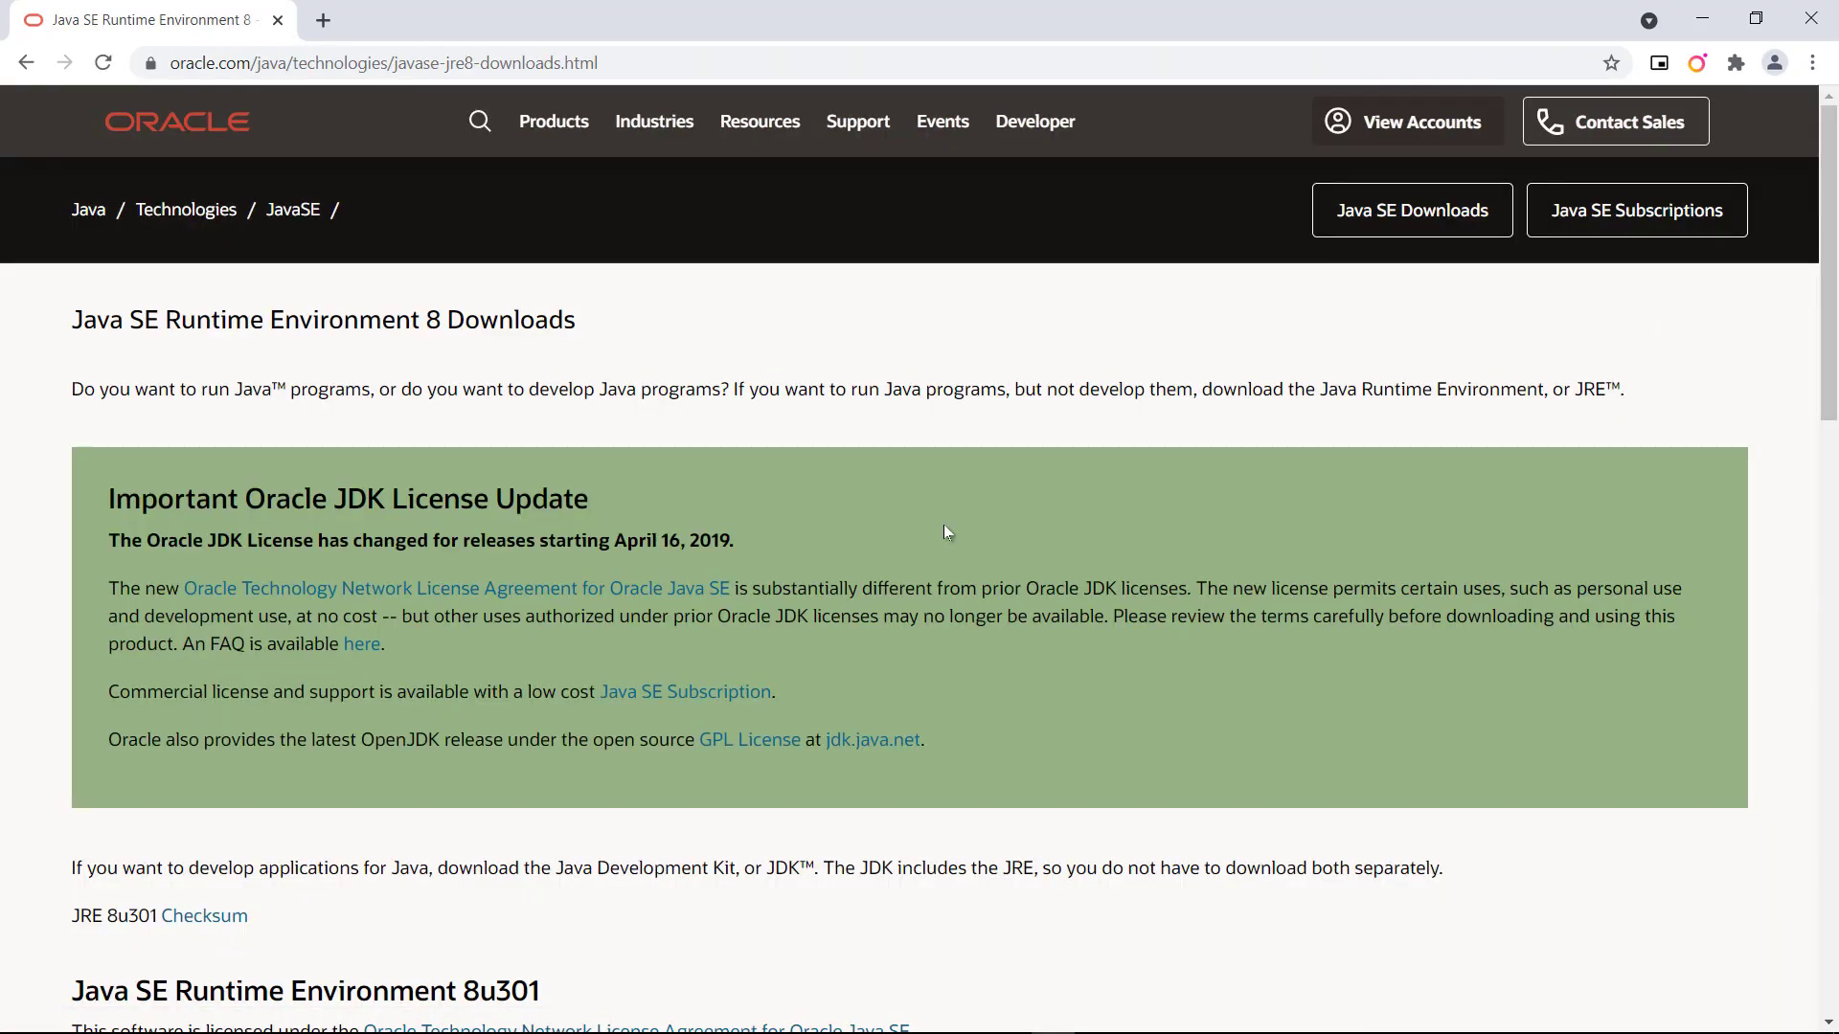
# Scroll to the JRE 8u301 Windows rows and mark the Windows x64 (81.08 MB) entry.
pyautogui.scroll(-3)
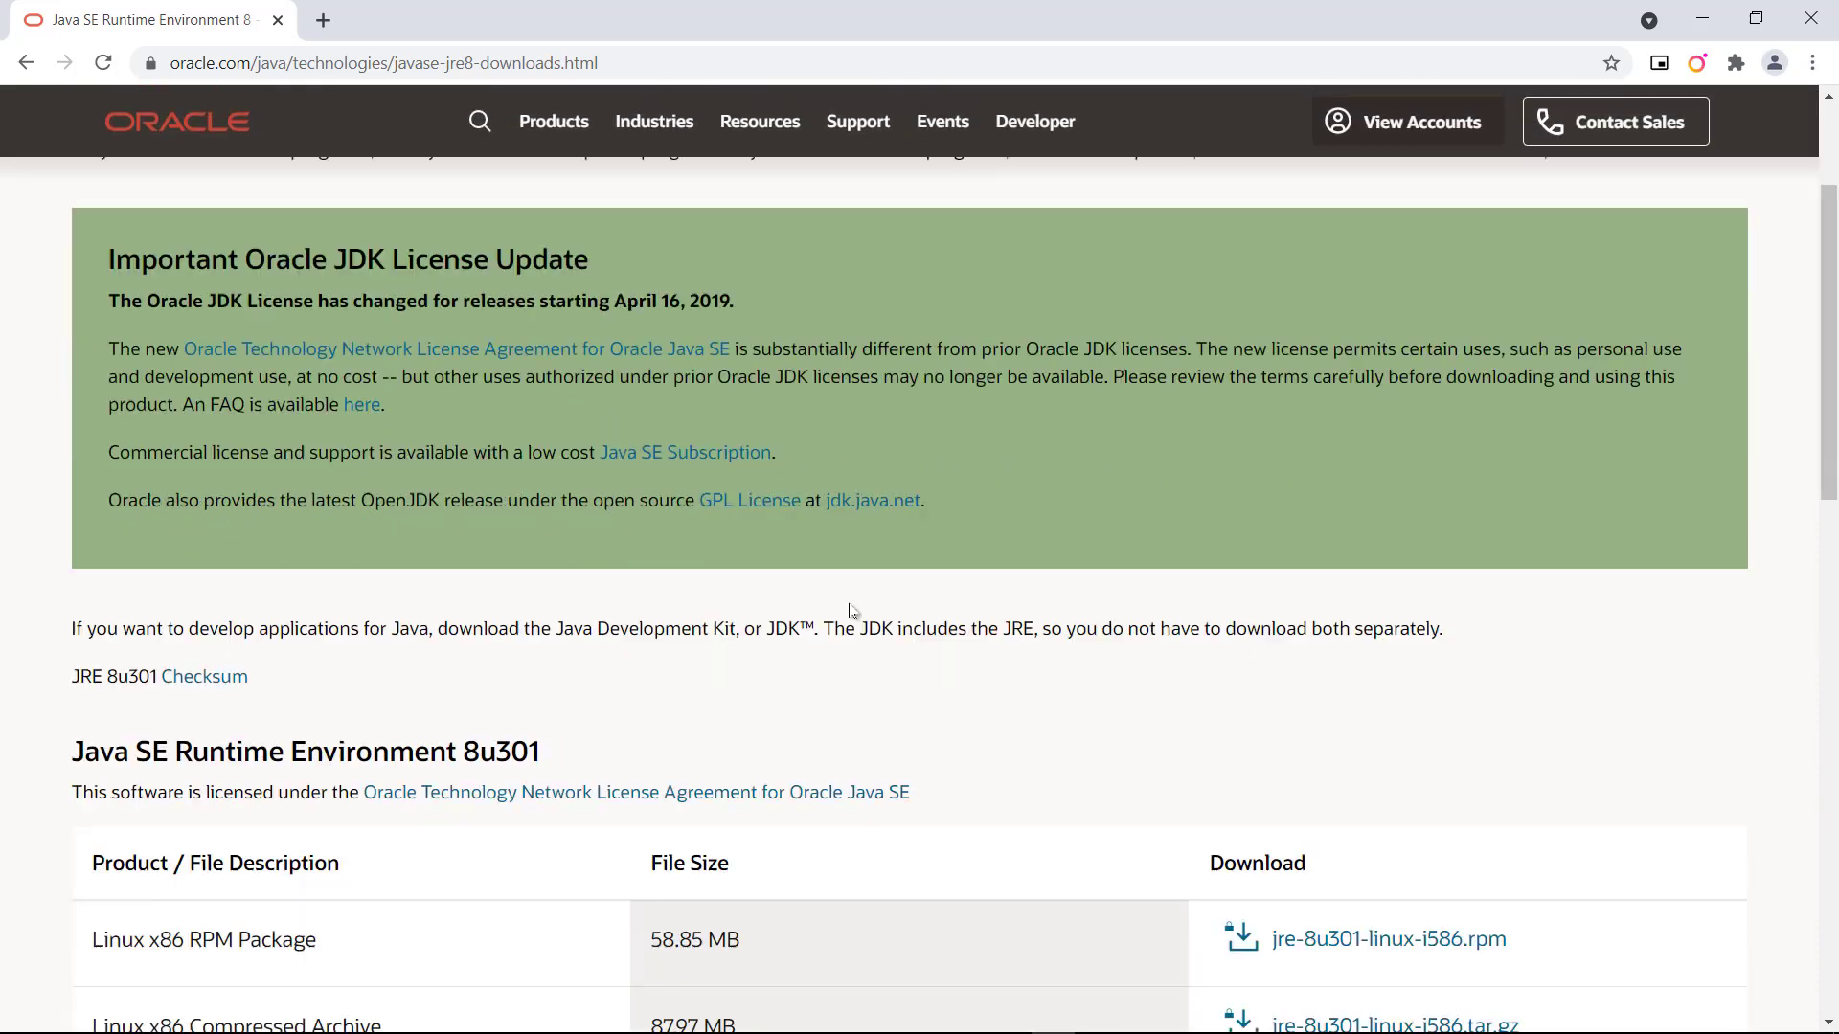
pyautogui.scroll(-3)
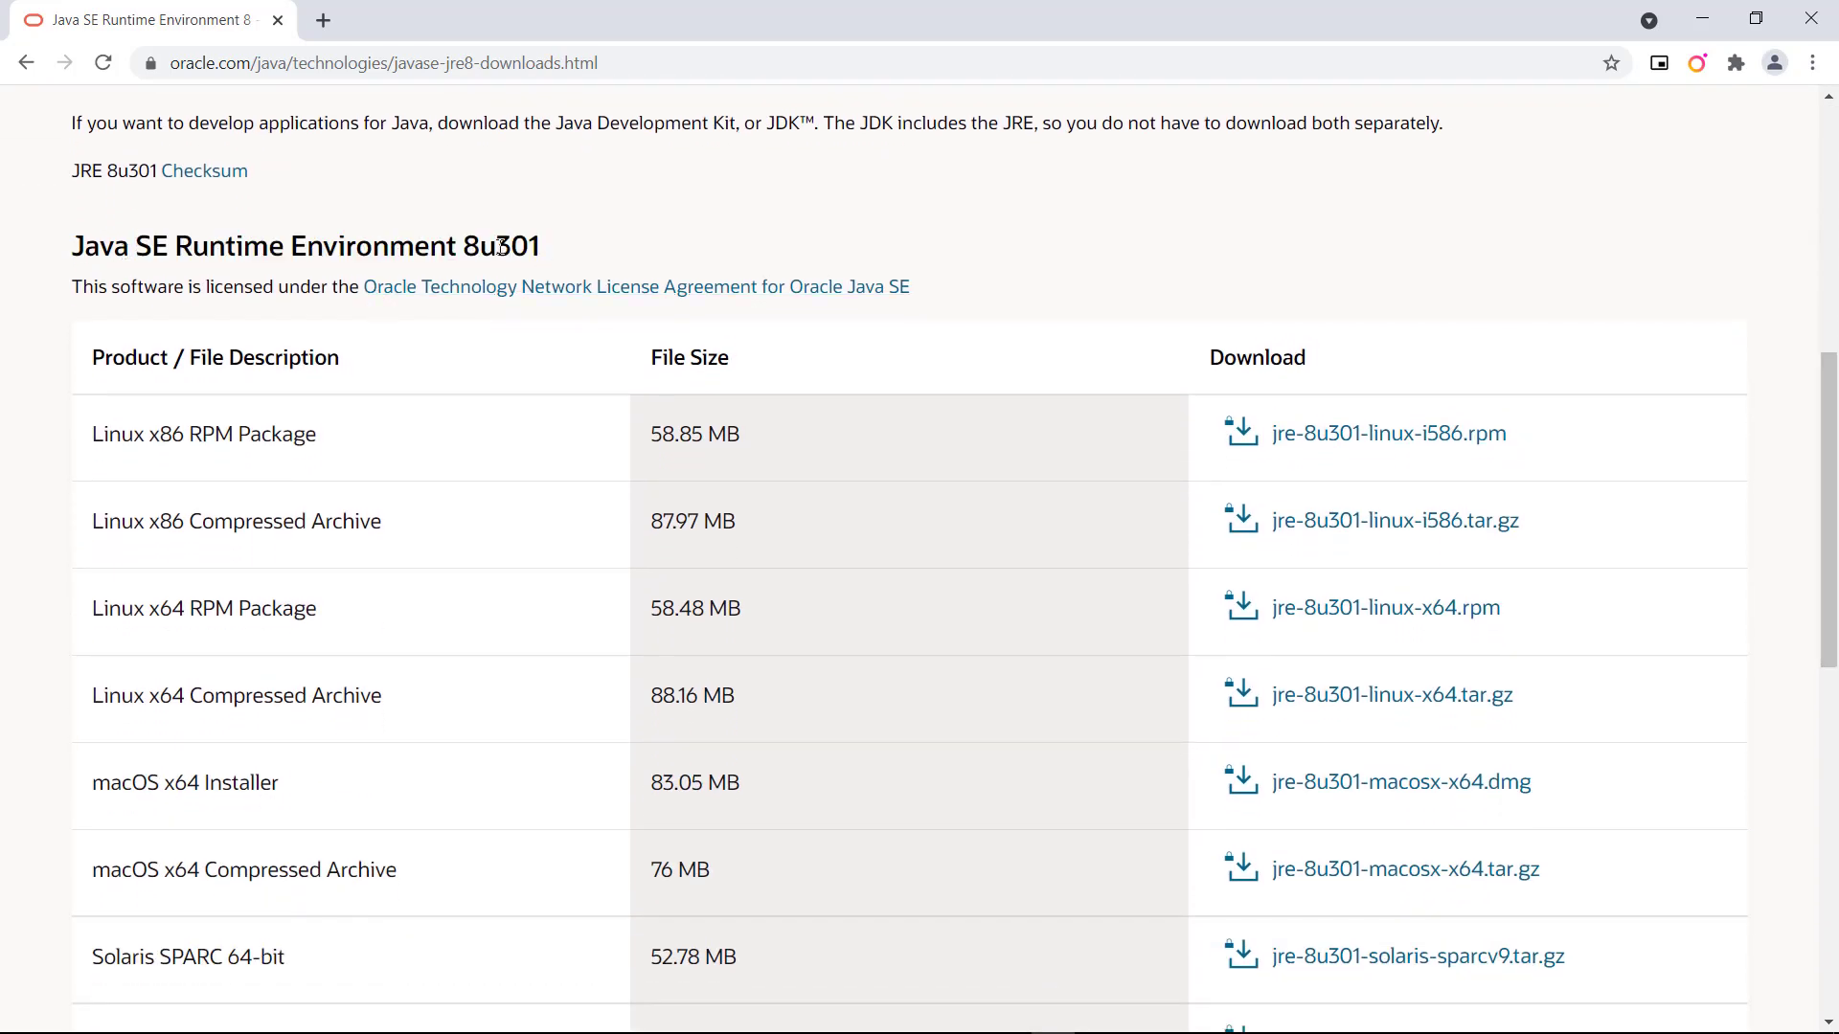
pyautogui.moveTo(193, 469)
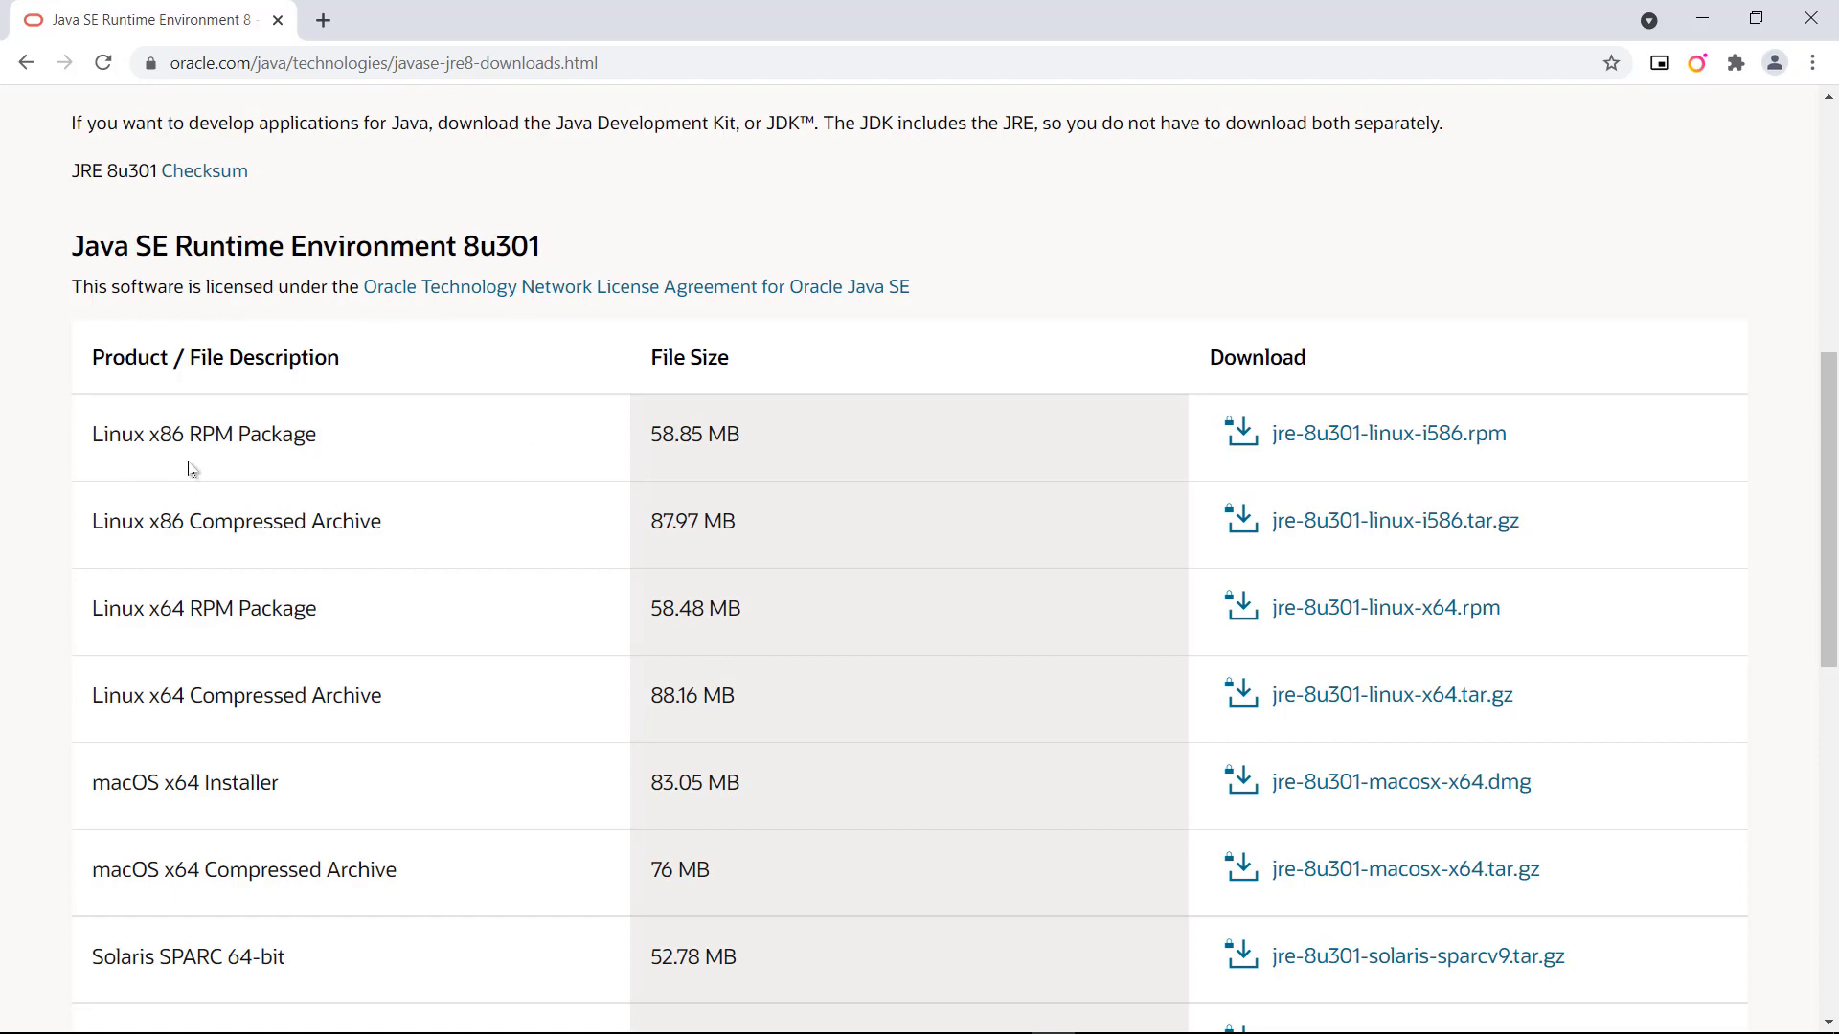
pyautogui.scroll(-3)
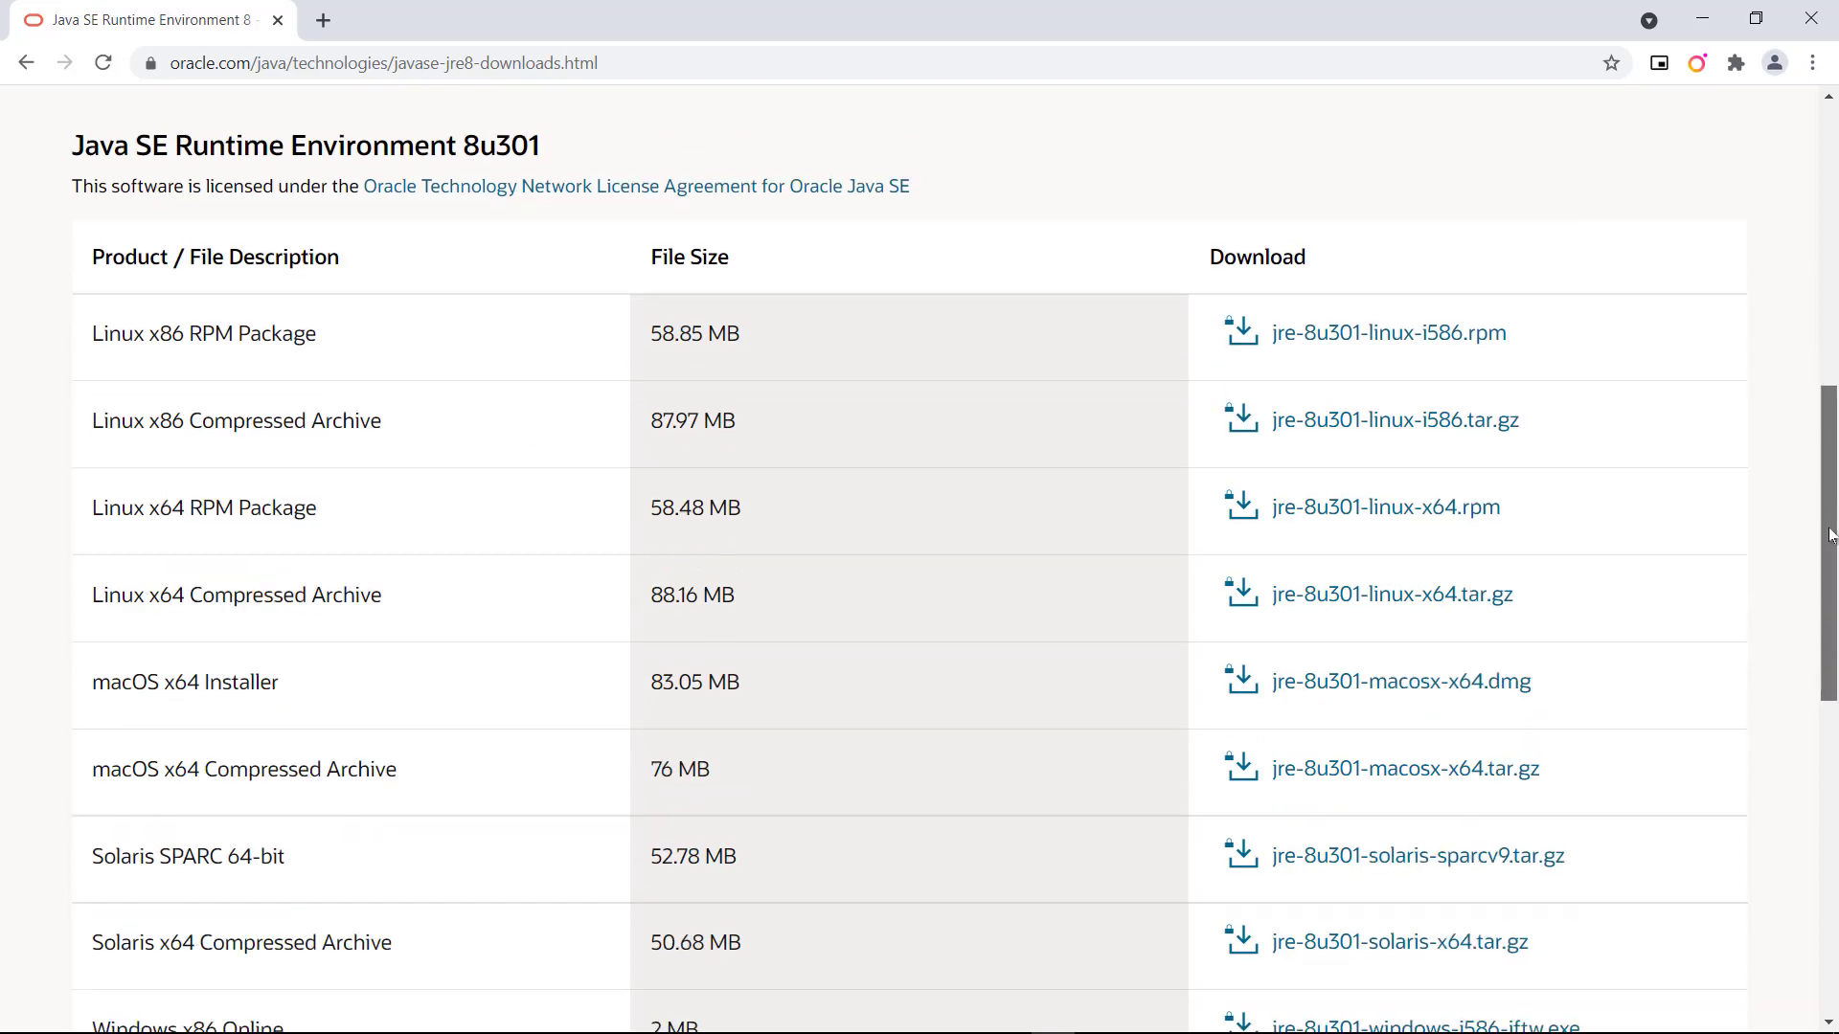
pyautogui.scroll(-3)
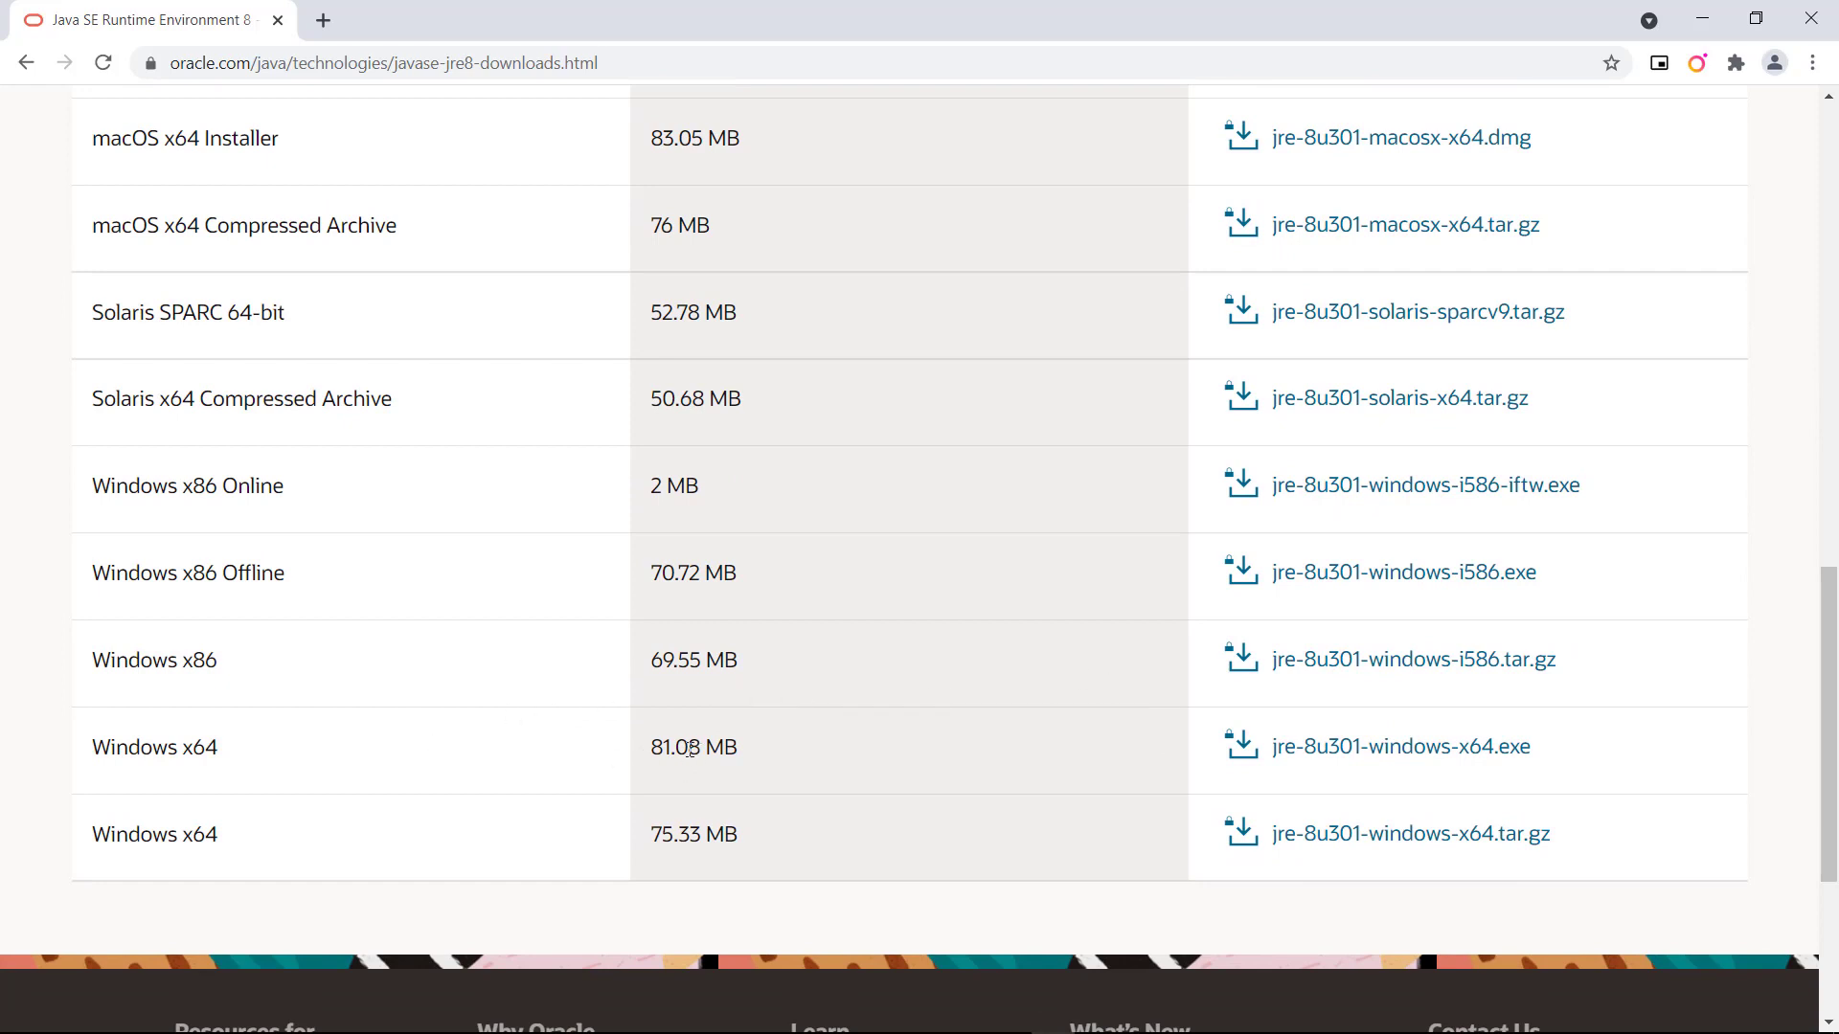
pyautogui.moveTo(234, 665)
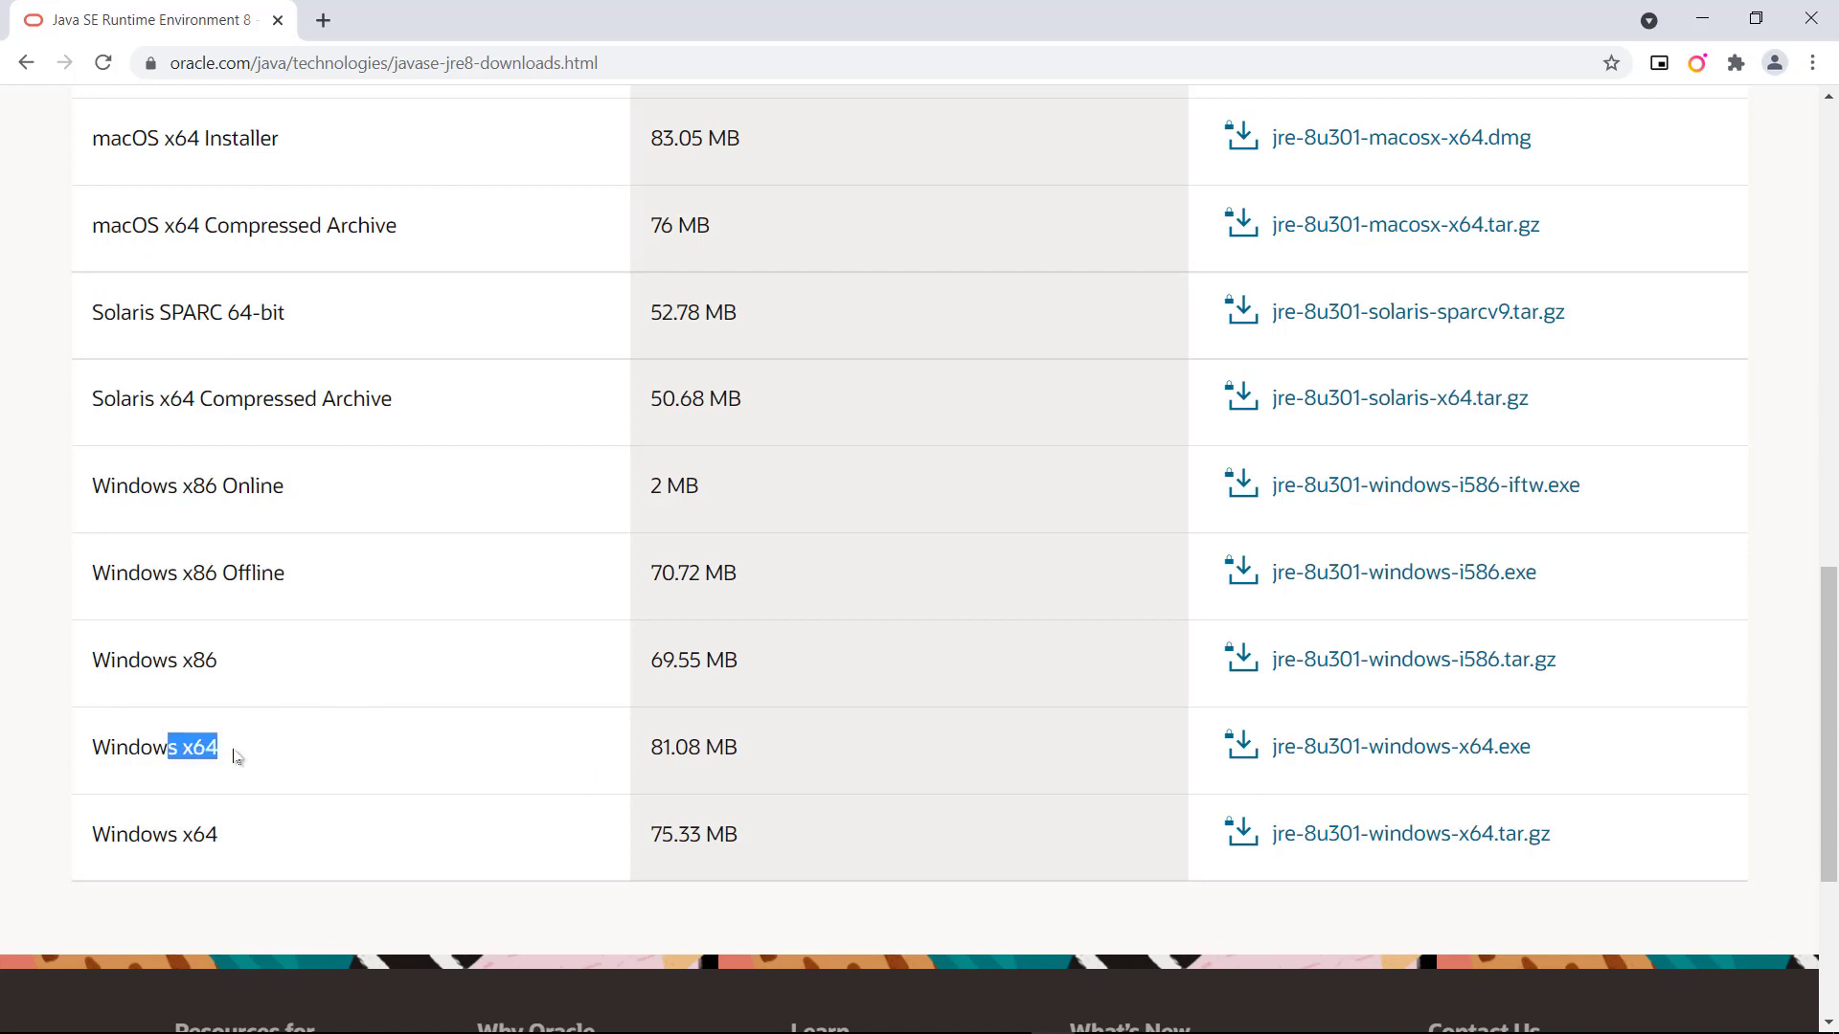
pyautogui.moveTo(333, 757)
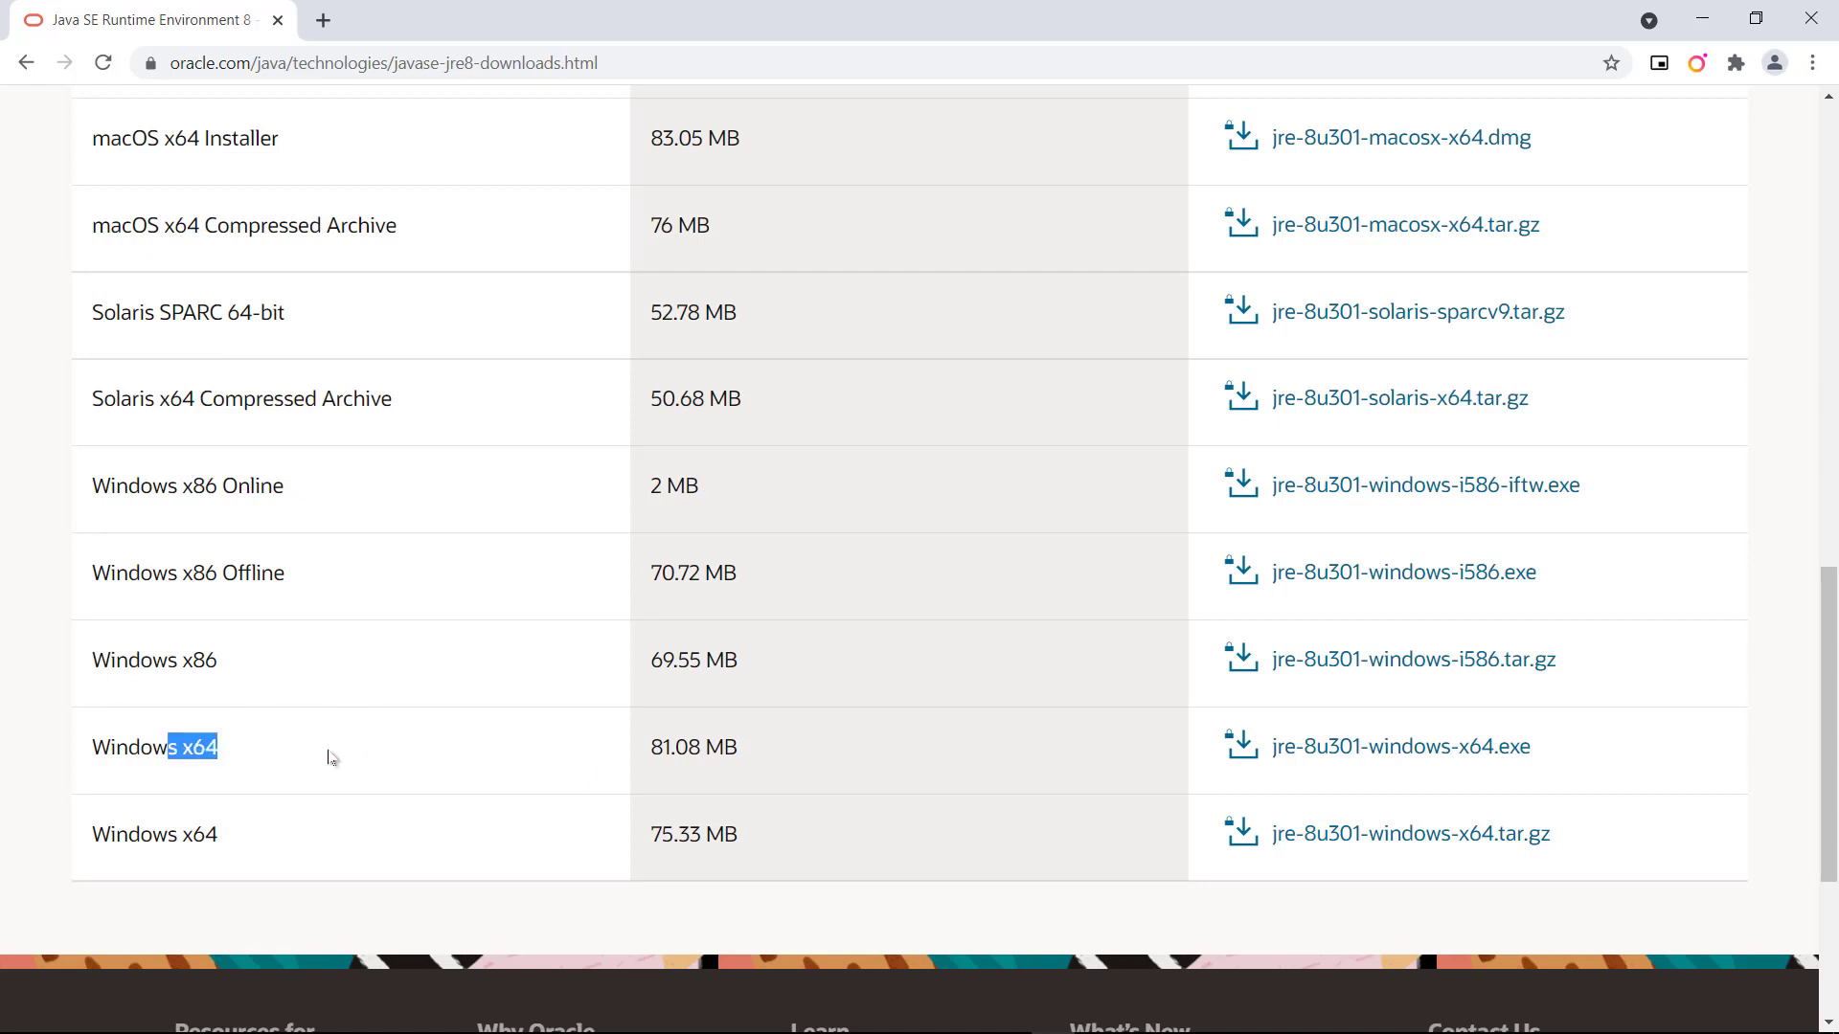
pyautogui.moveTo(319, 753)
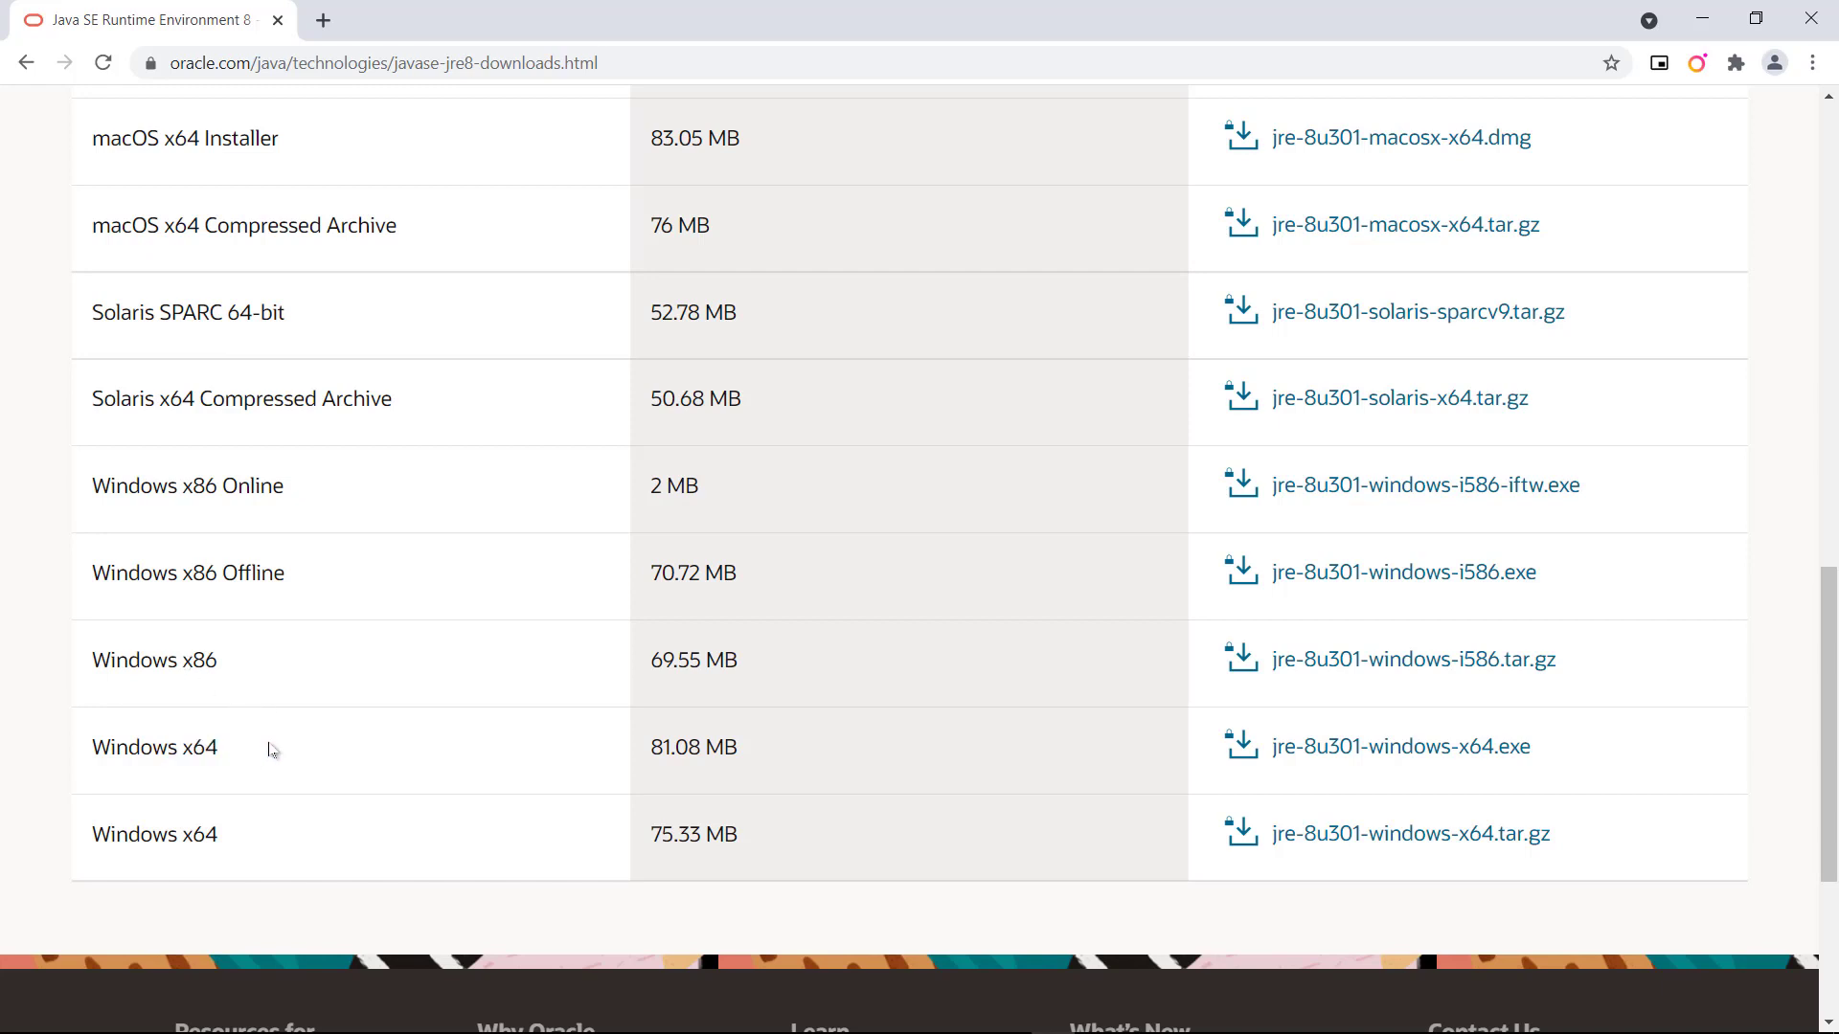
pyautogui.doubleClick(191, 747)
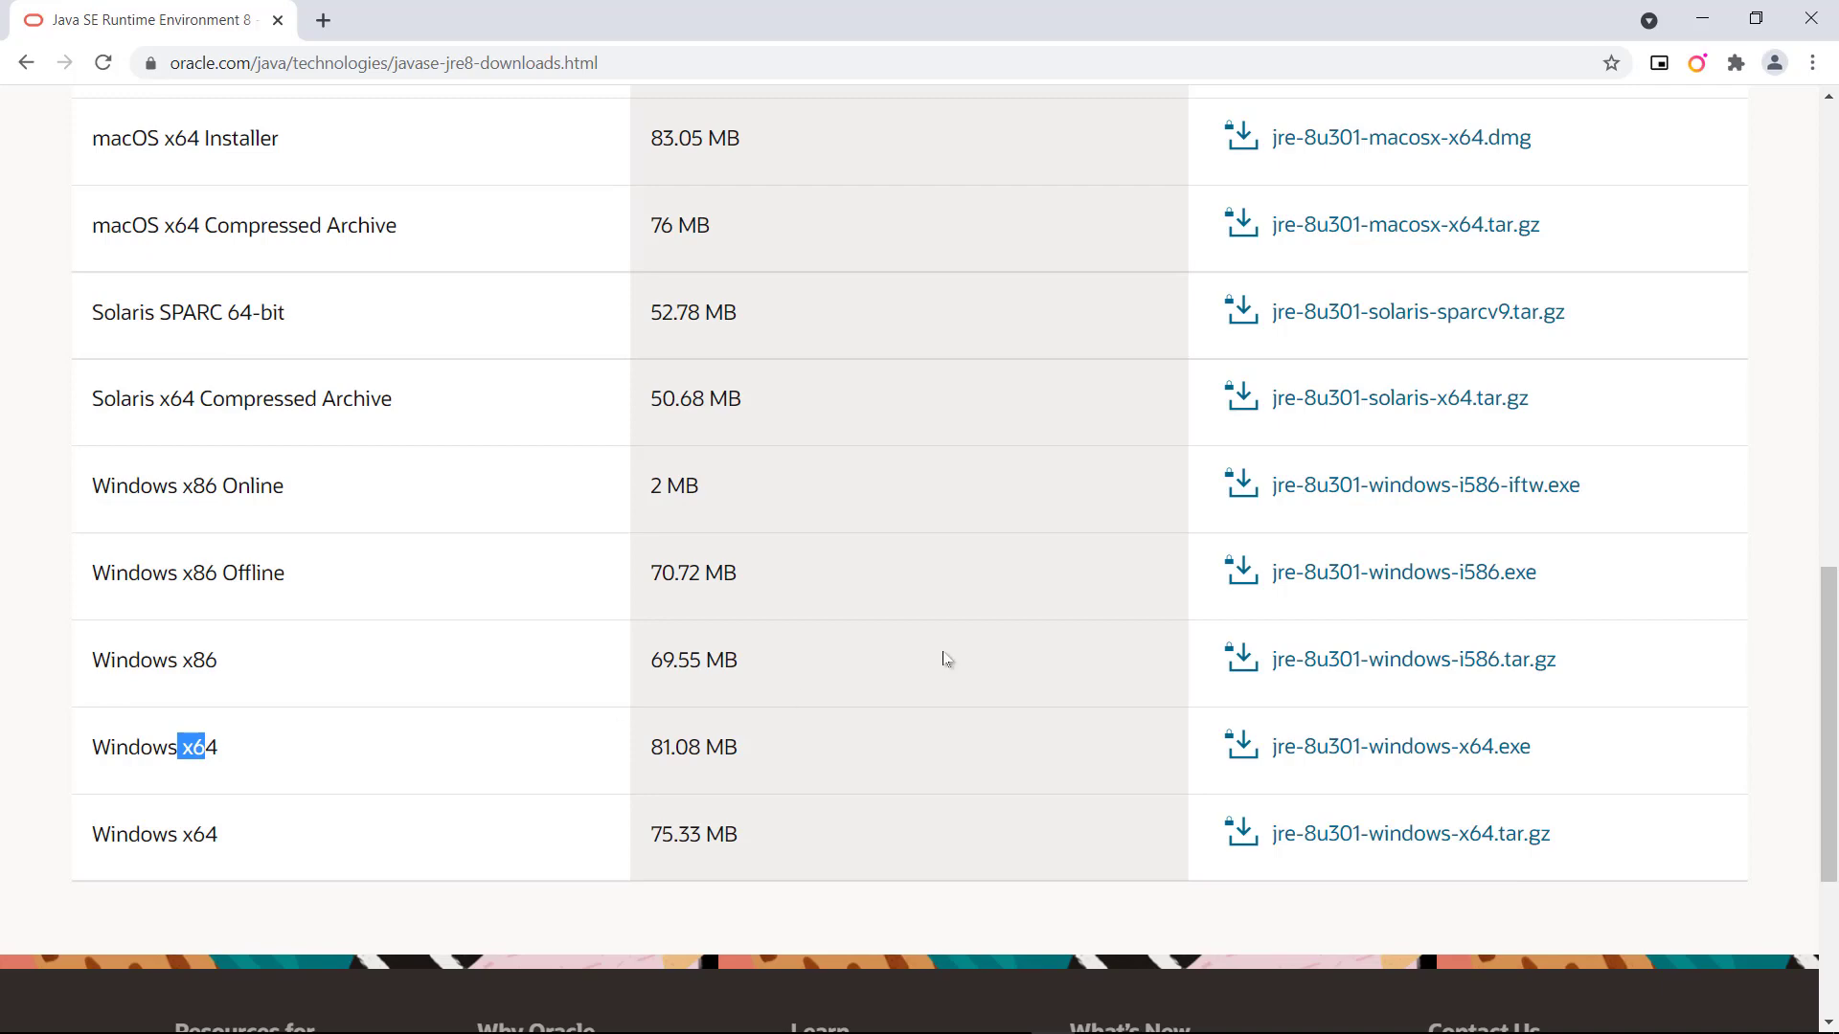
pyautogui.click(16, 1015)
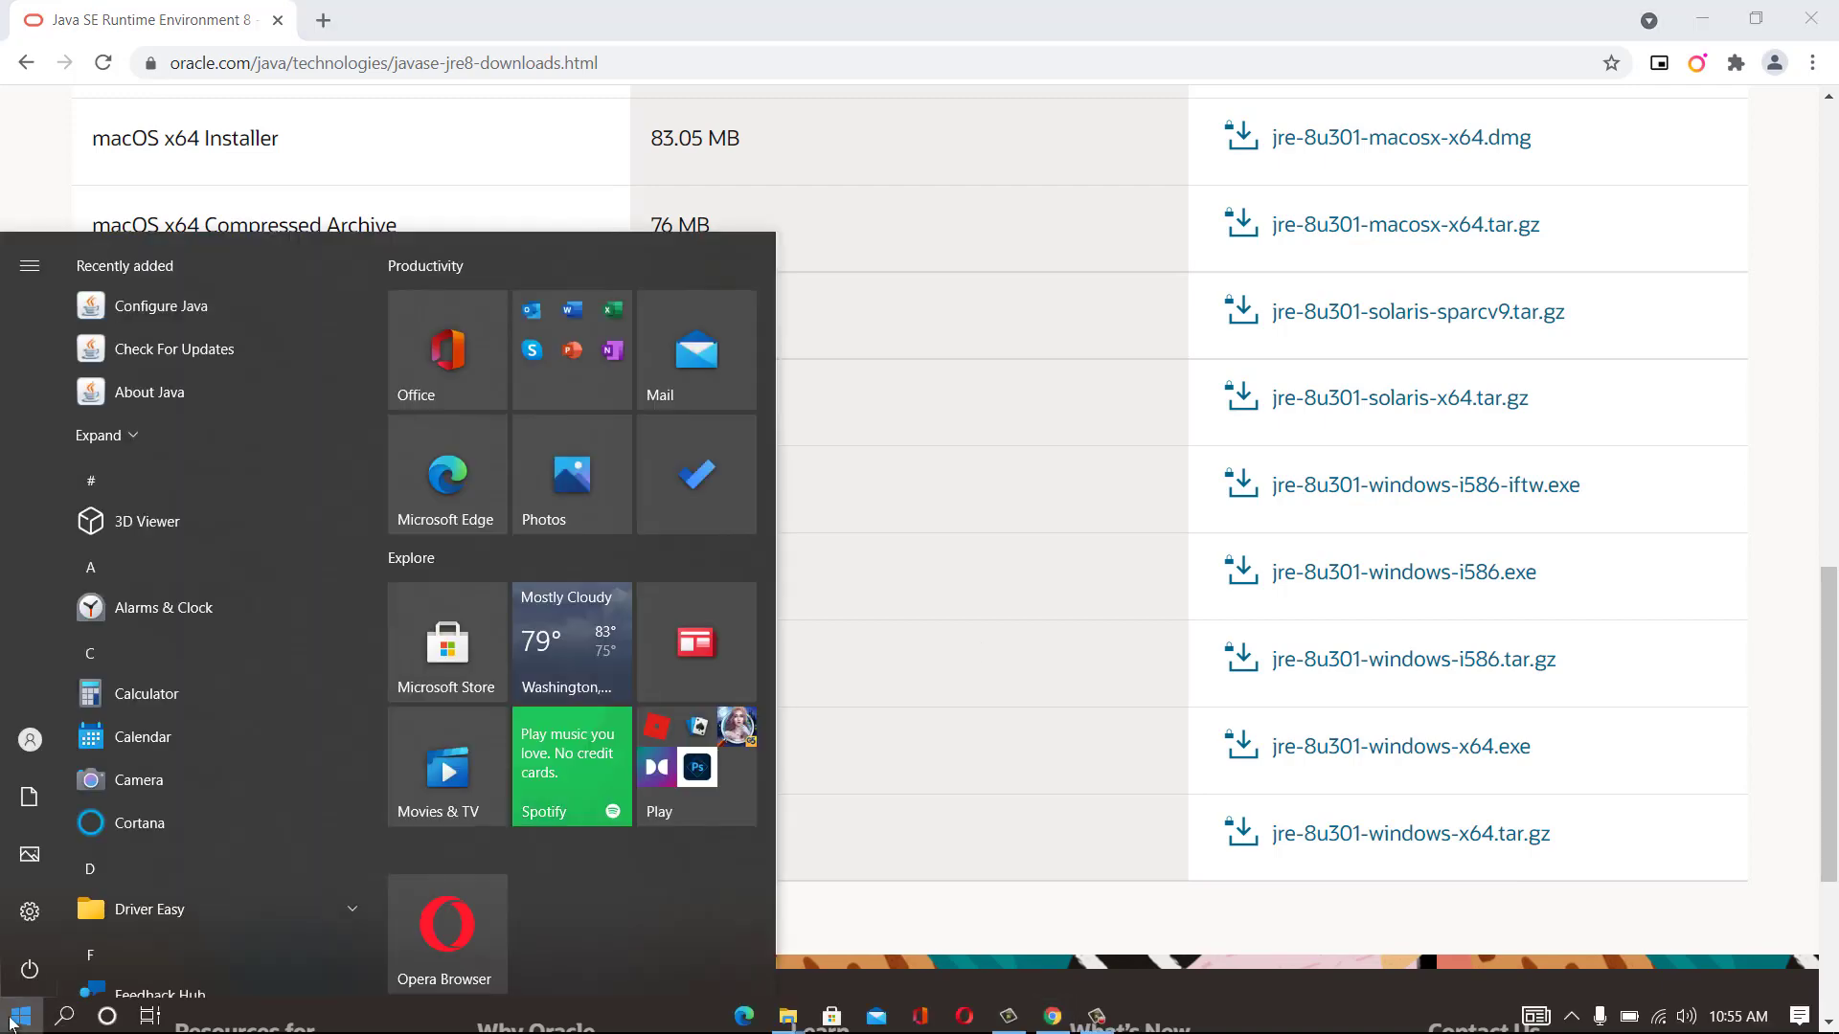
pyautogui.write('system')
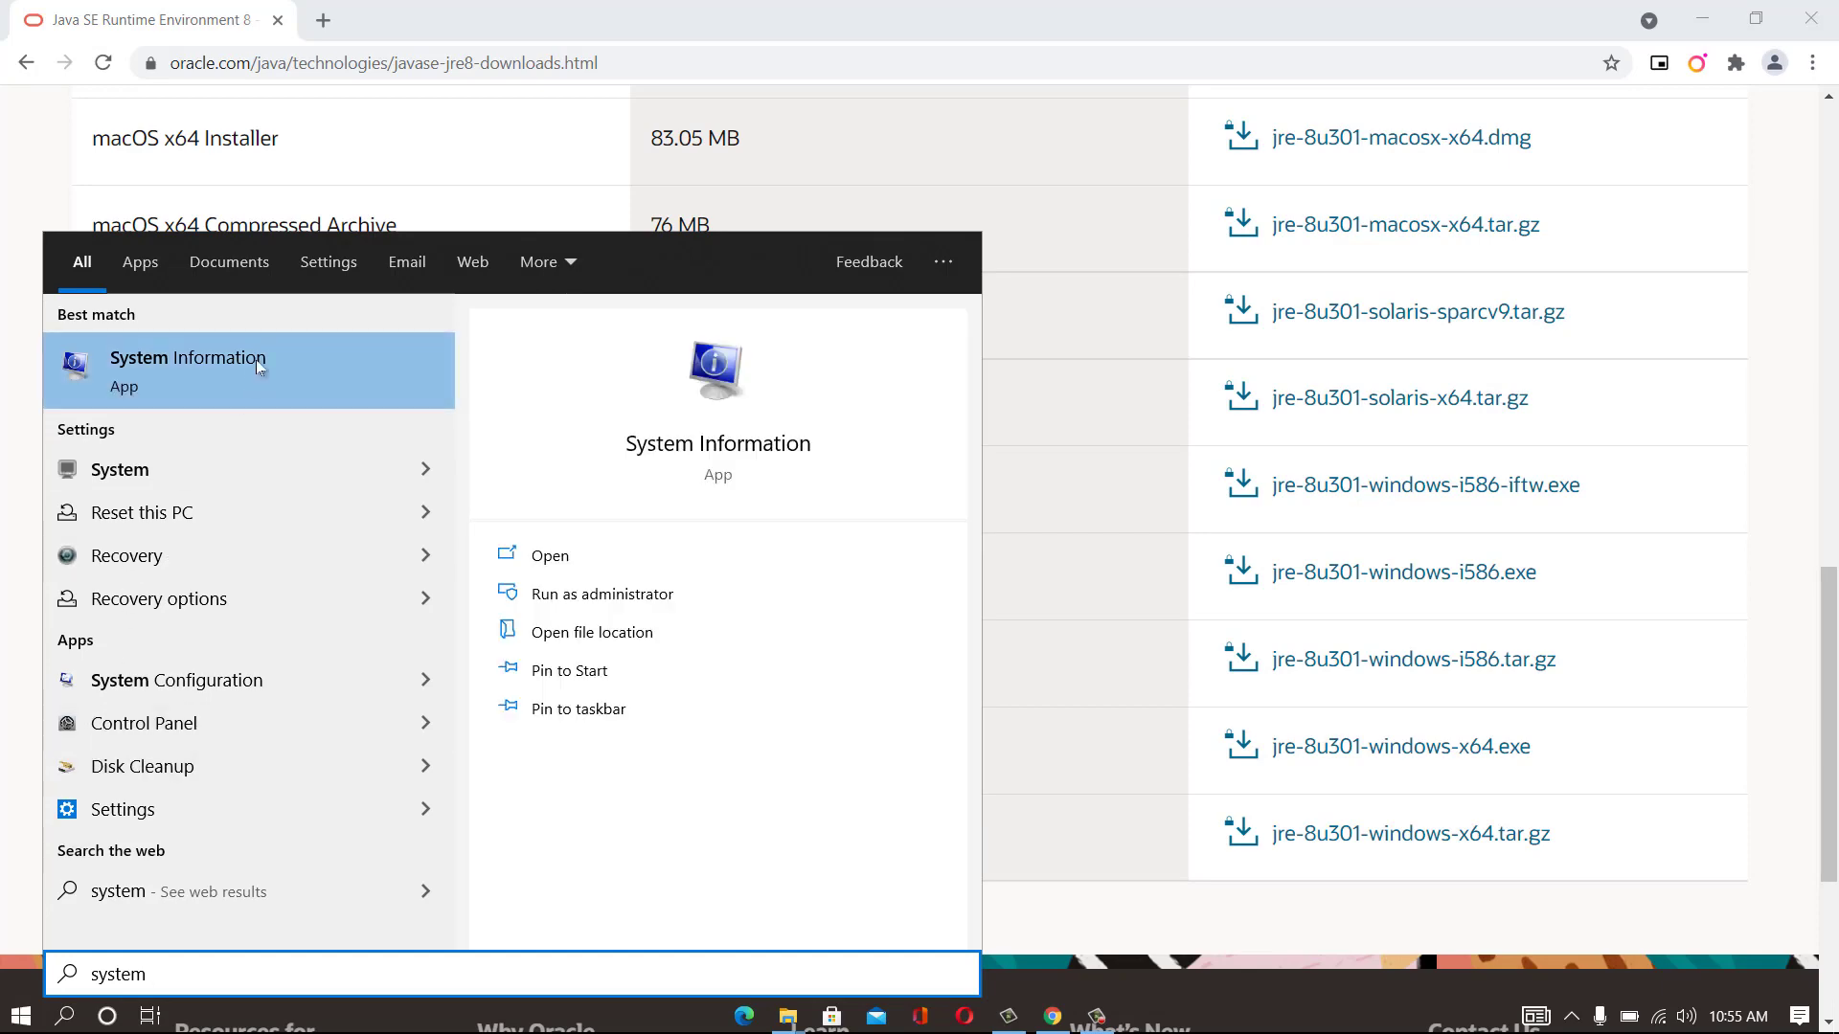
pyautogui.click(187, 369)
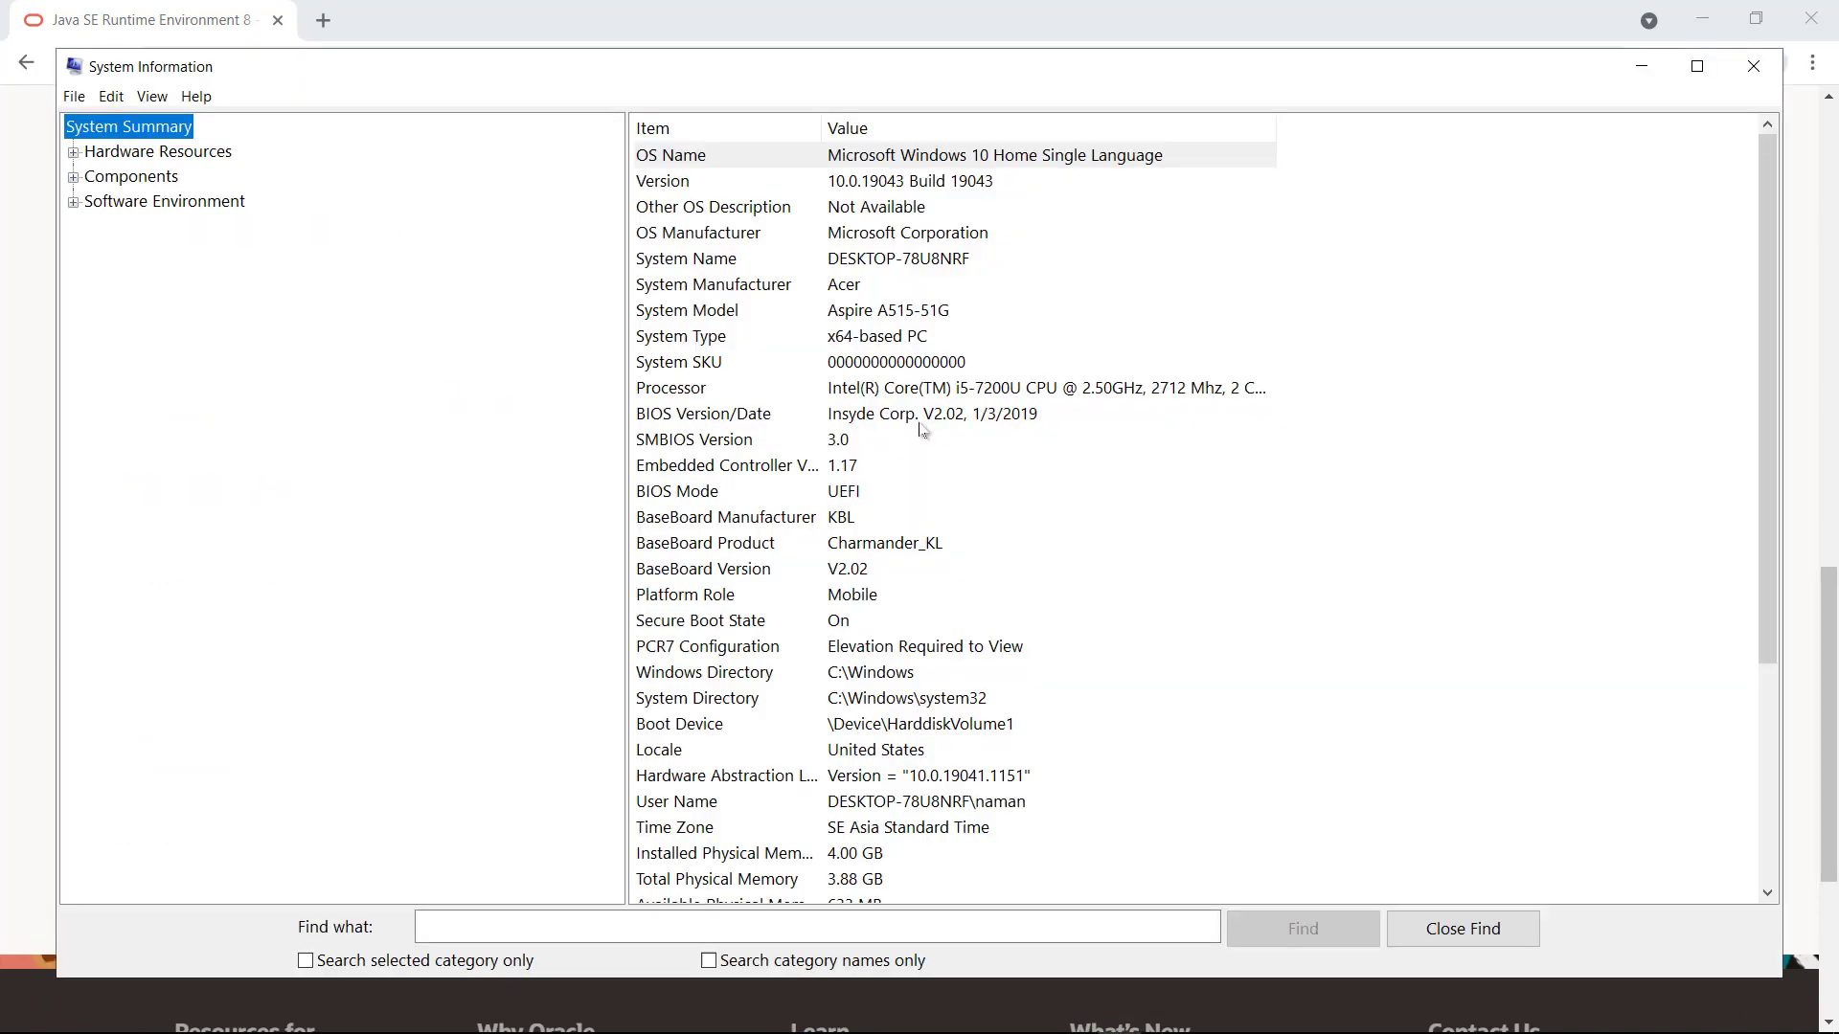
pyautogui.click(879, 336)
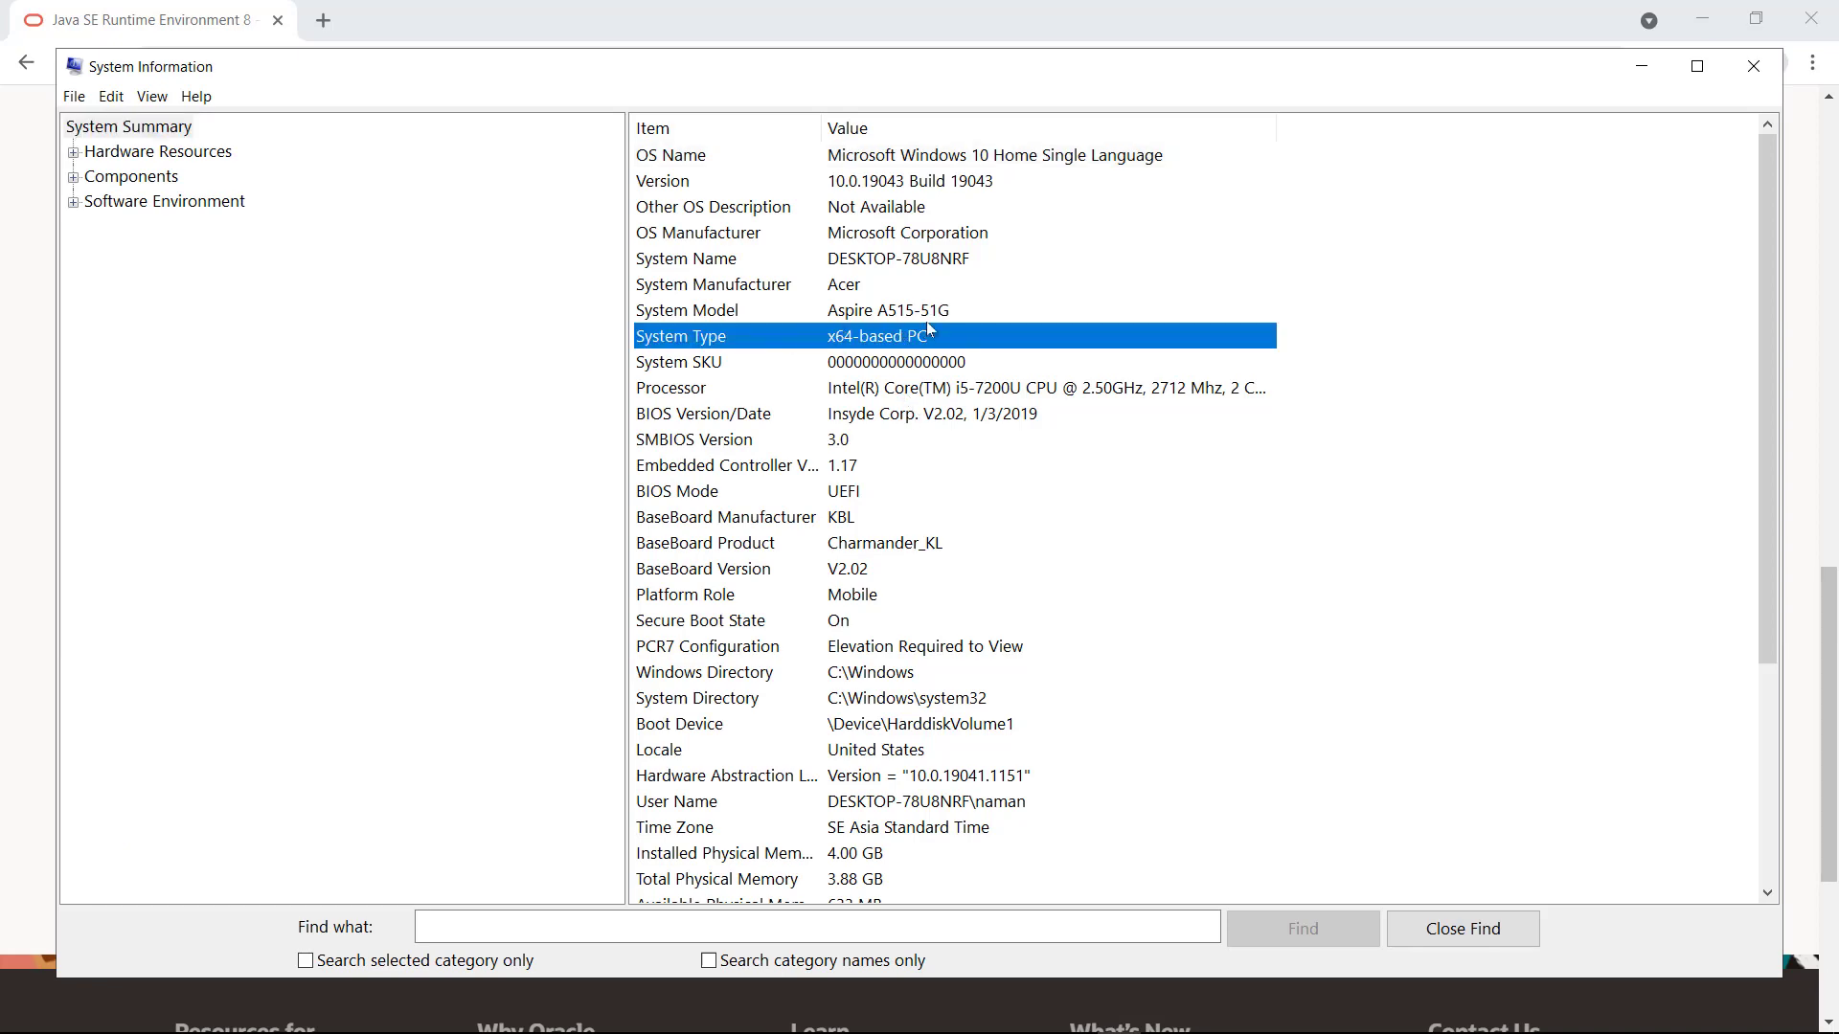
pyautogui.moveTo(1754, 66)
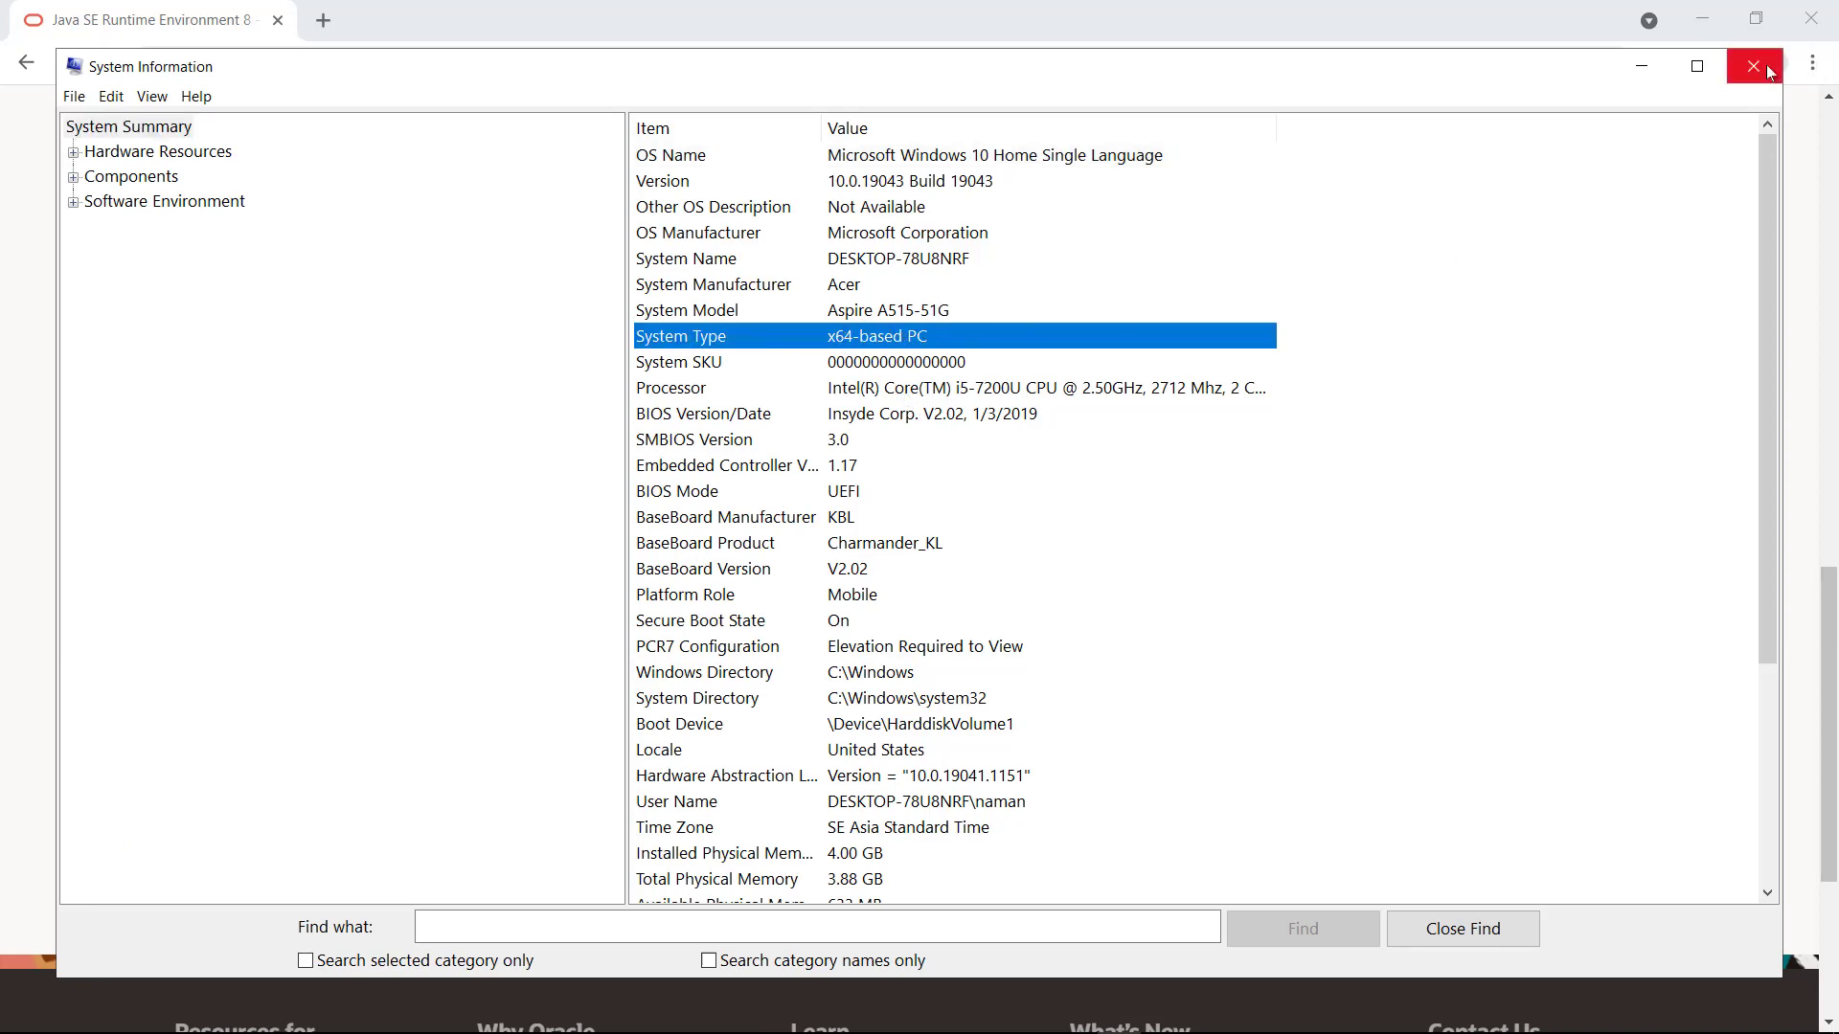
pyautogui.click(1755, 66)
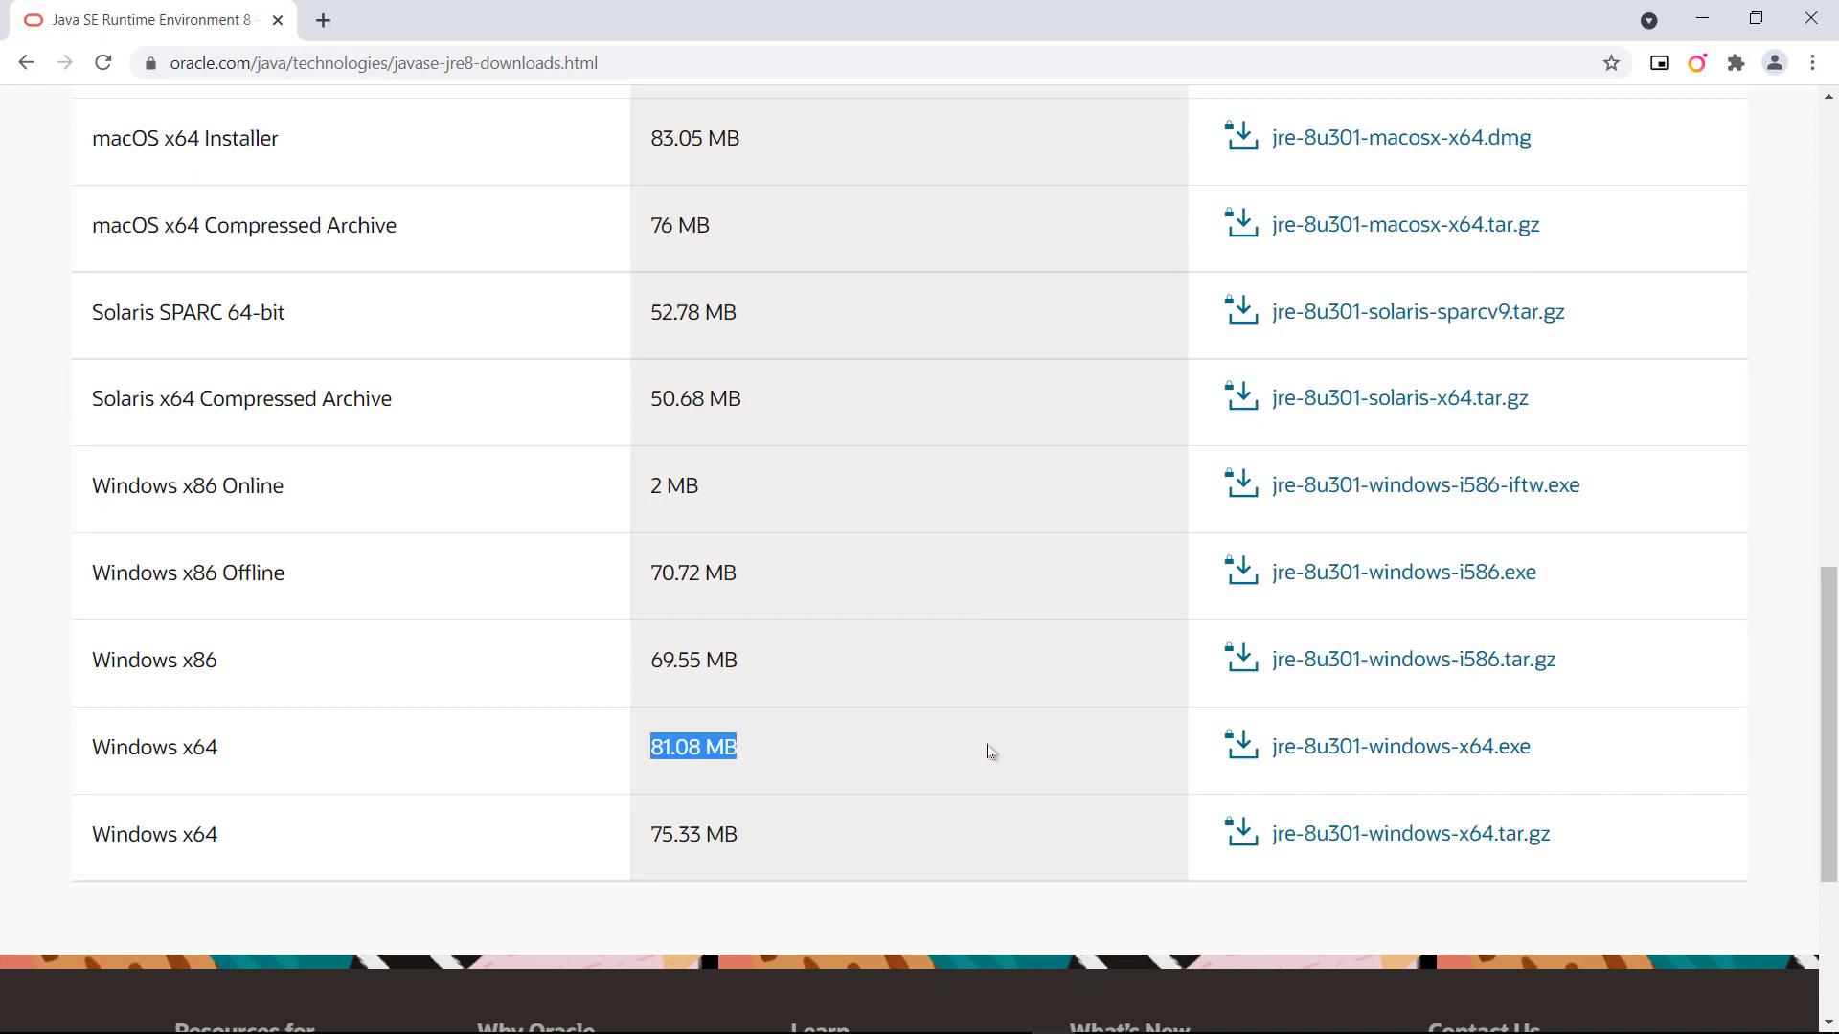
# Accept the Oracle license and download jre-8u301-windows-x64.exe.
pyautogui.click(1399, 746)
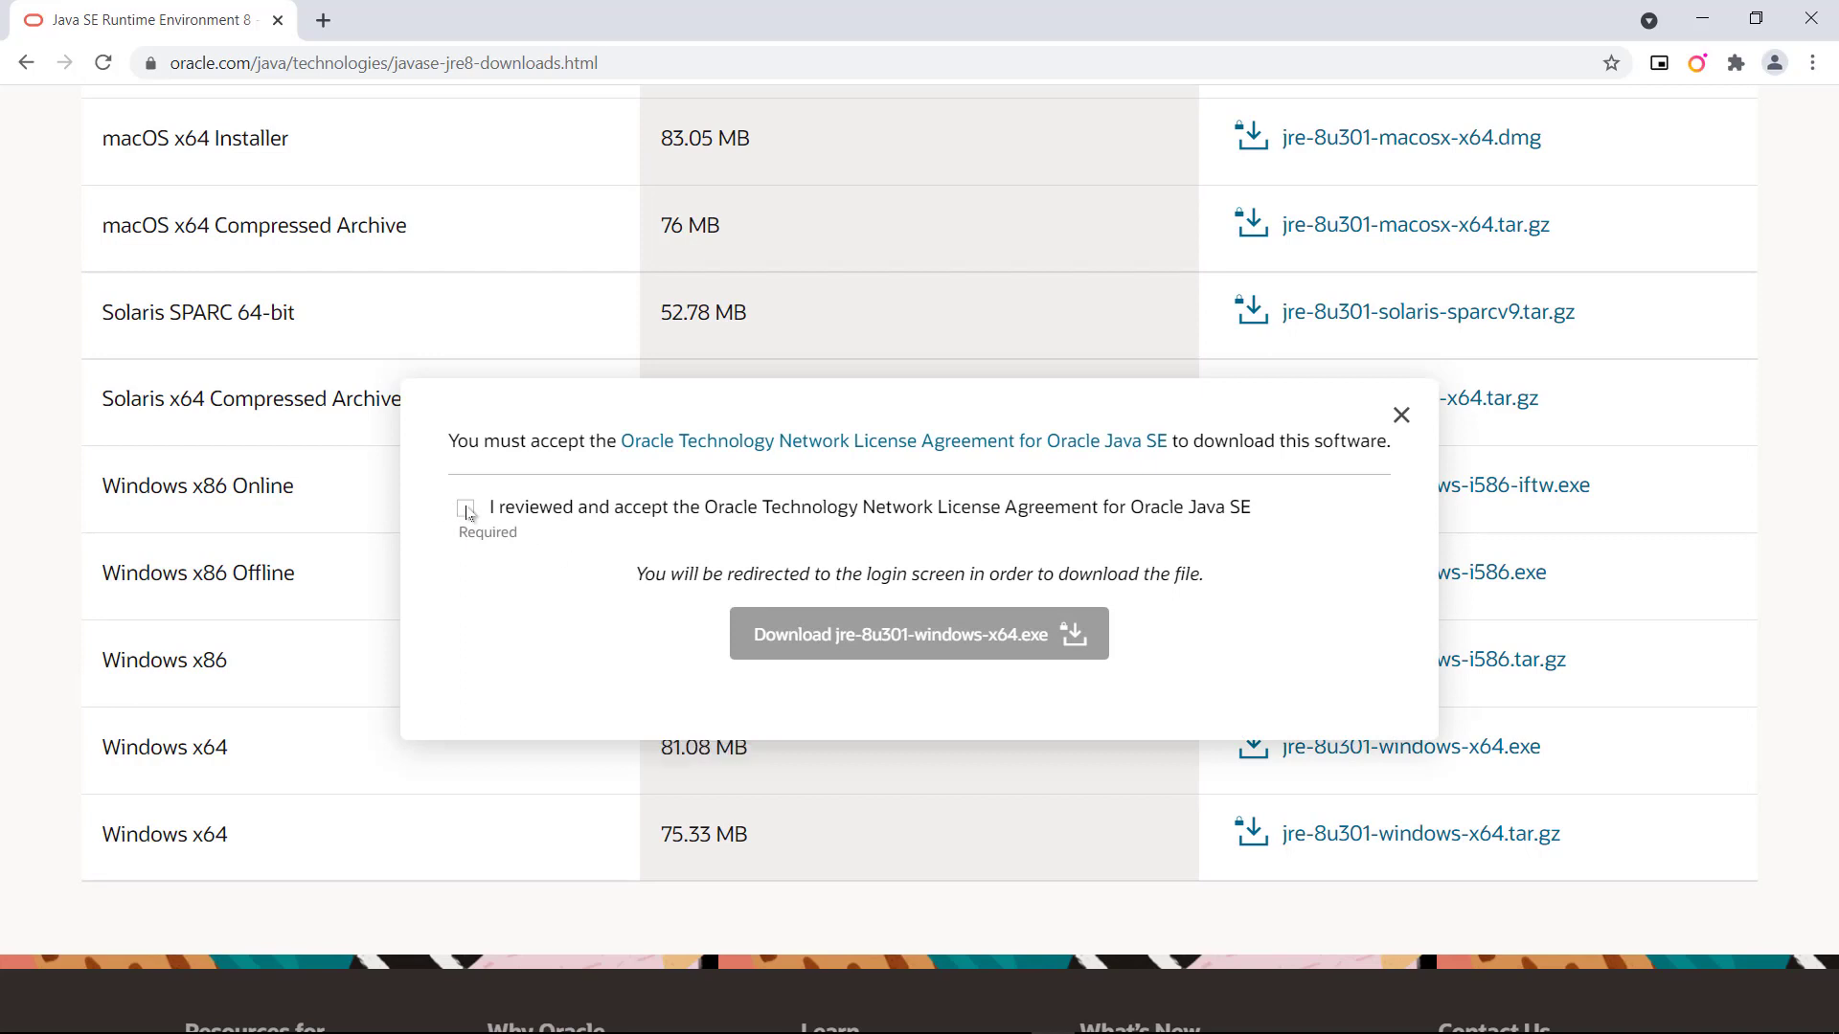
pyautogui.click(465, 507)
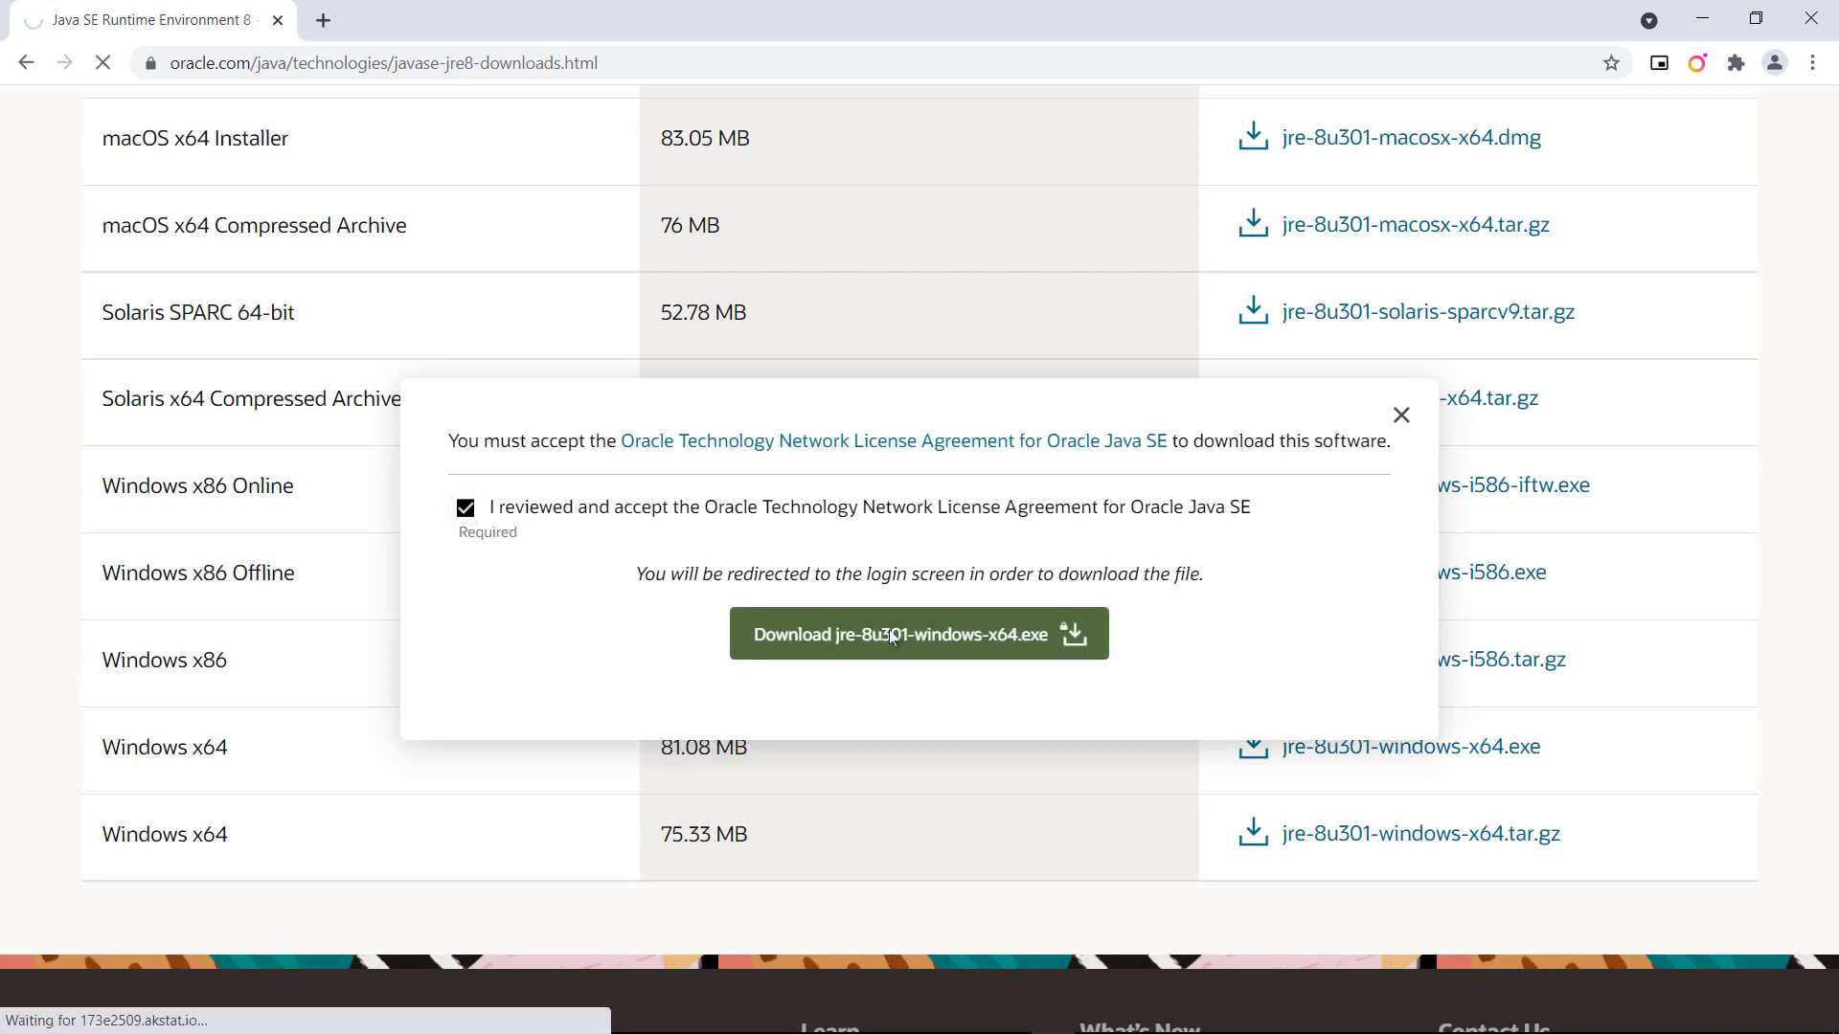
pyautogui.click(919, 633)
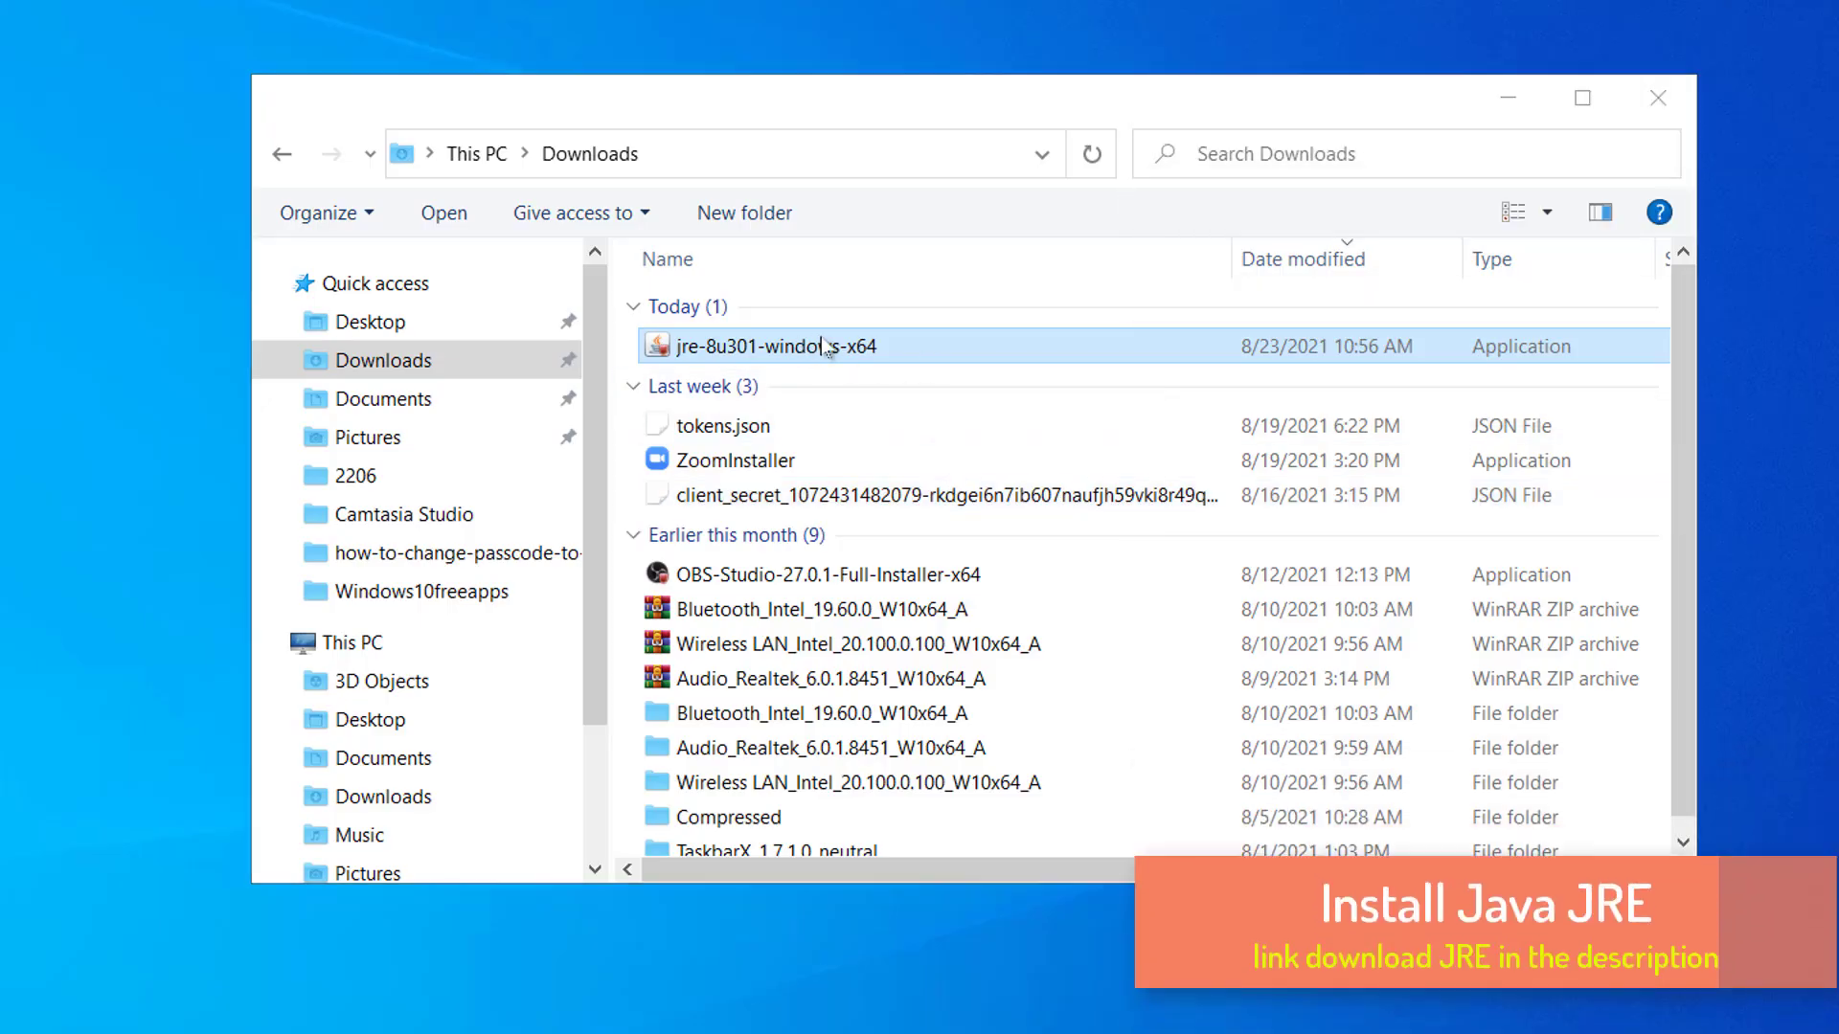
# Run the jre-8u301 installer, install Java, and close it after success.
pyautogui.doubleClick(774, 345)
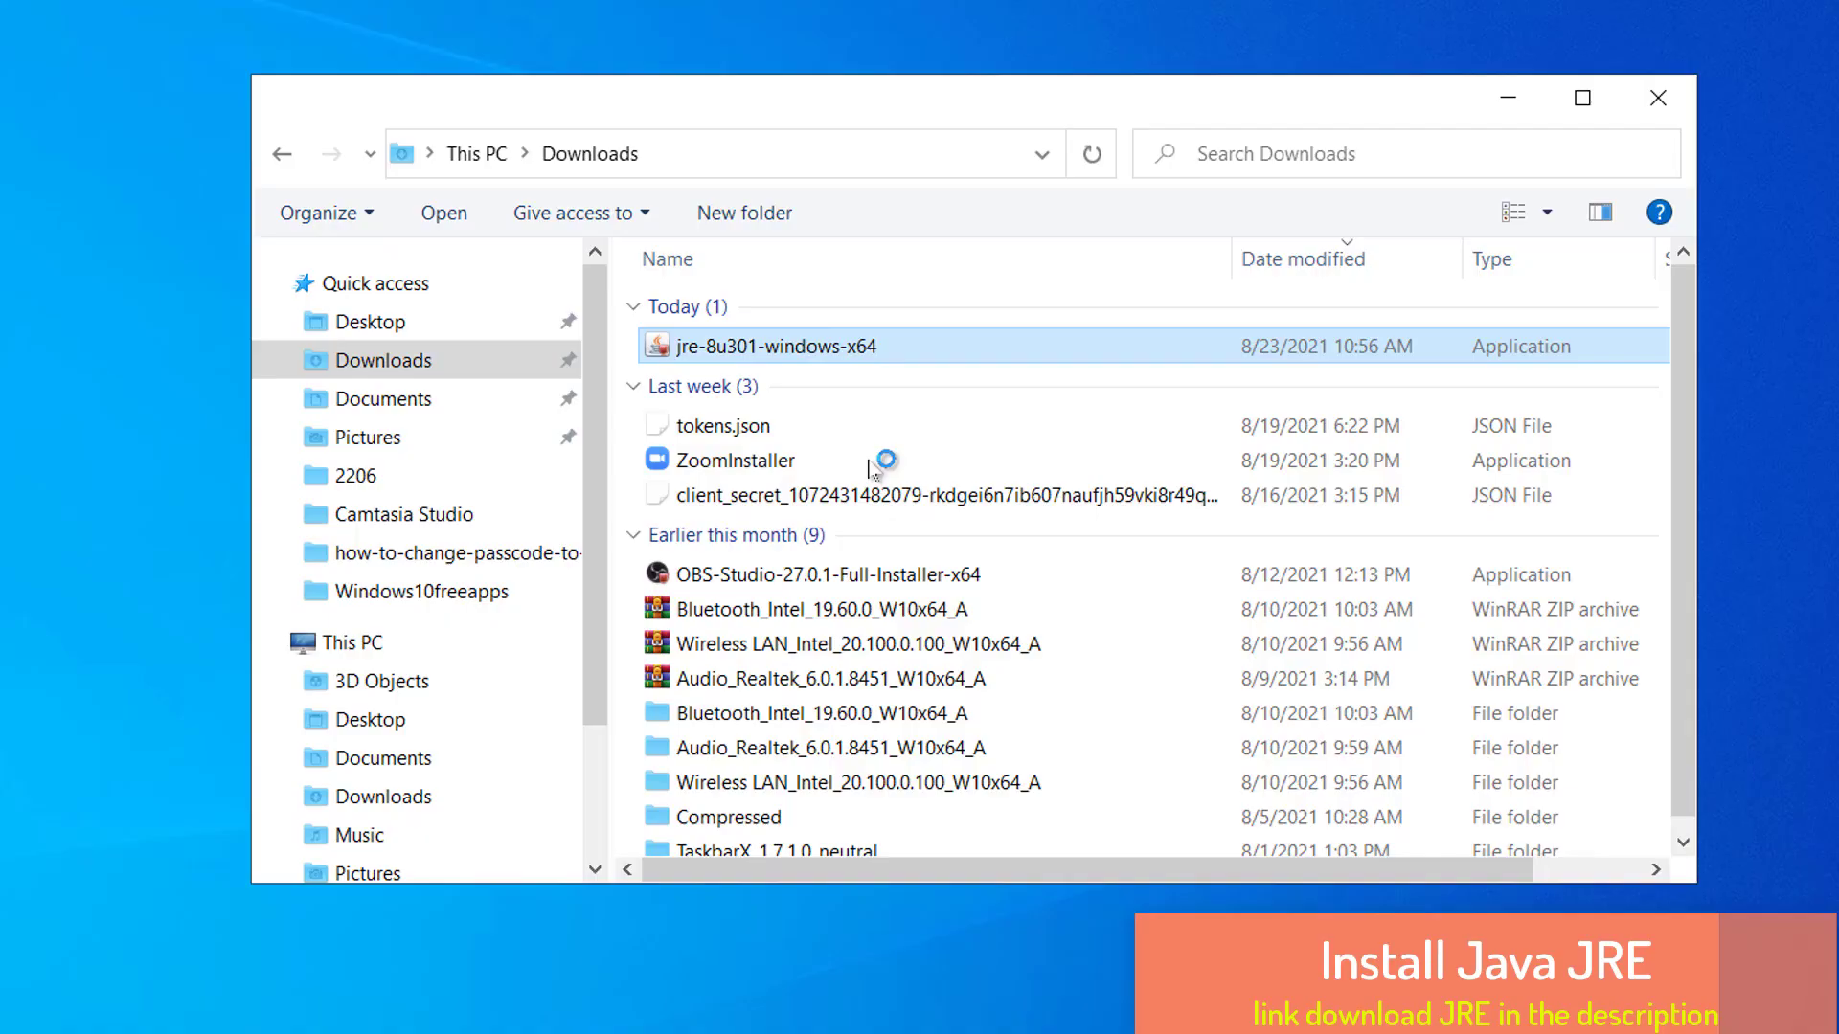
pyautogui.doubleClick(773, 344)
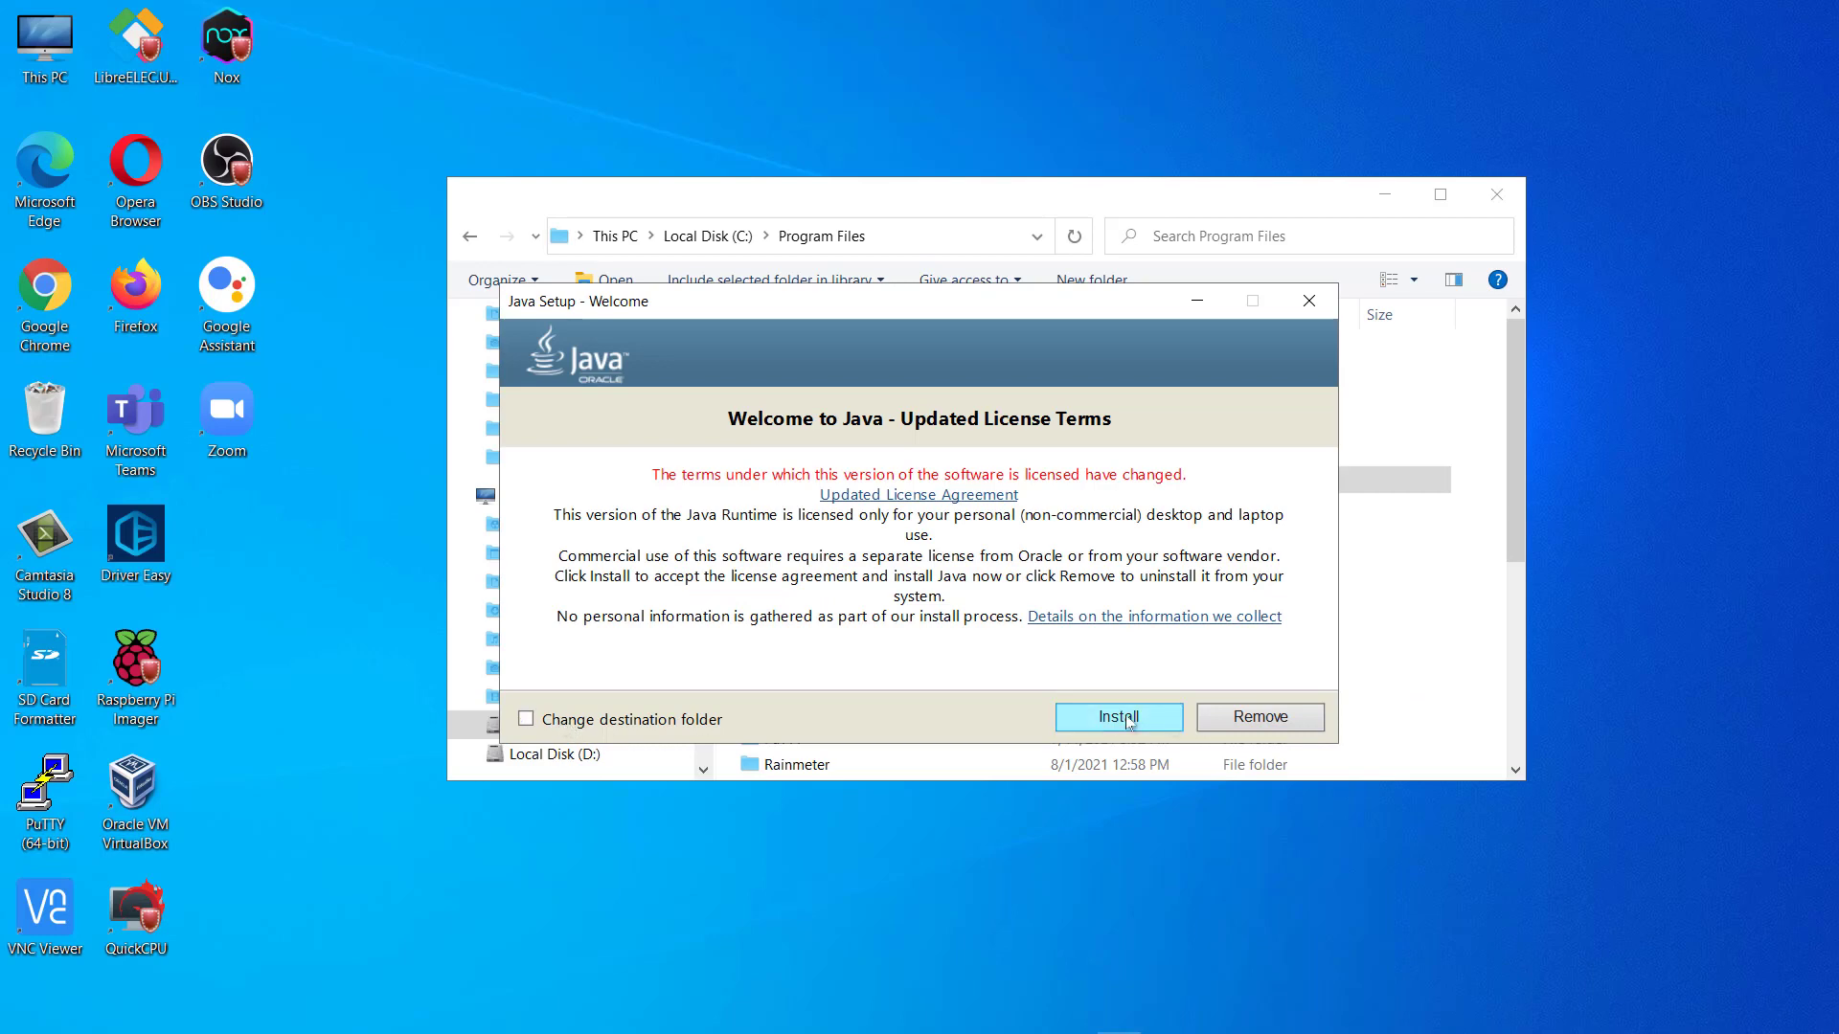
pyautogui.click(1115, 717)
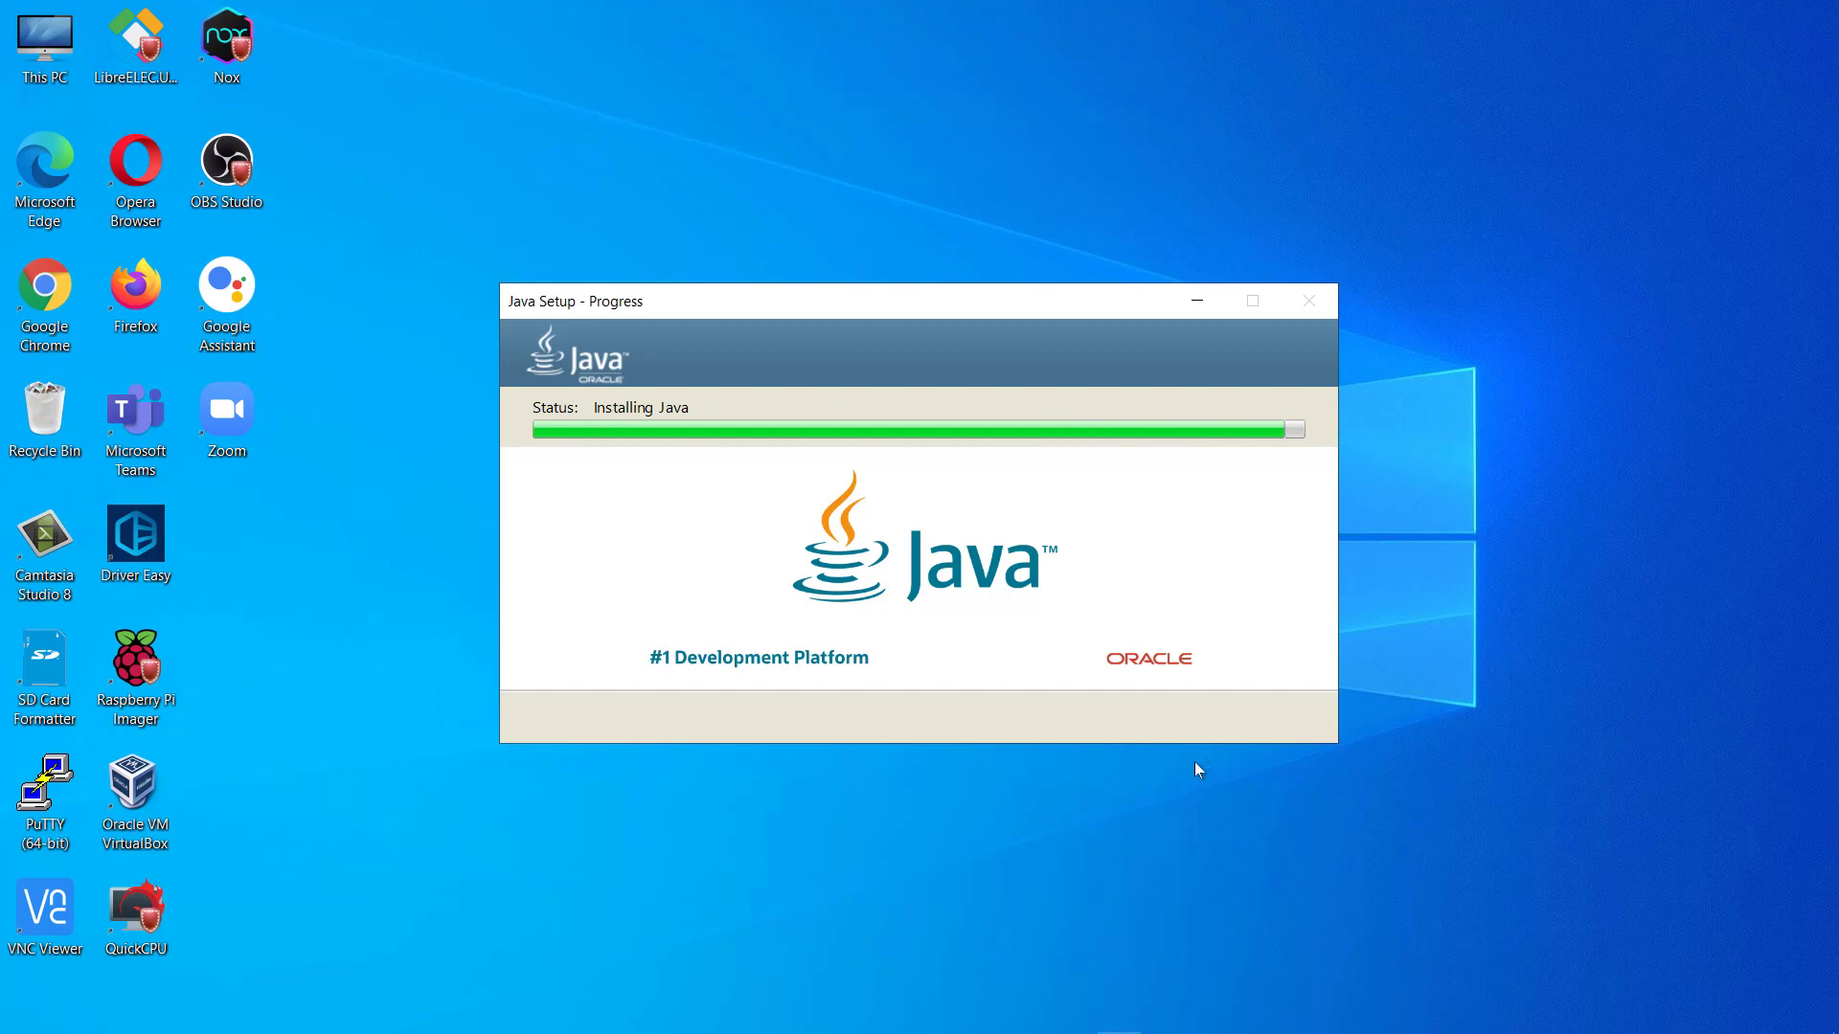
pyautogui.moveTo(1206, 764)
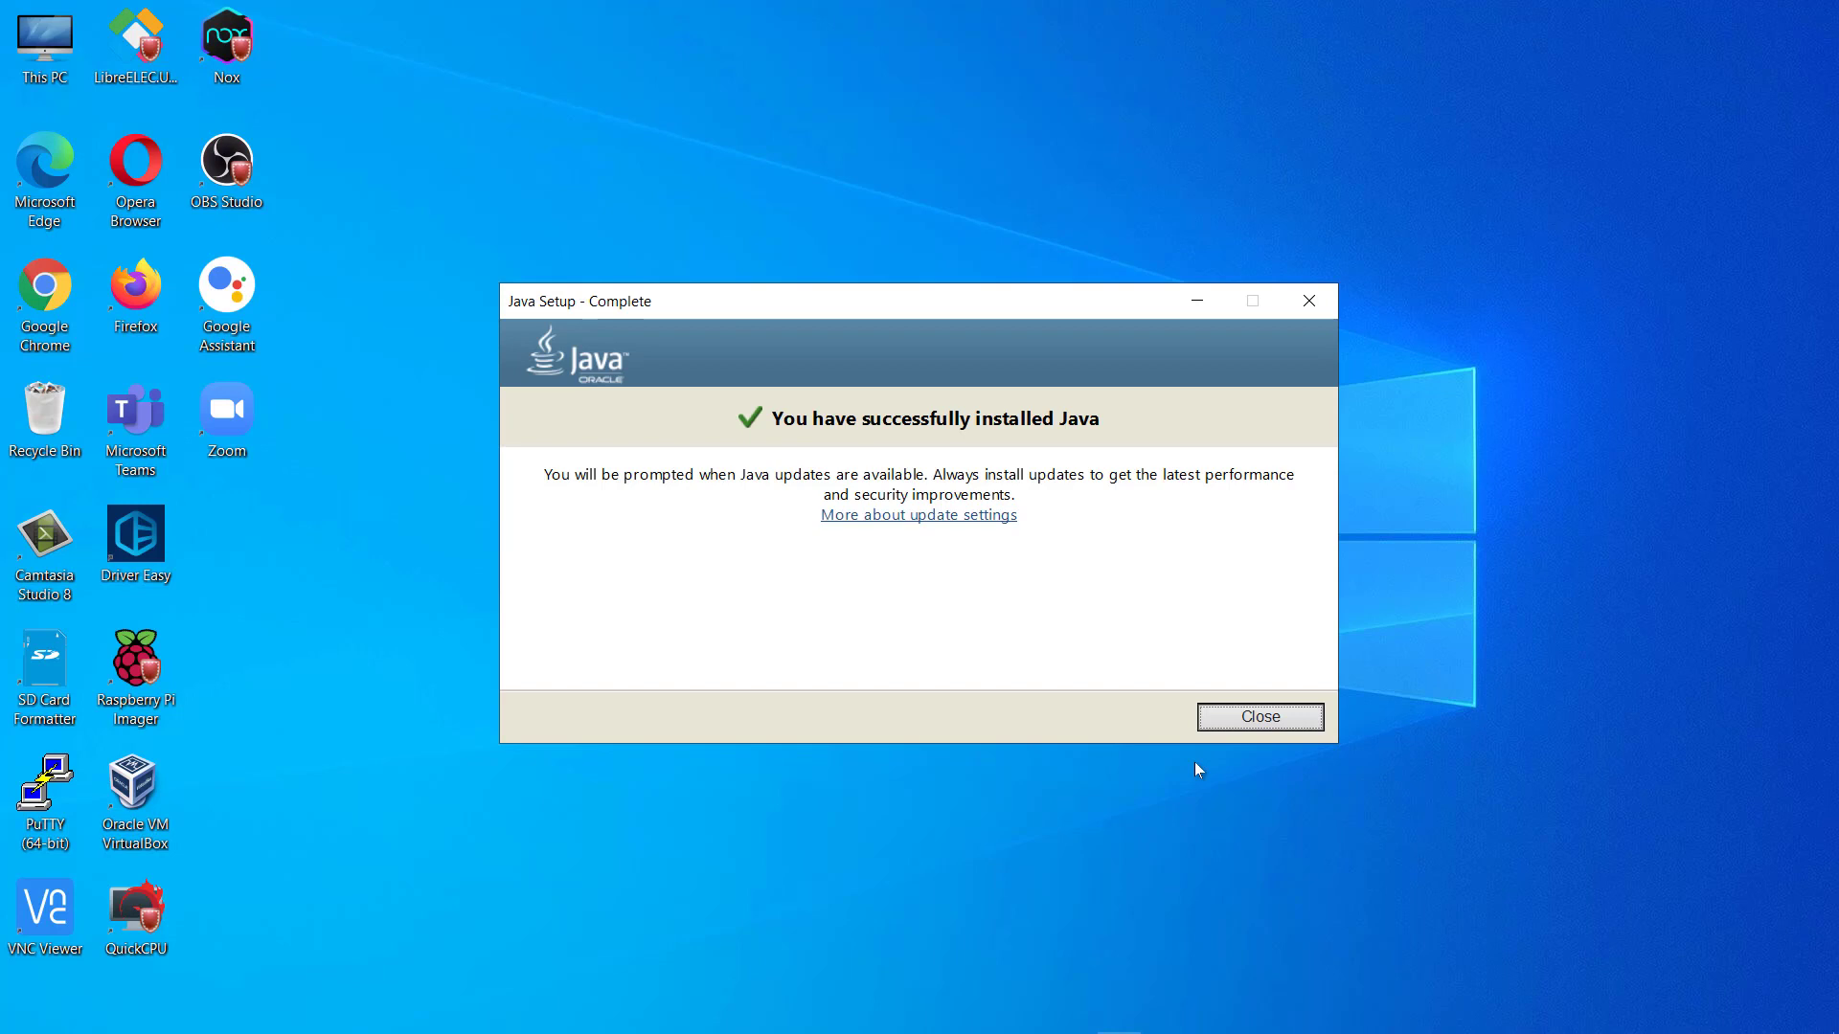
pyautogui.moveTo(1213, 757)
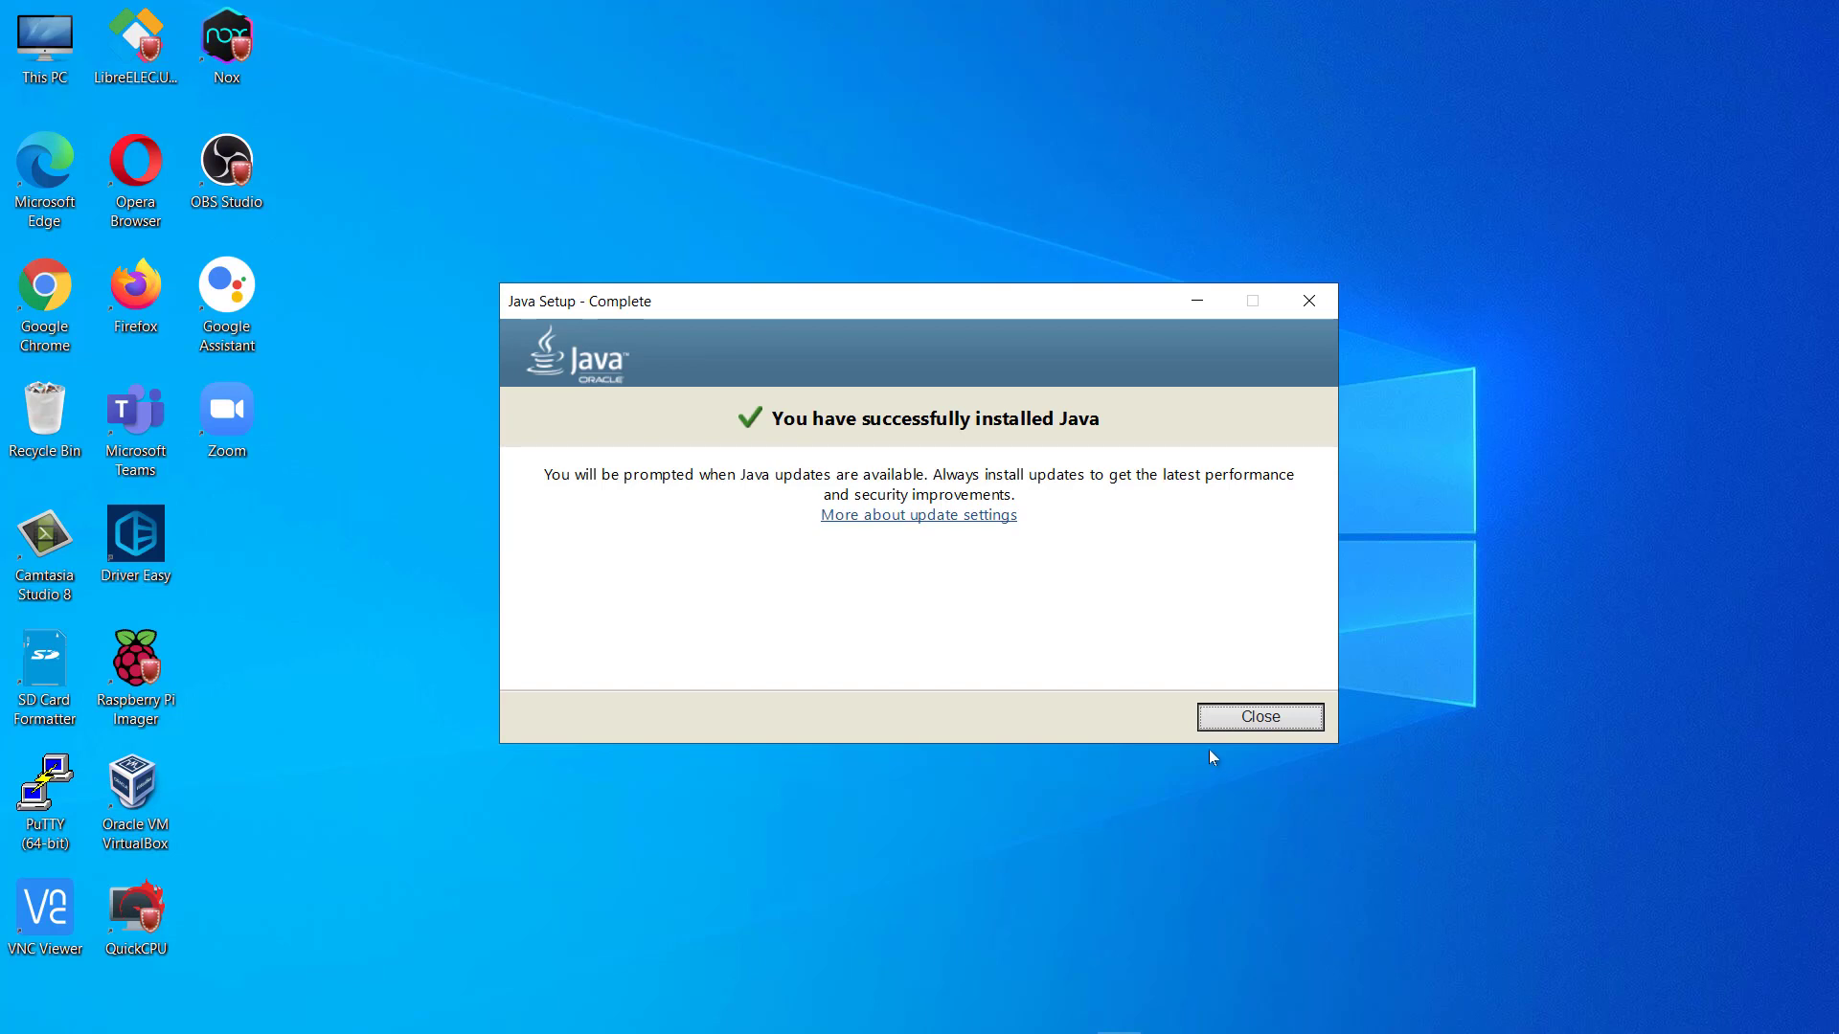
pyautogui.click(1258, 717)
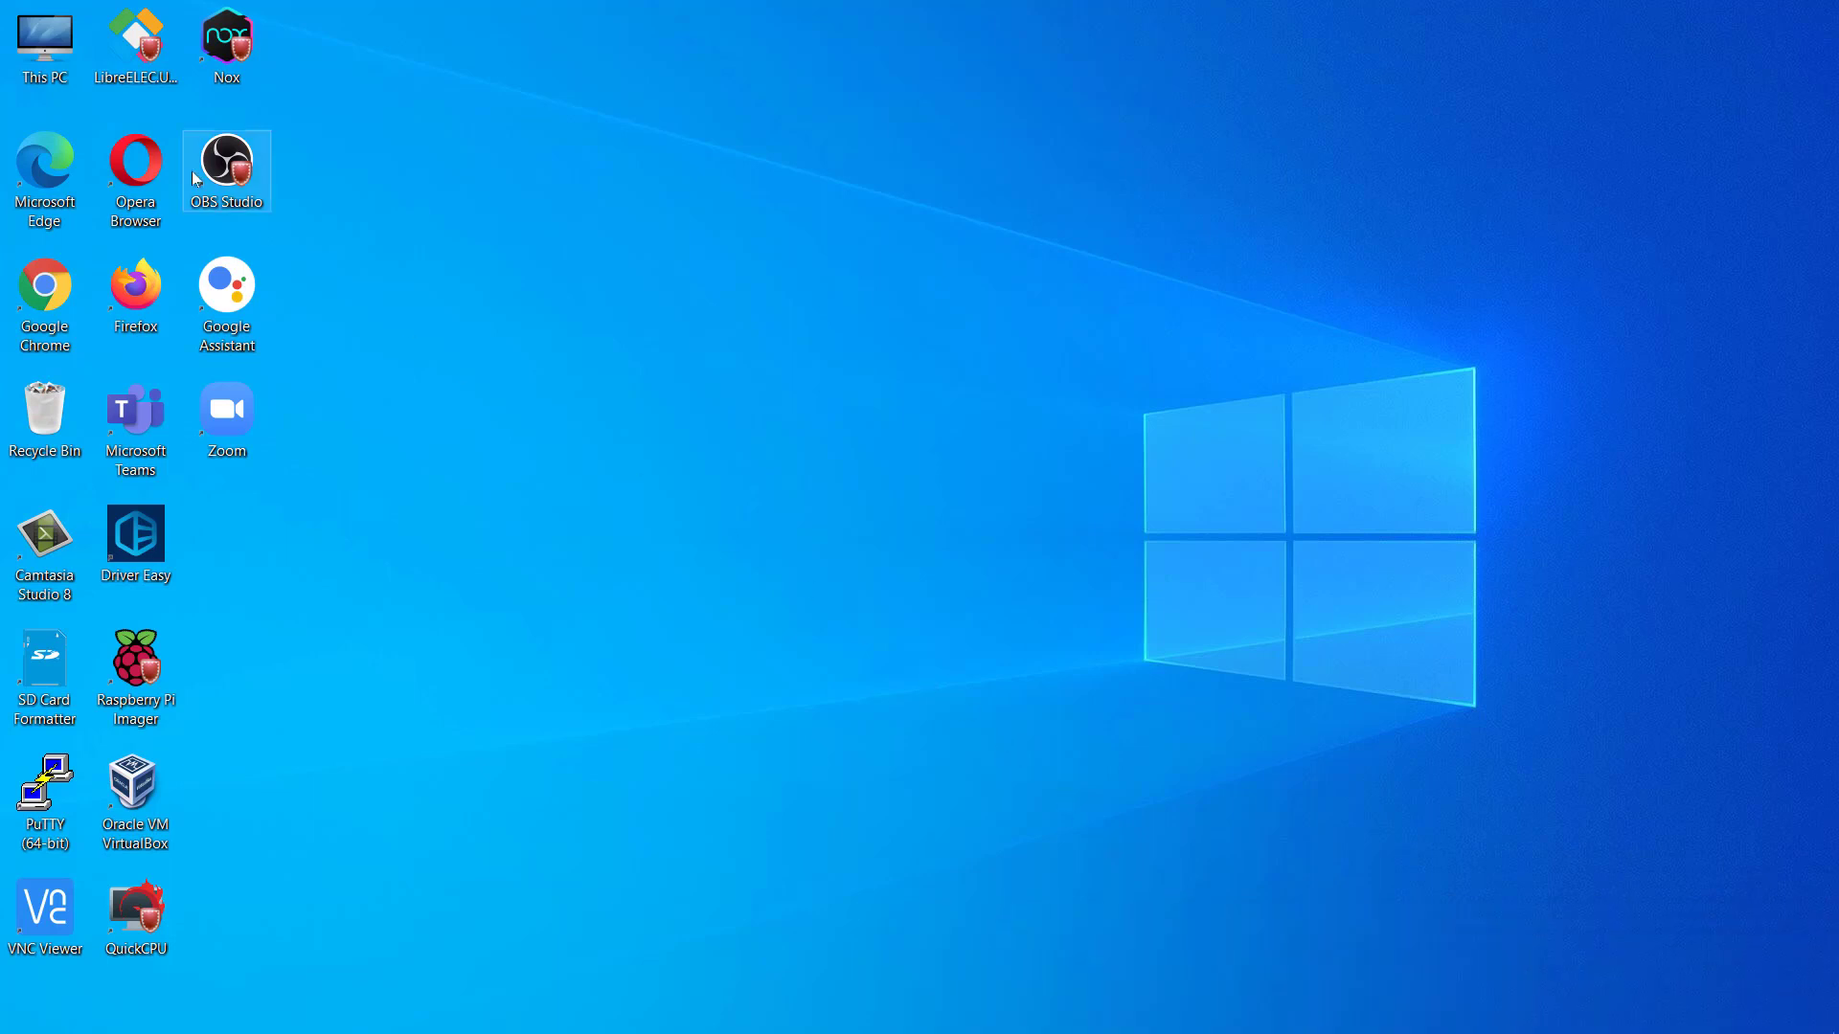
# Open C:\Program Files\Java\jre1.8.0_301\bin in File Explorer and search for system settings.
pyautogui.doubleClick(43, 35)
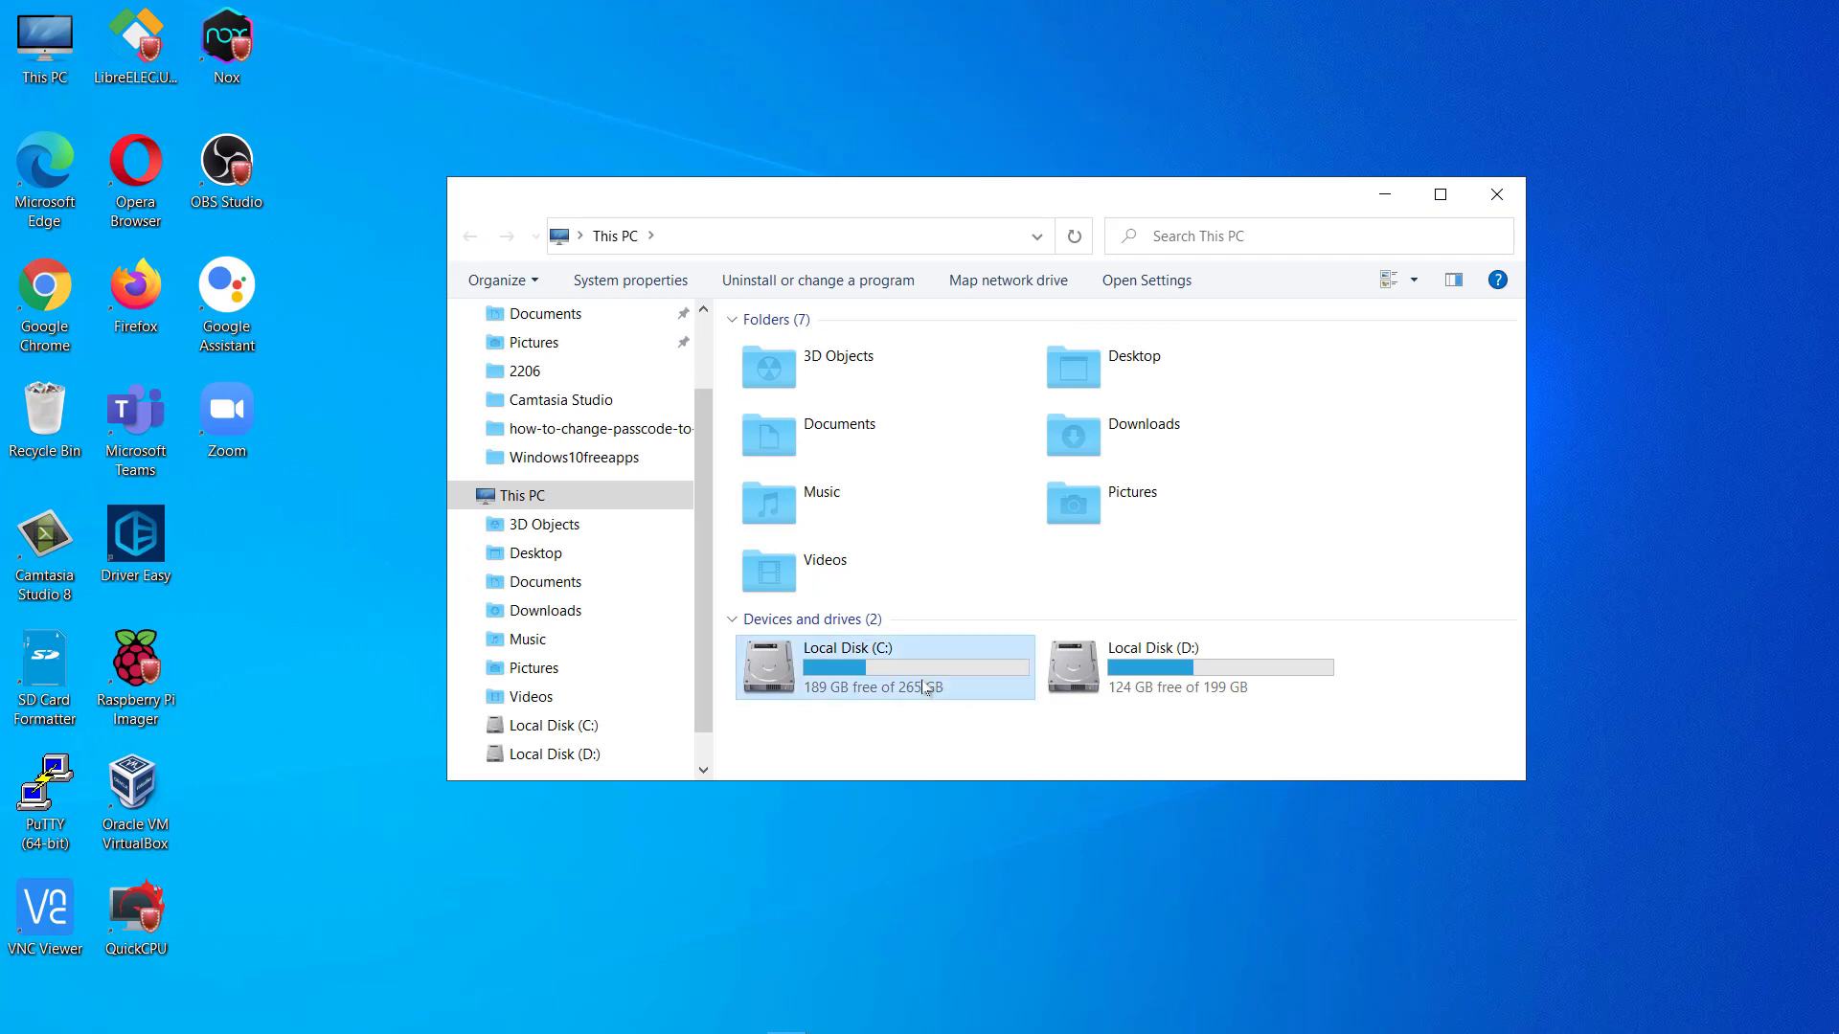
pyautogui.doubleClick(883, 667)
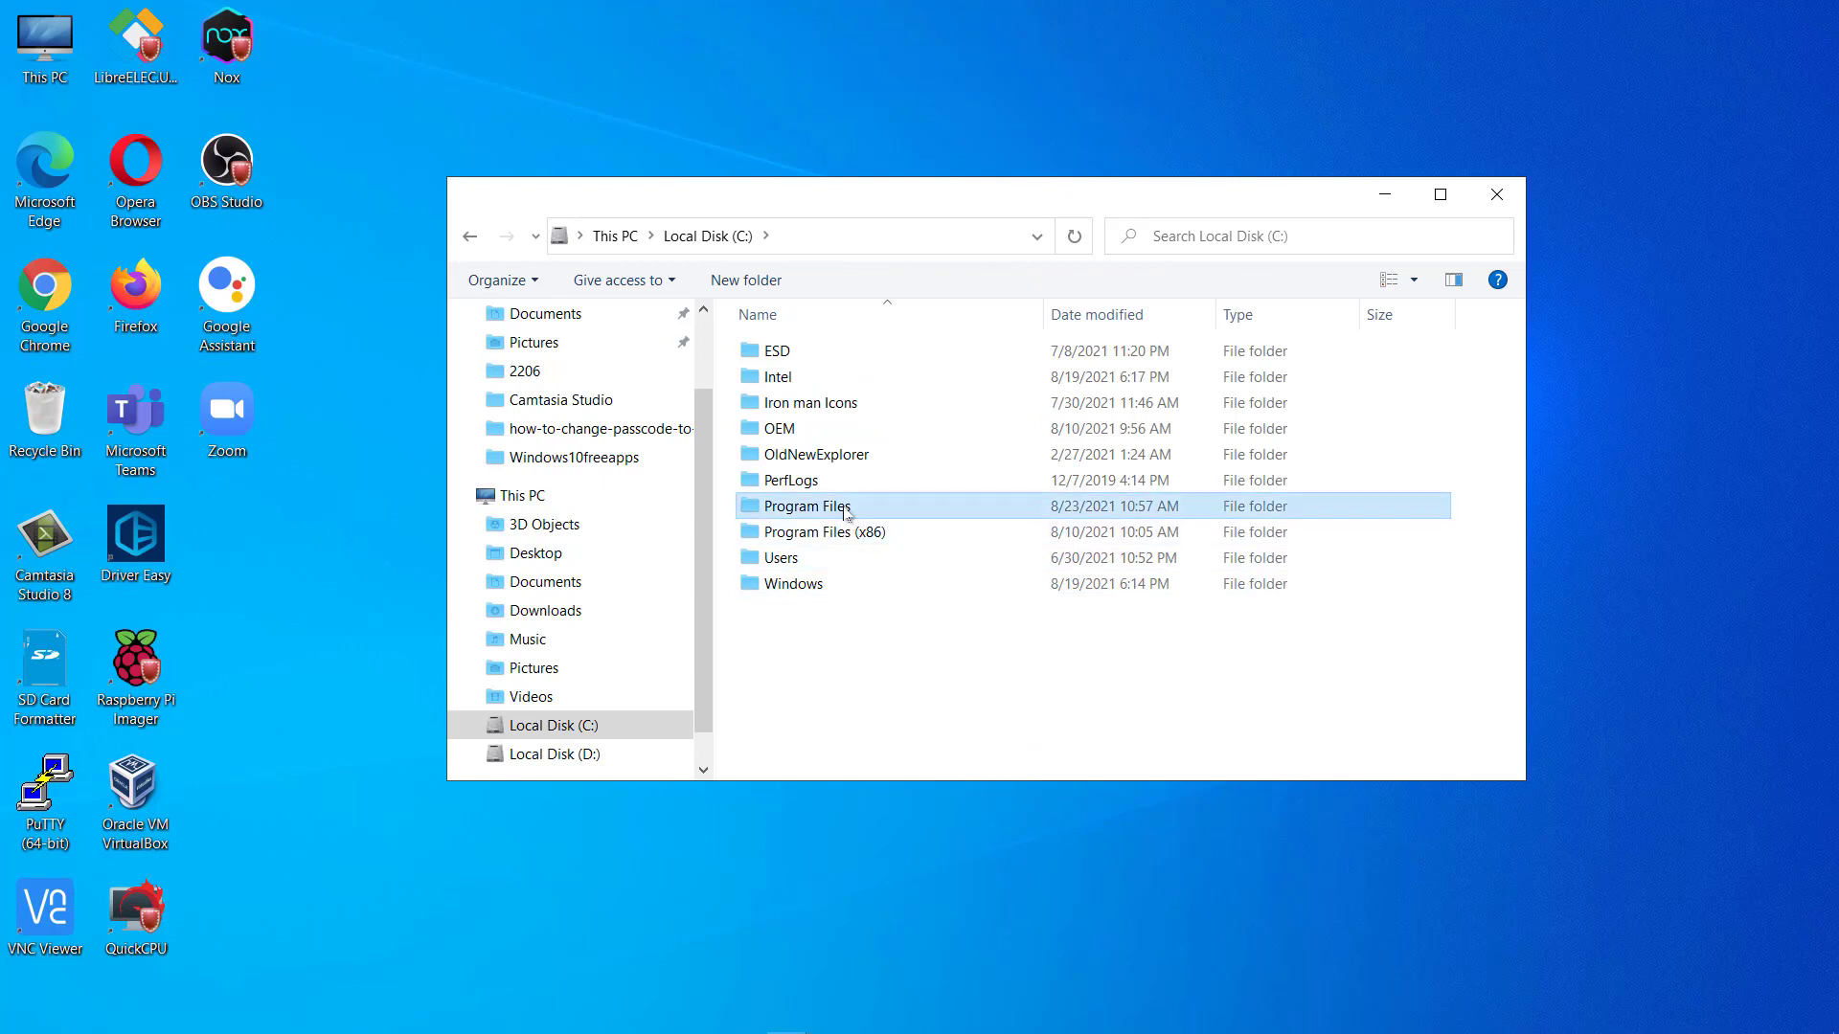
pyautogui.doubleClick(805, 506)
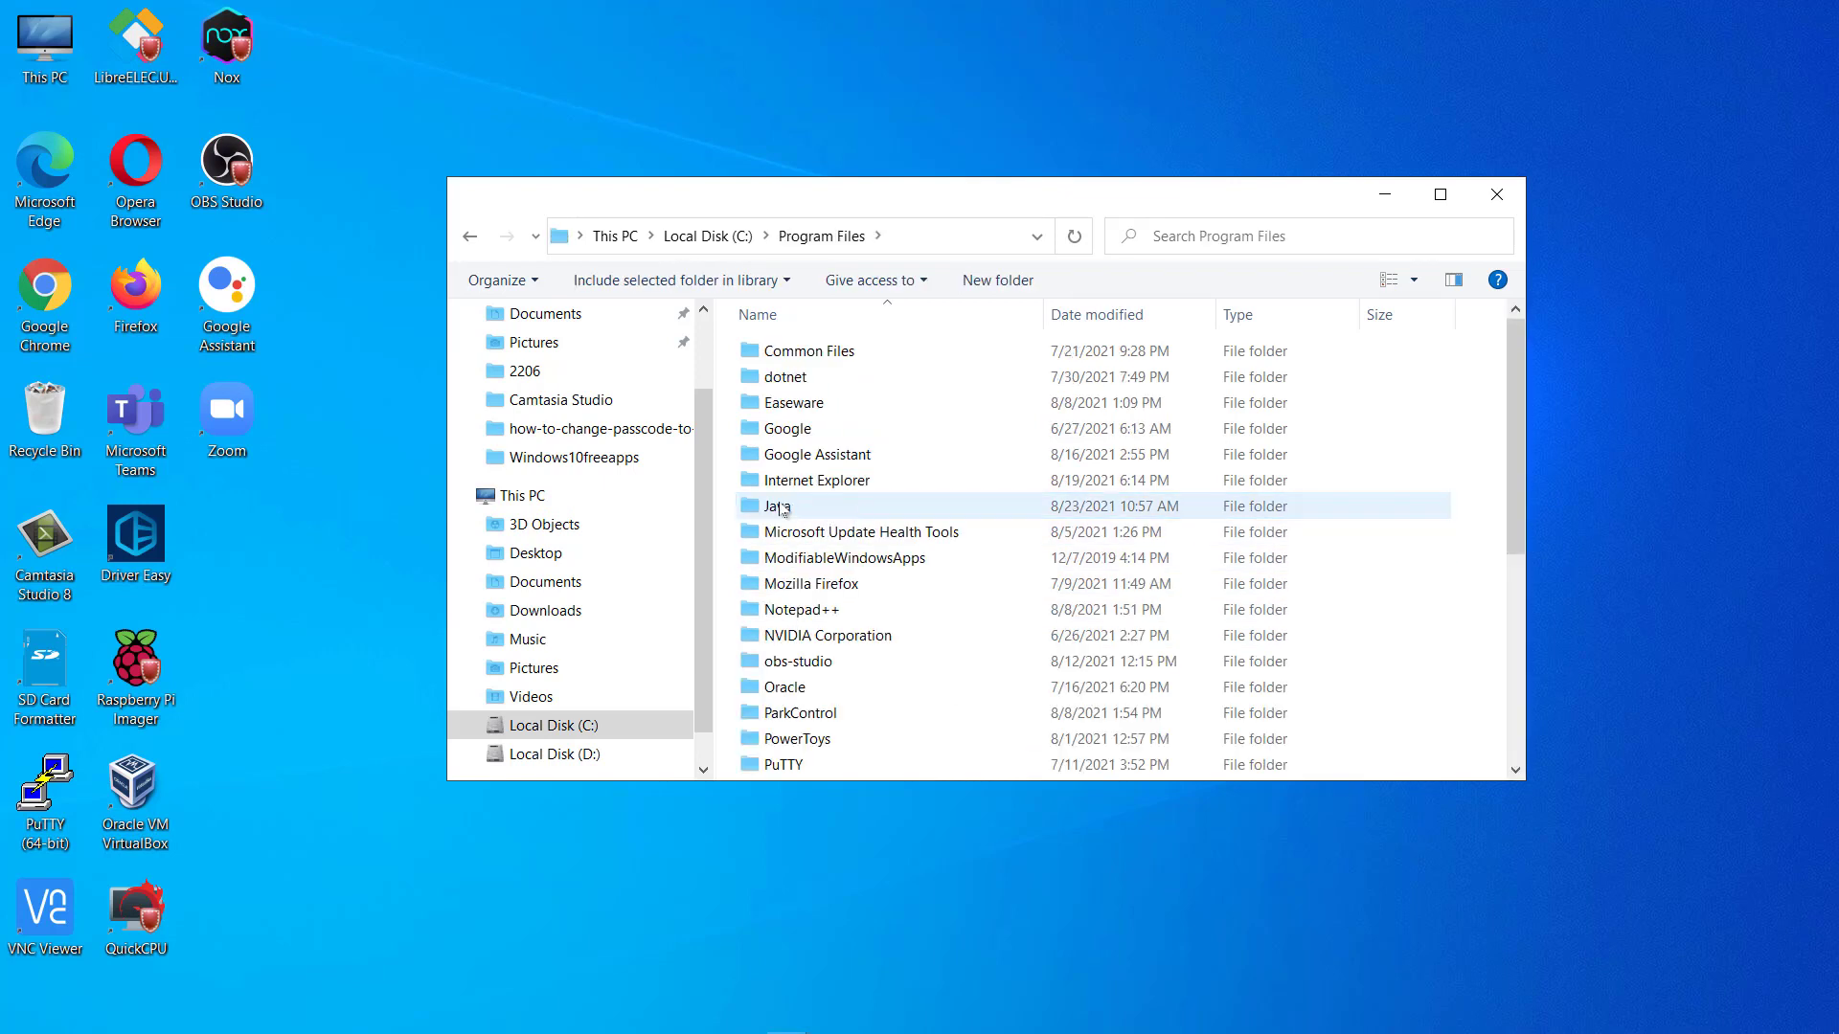
pyautogui.doubleClick(778, 506)
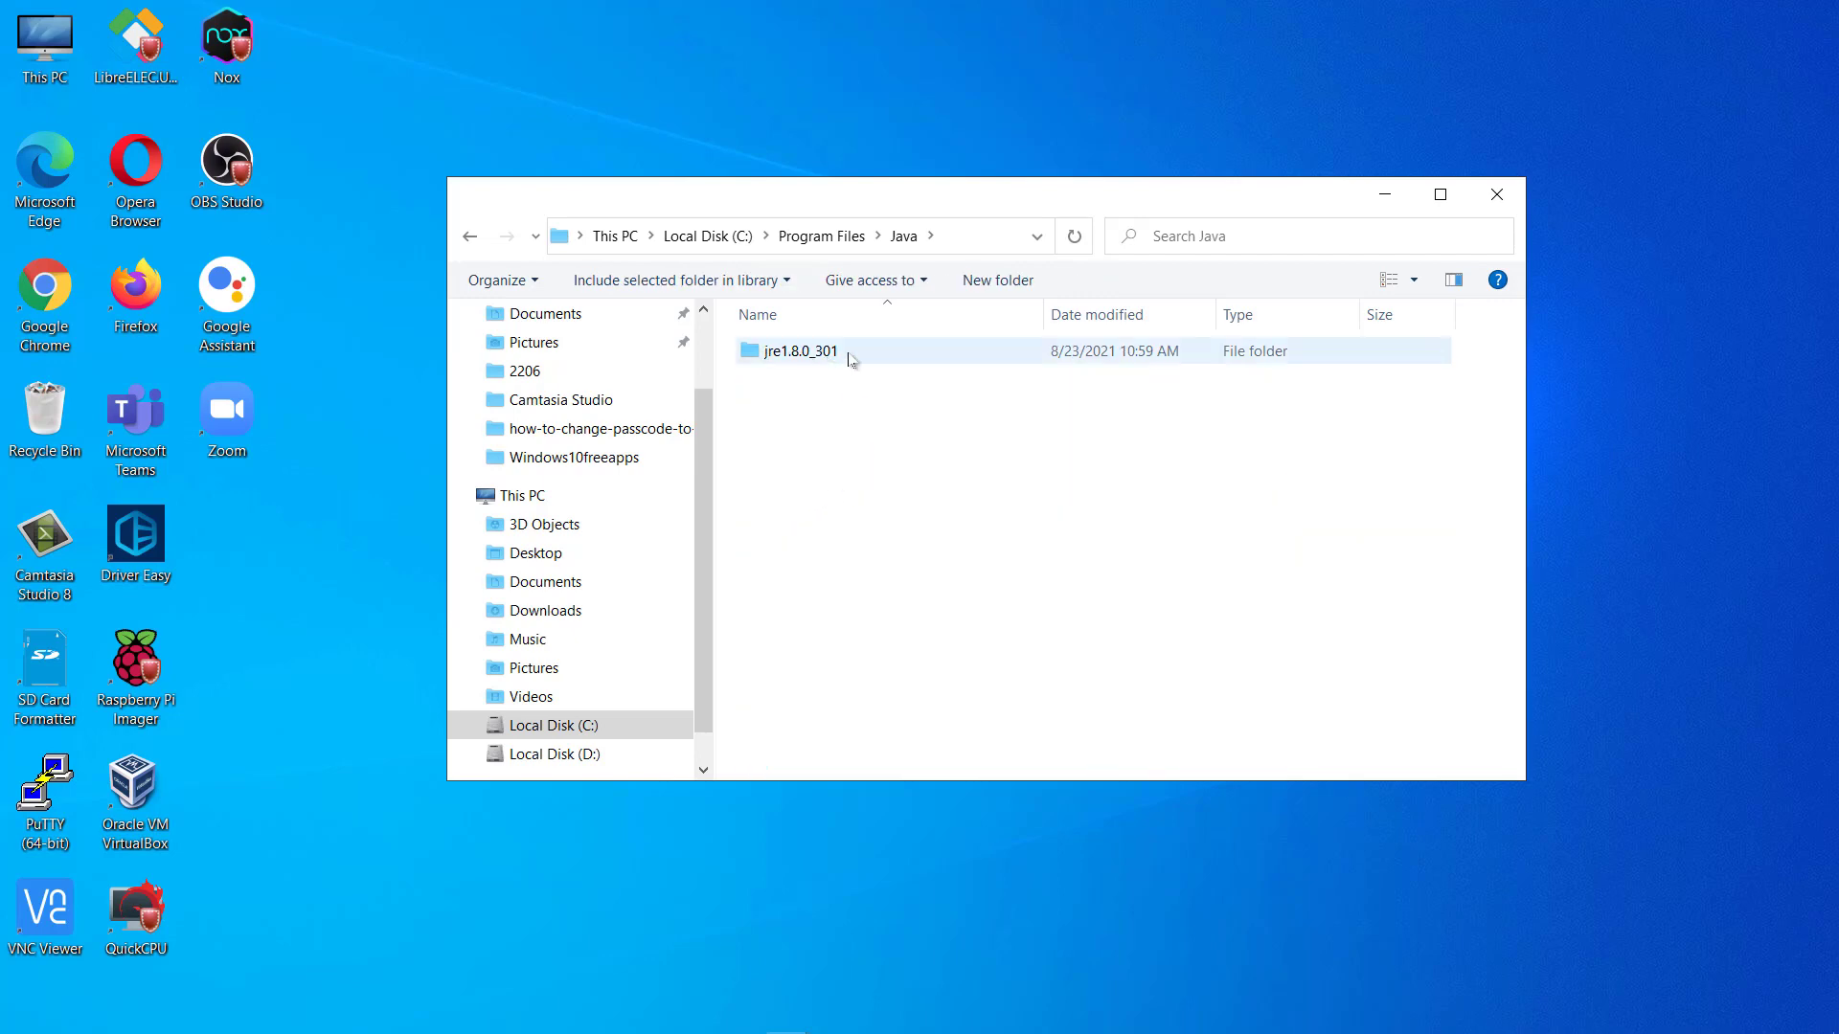
pyautogui.doubleClick(800, 351)
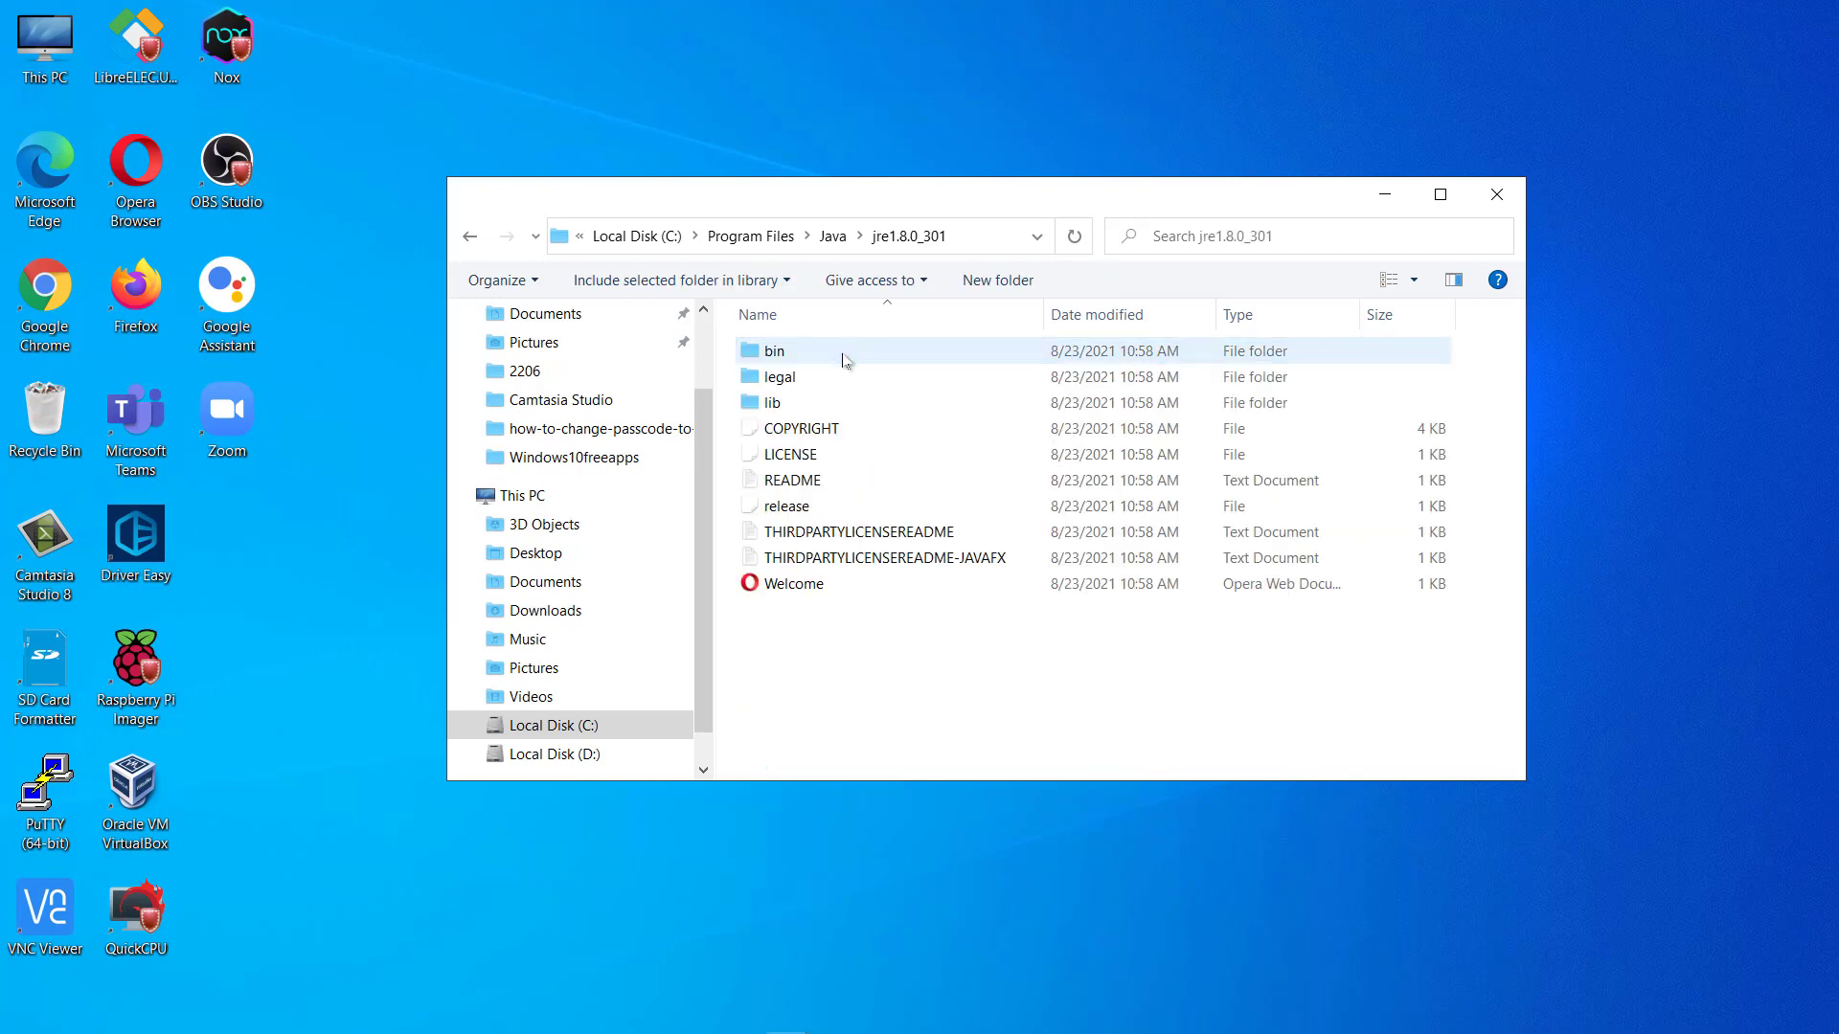
pyautogui.doubleClick(774, 350)
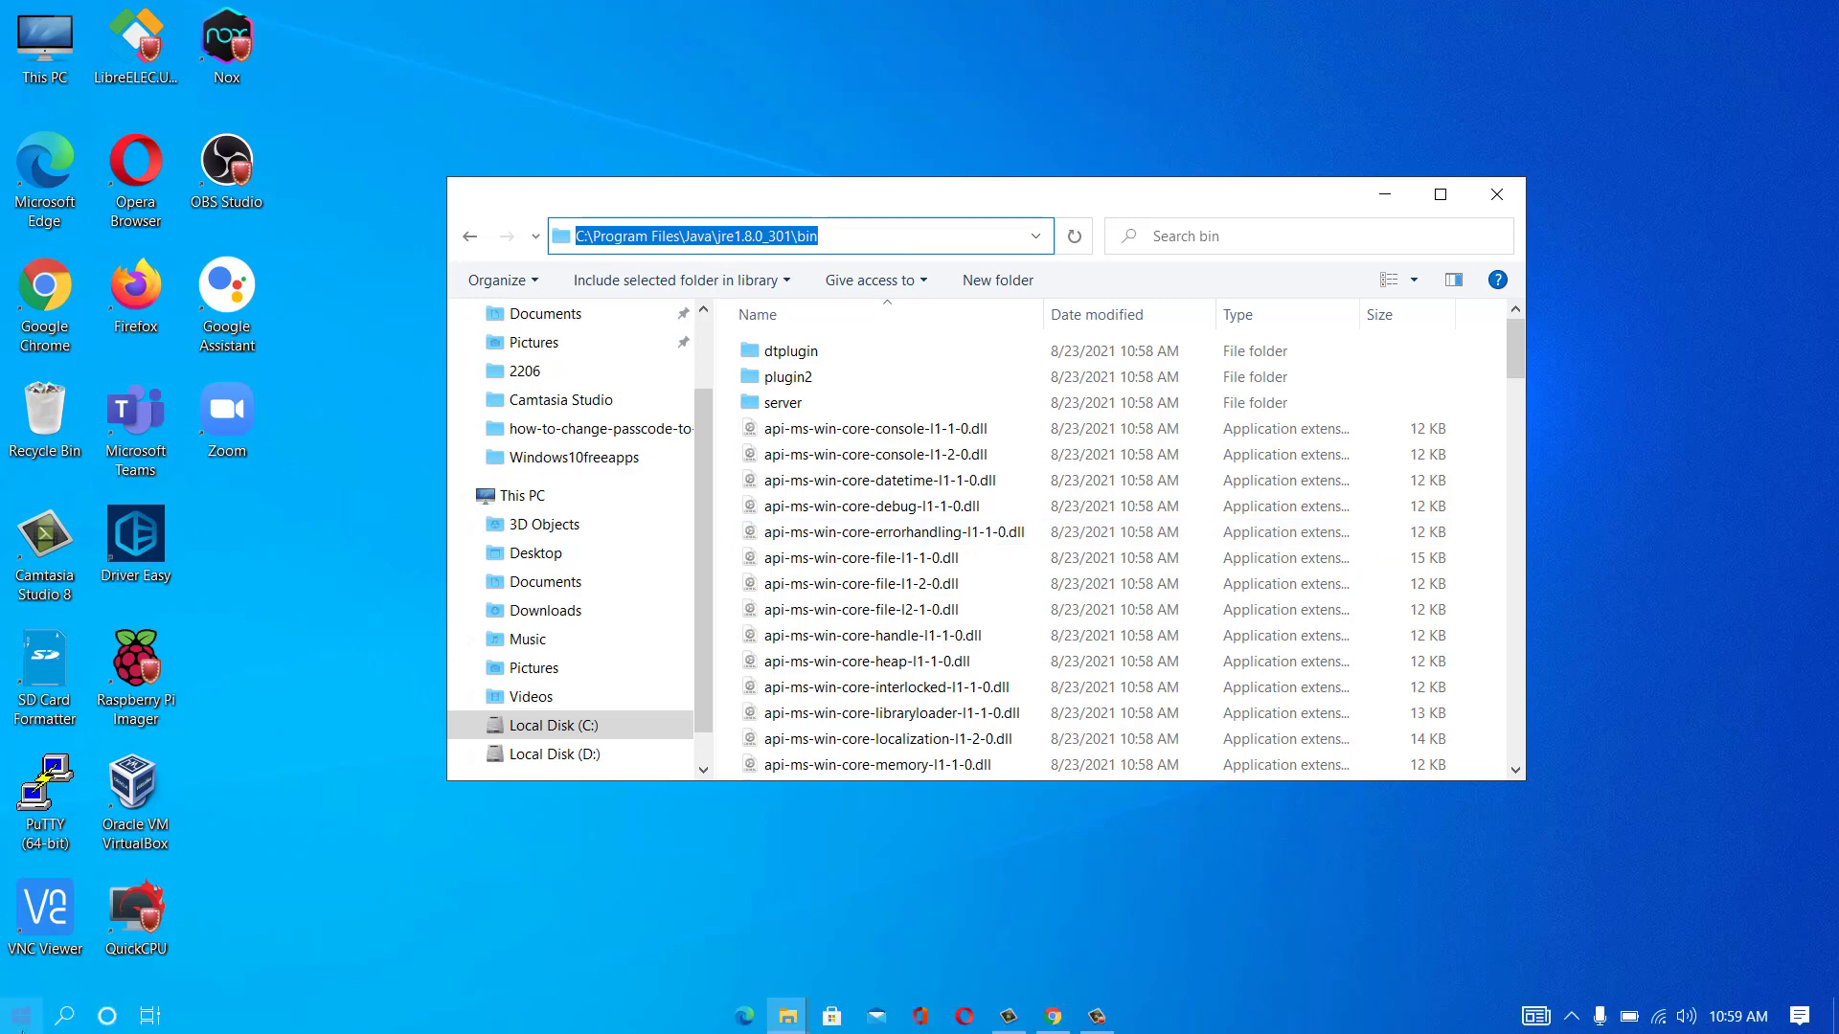
pyautogui.write('edit power plan')
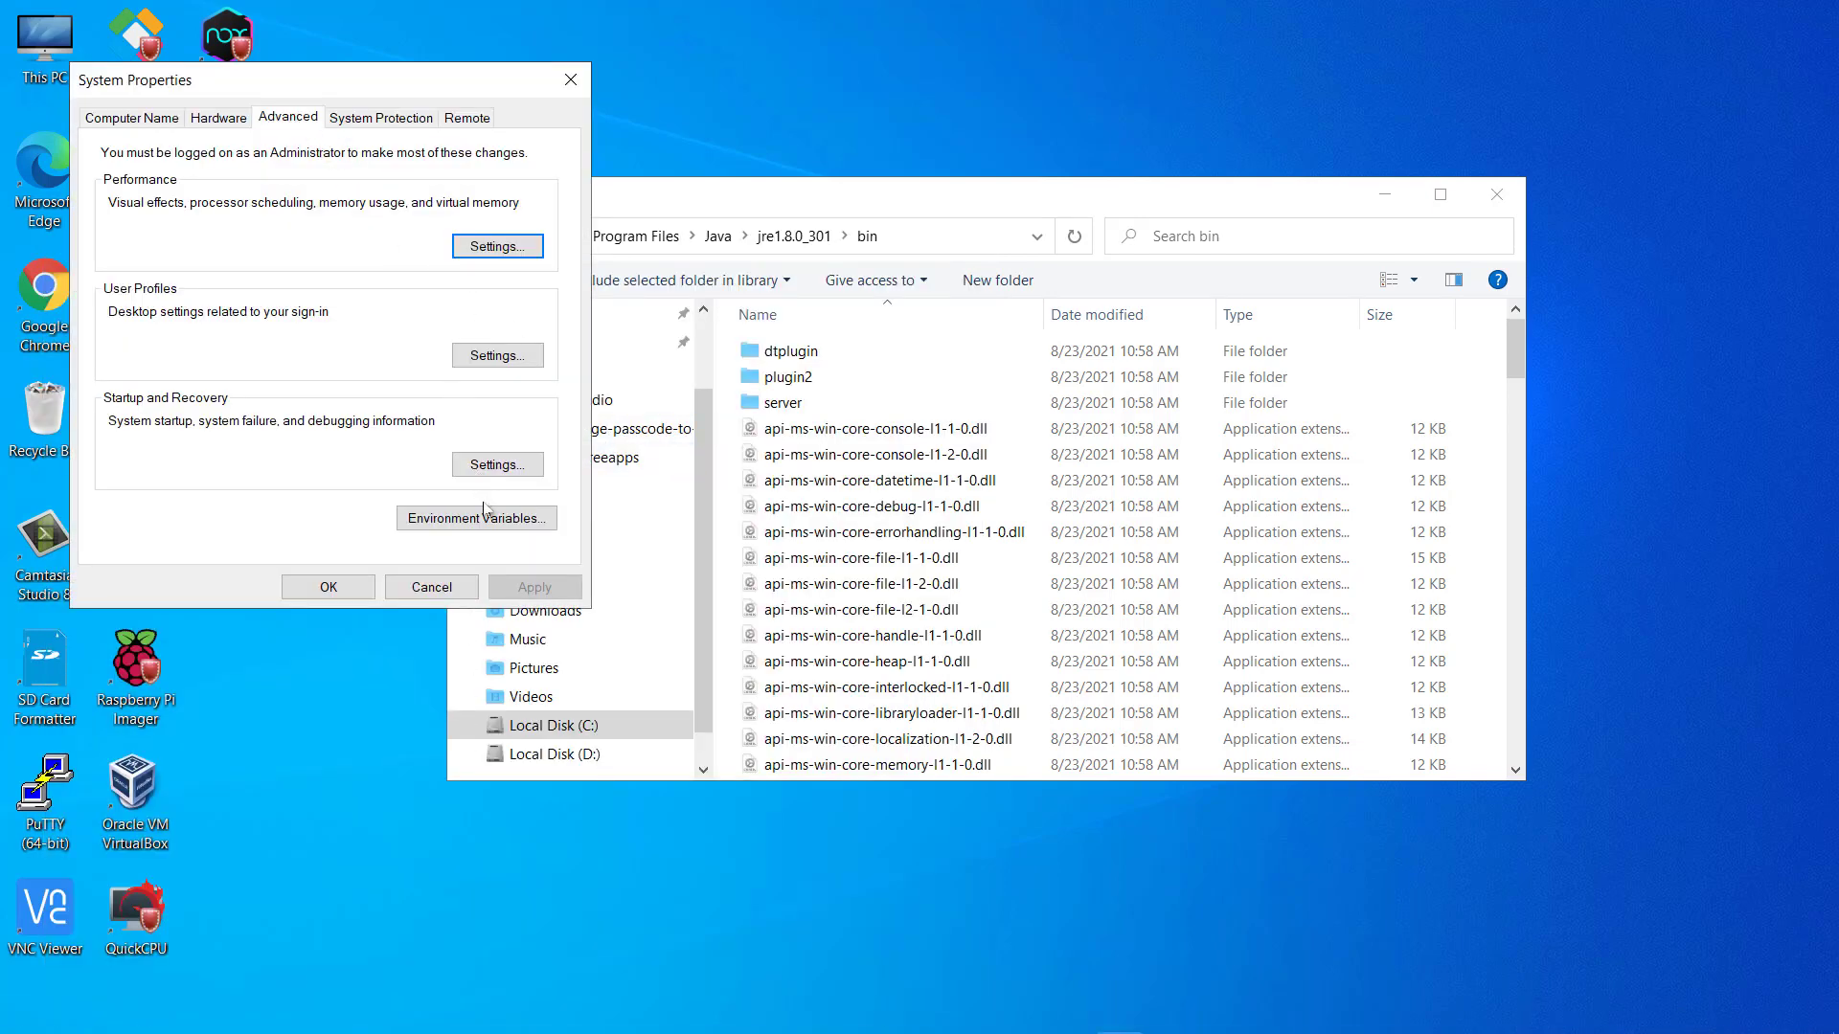
# Open the Environment Variables window from the Advanced tab.
pyautogui.click(476, 517)
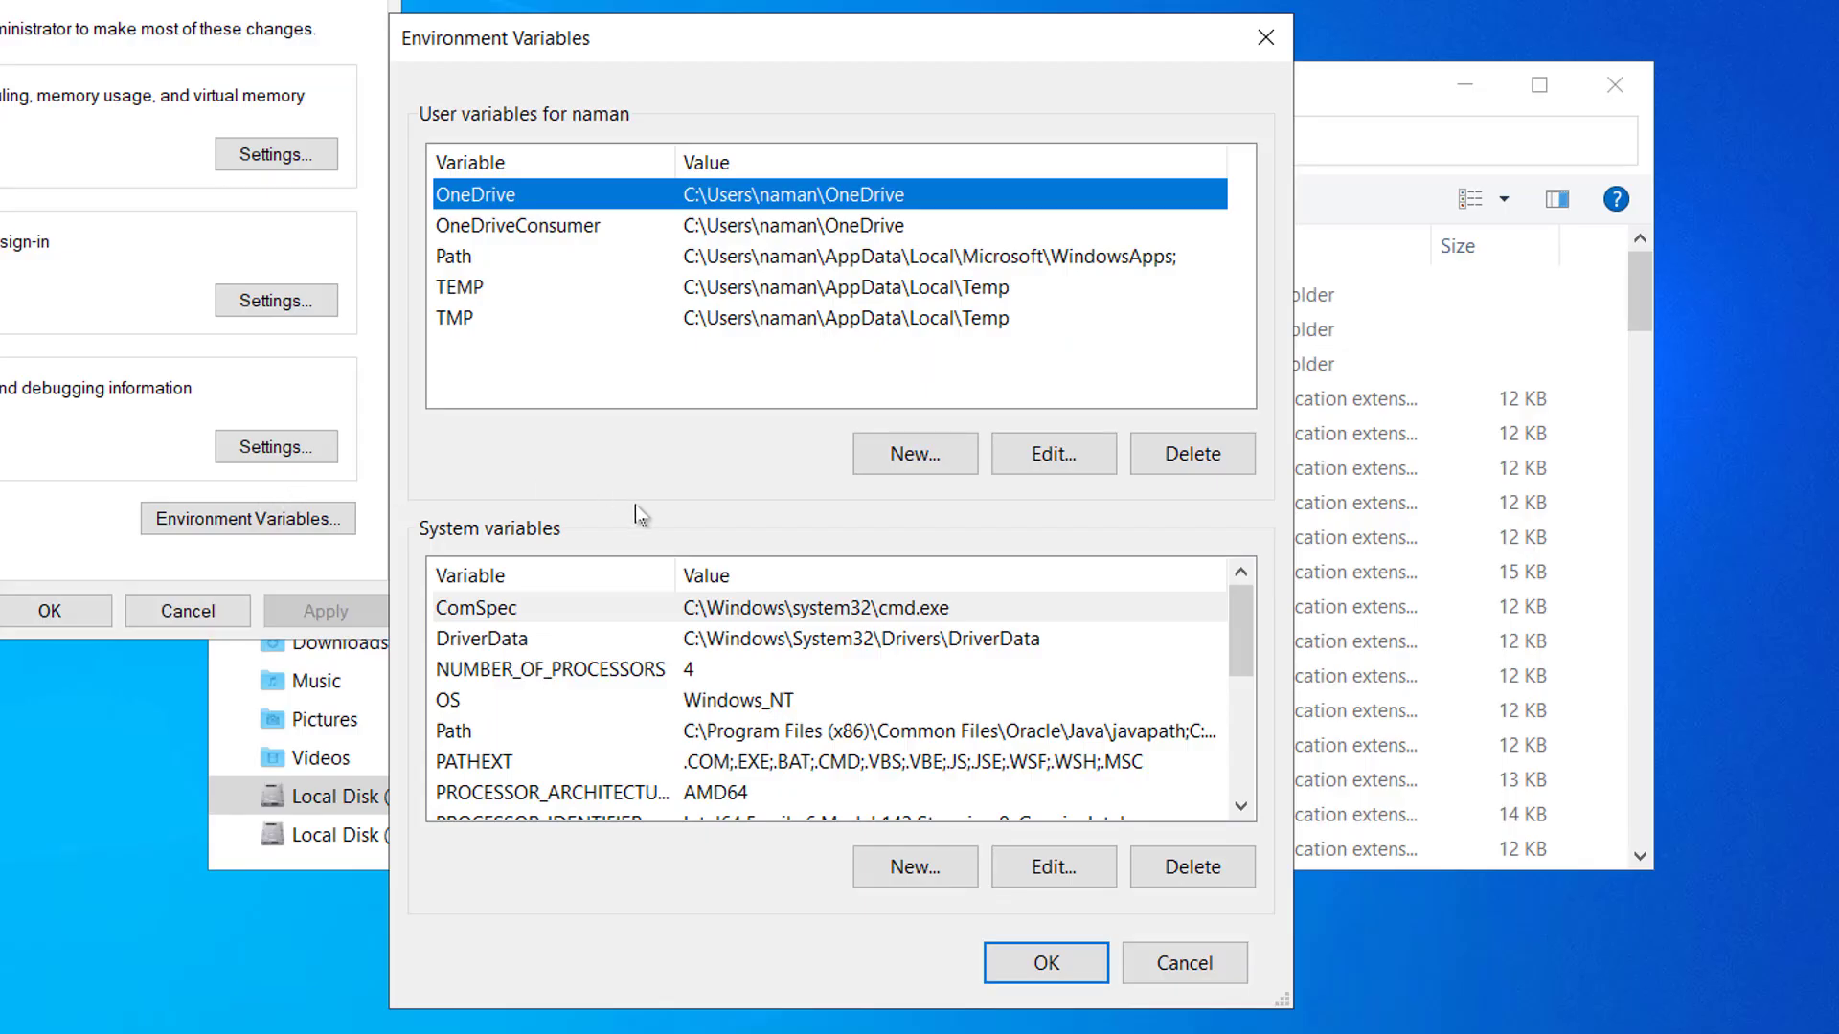
pyautogui.moveTo(589, 530)
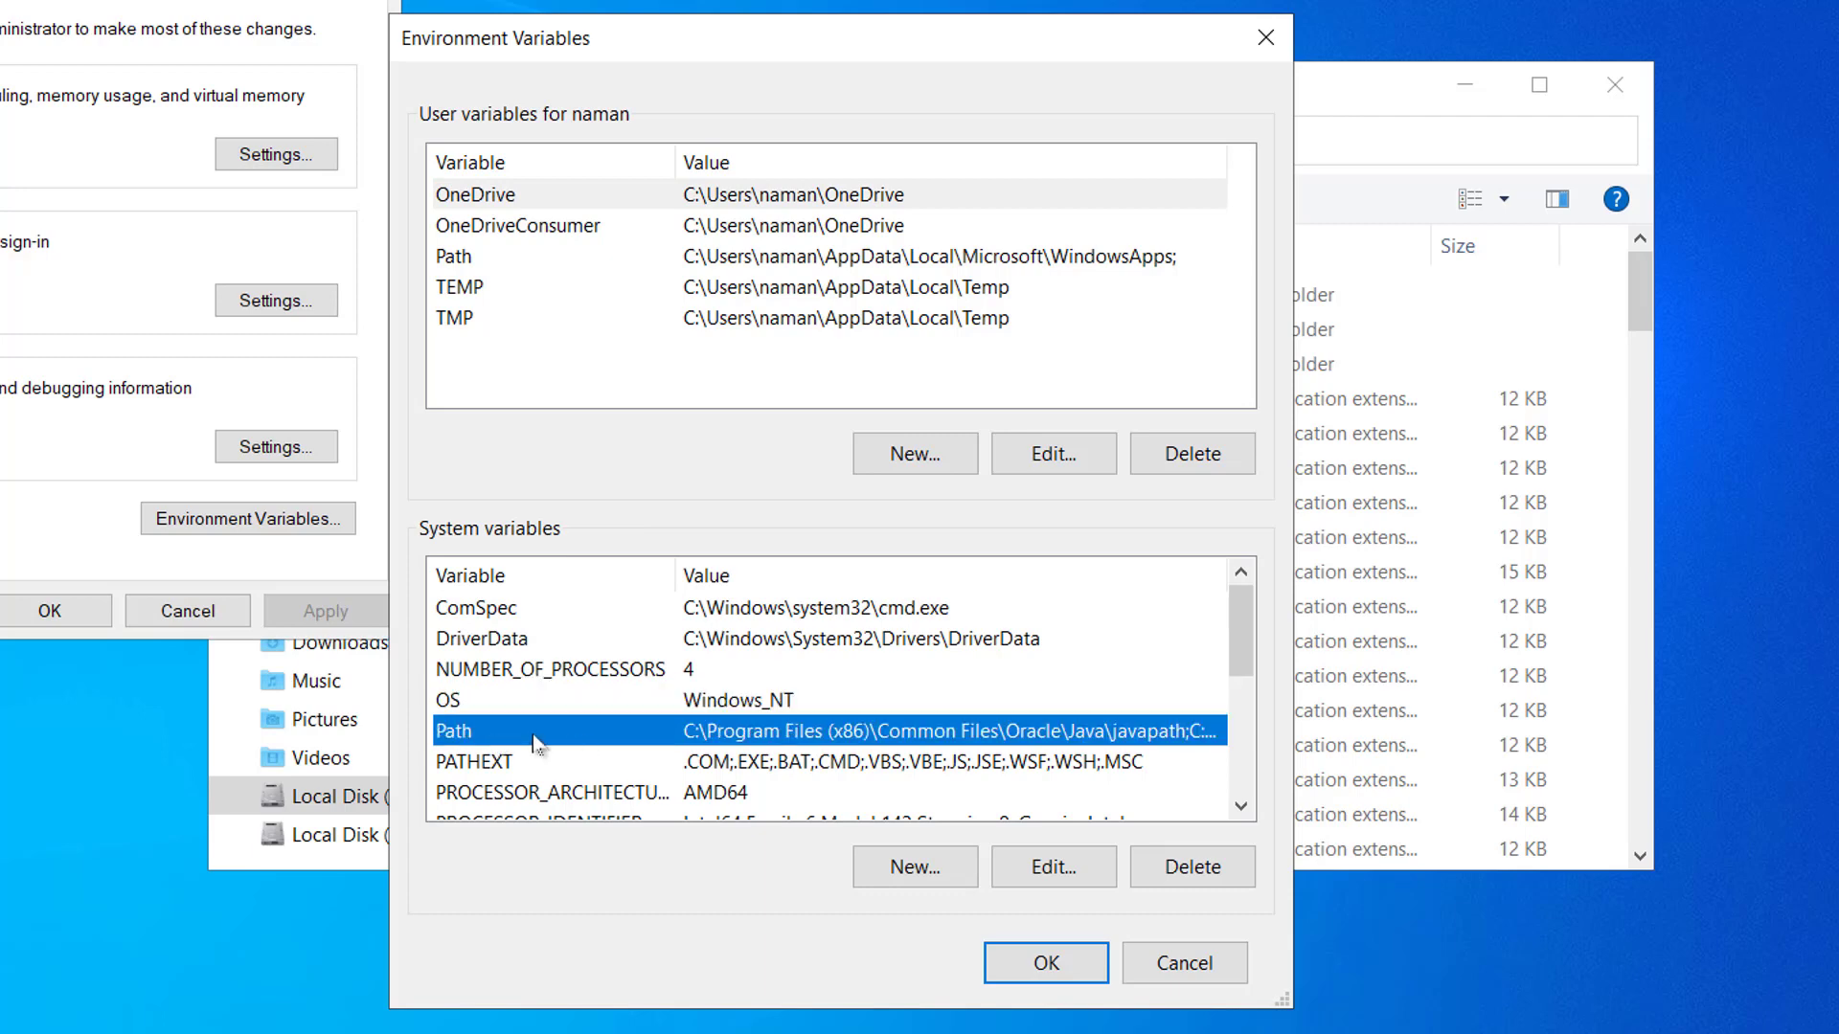
pyautogui.moveTo(985, 832)
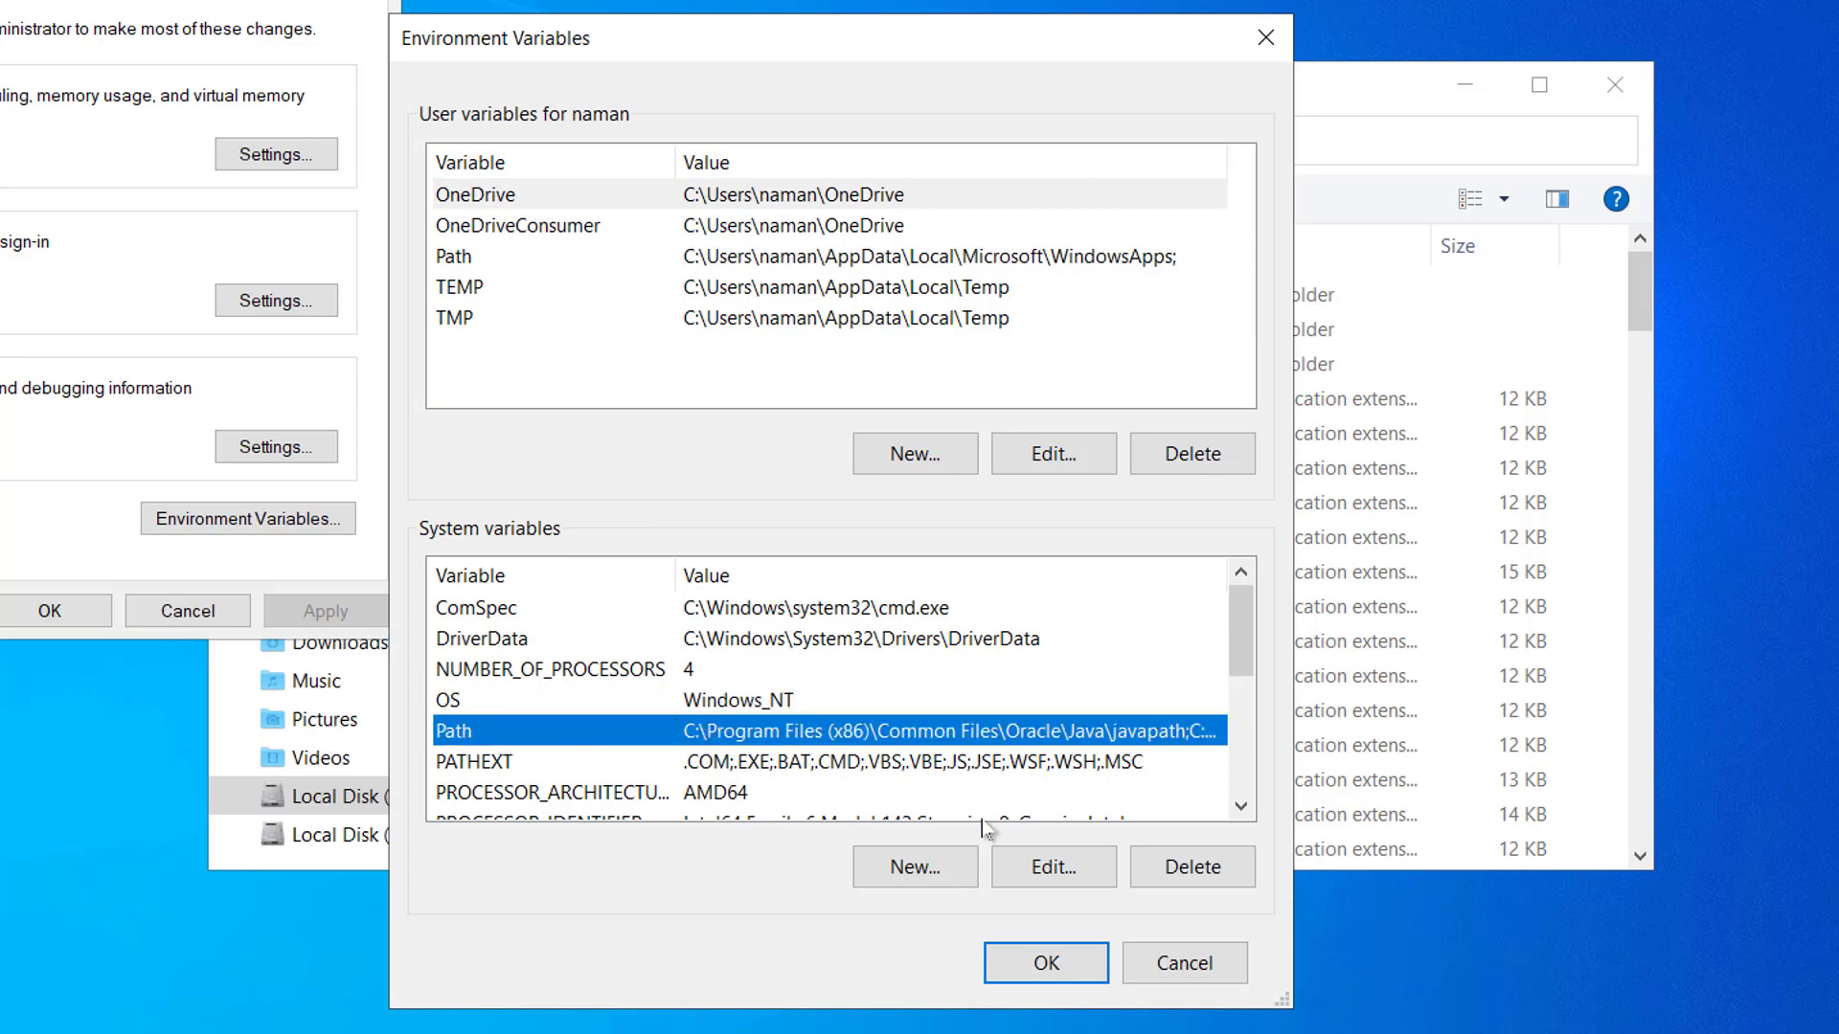
# Add C:\Program Files\Java\jre1.8.0_301\bin as a new system Path entry and confirm.
pyautogui.click(1050, 867)
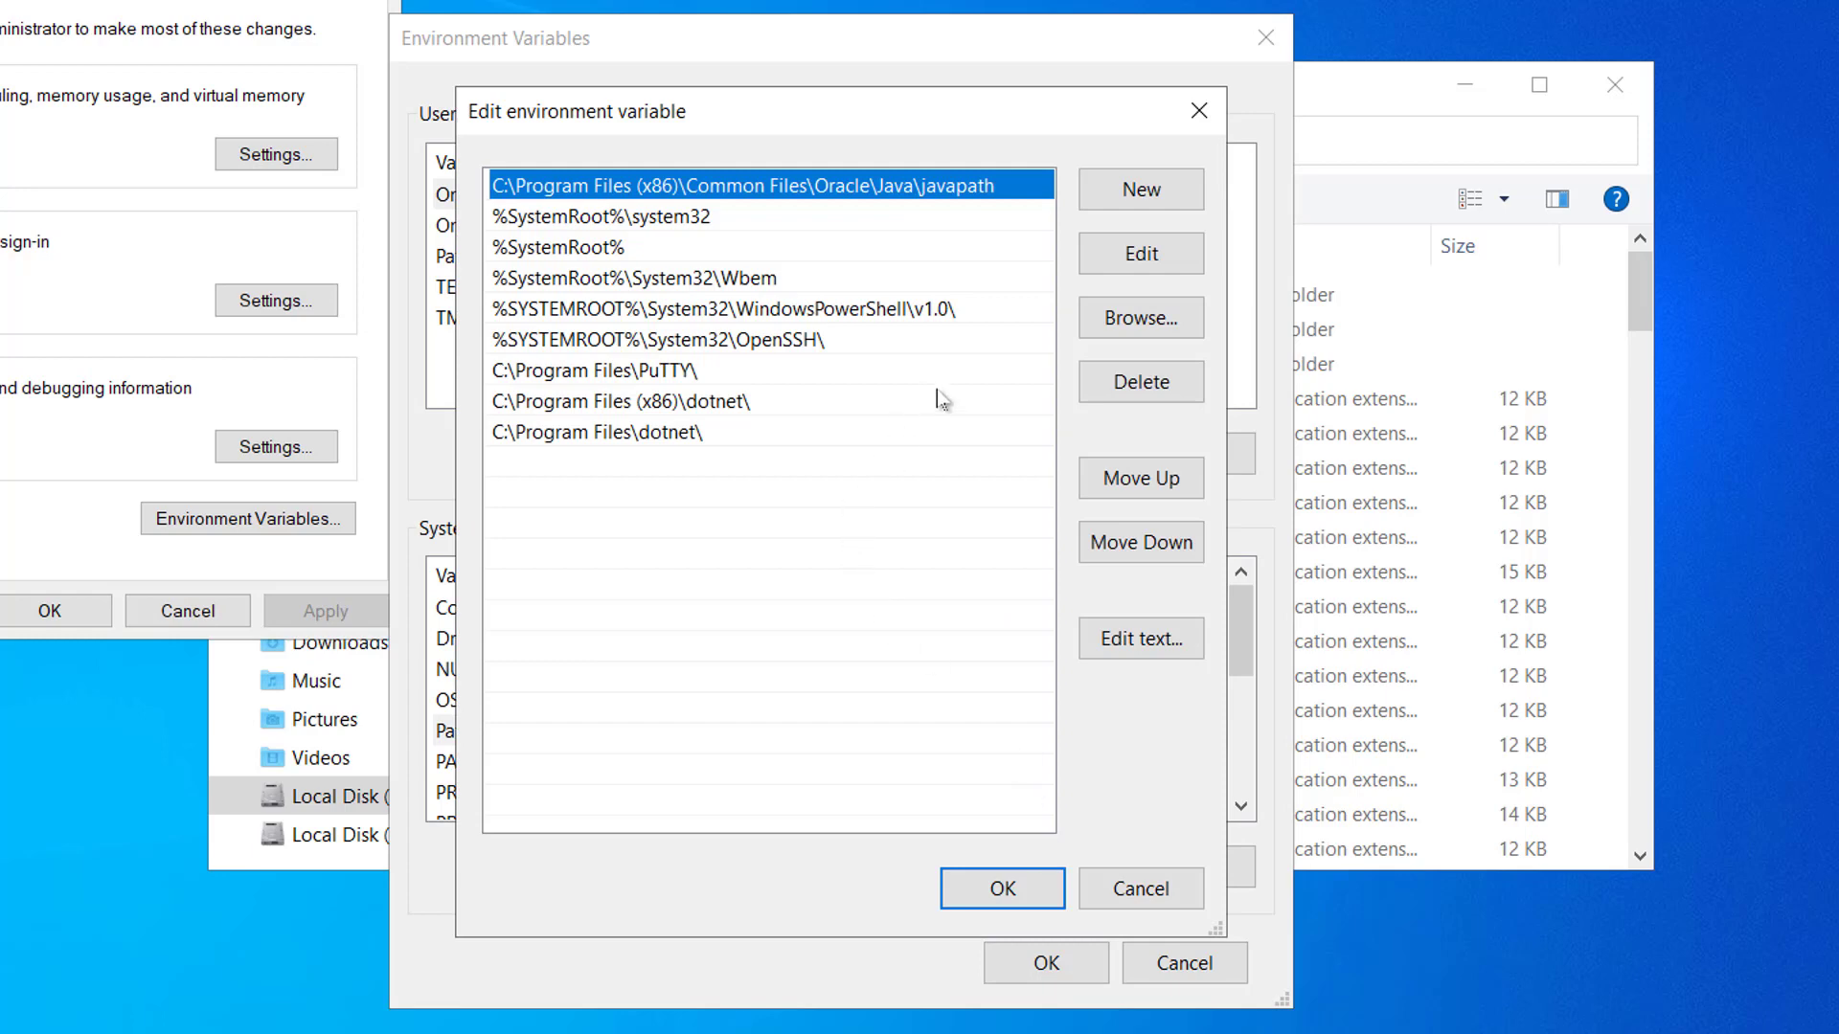
pyautogui.moveTo(925, 411)
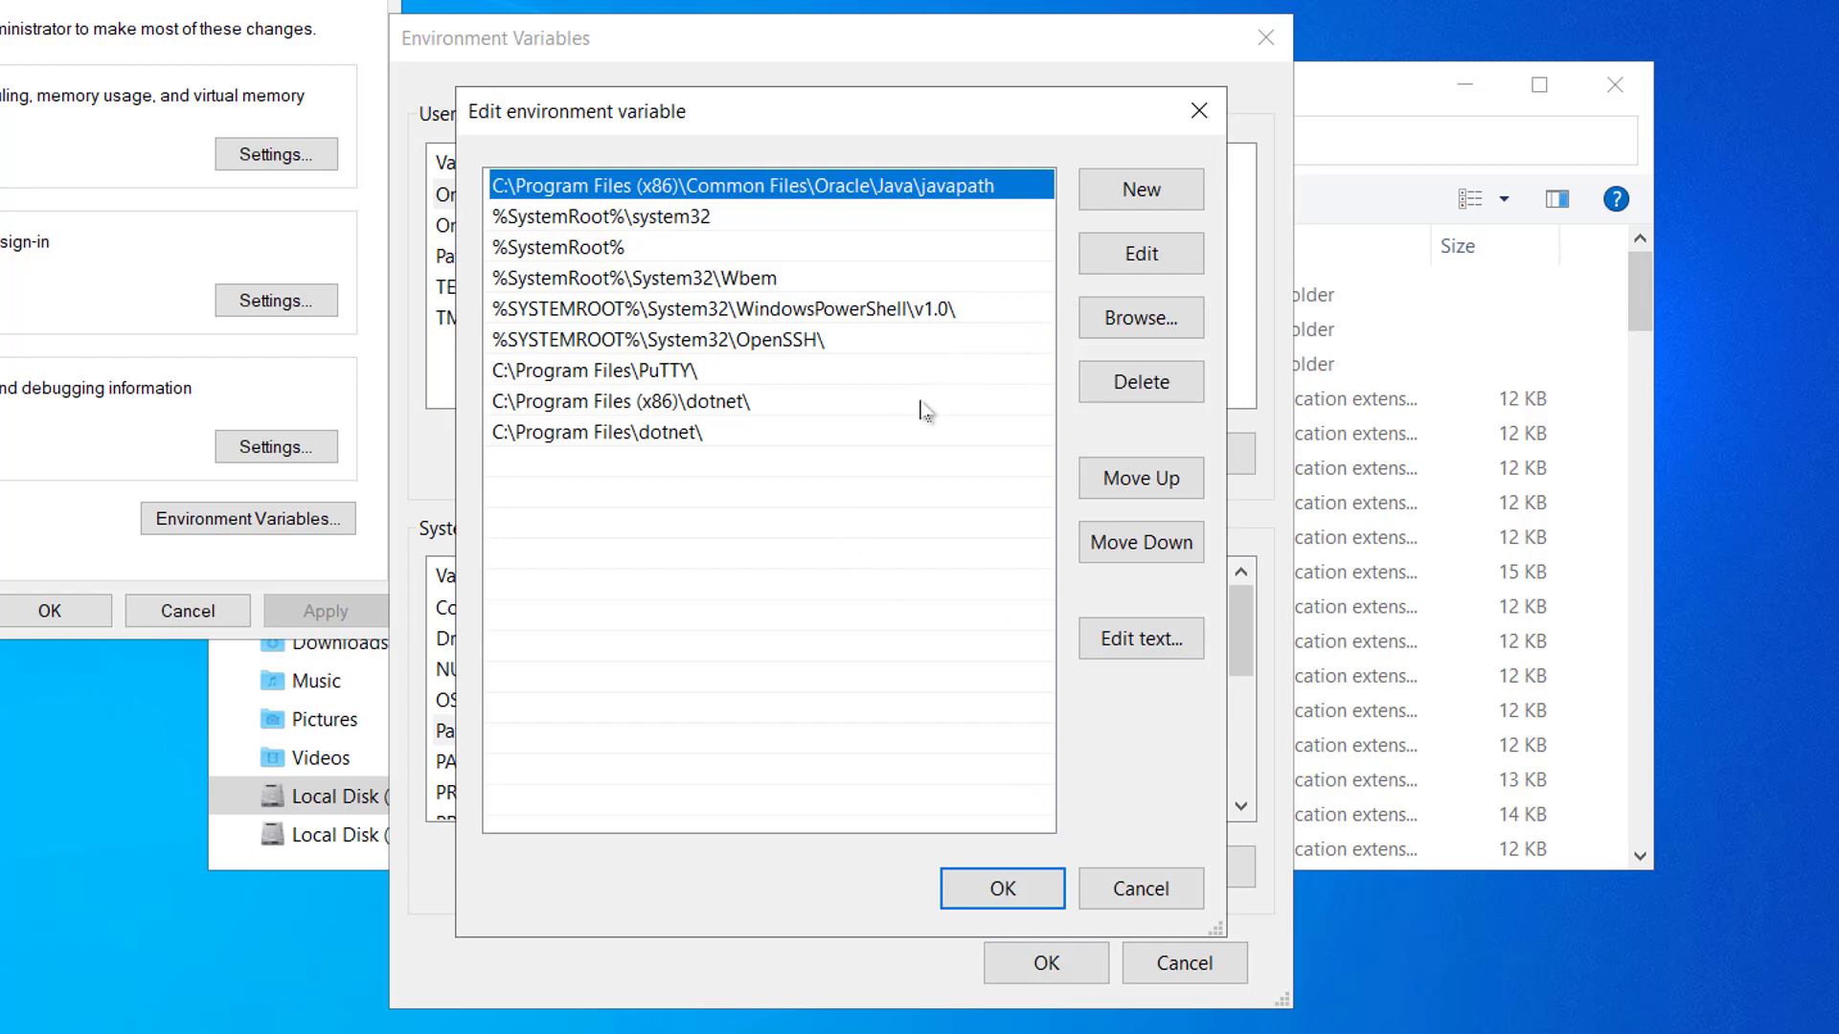
pyautogui.moveTo(1140, 253)
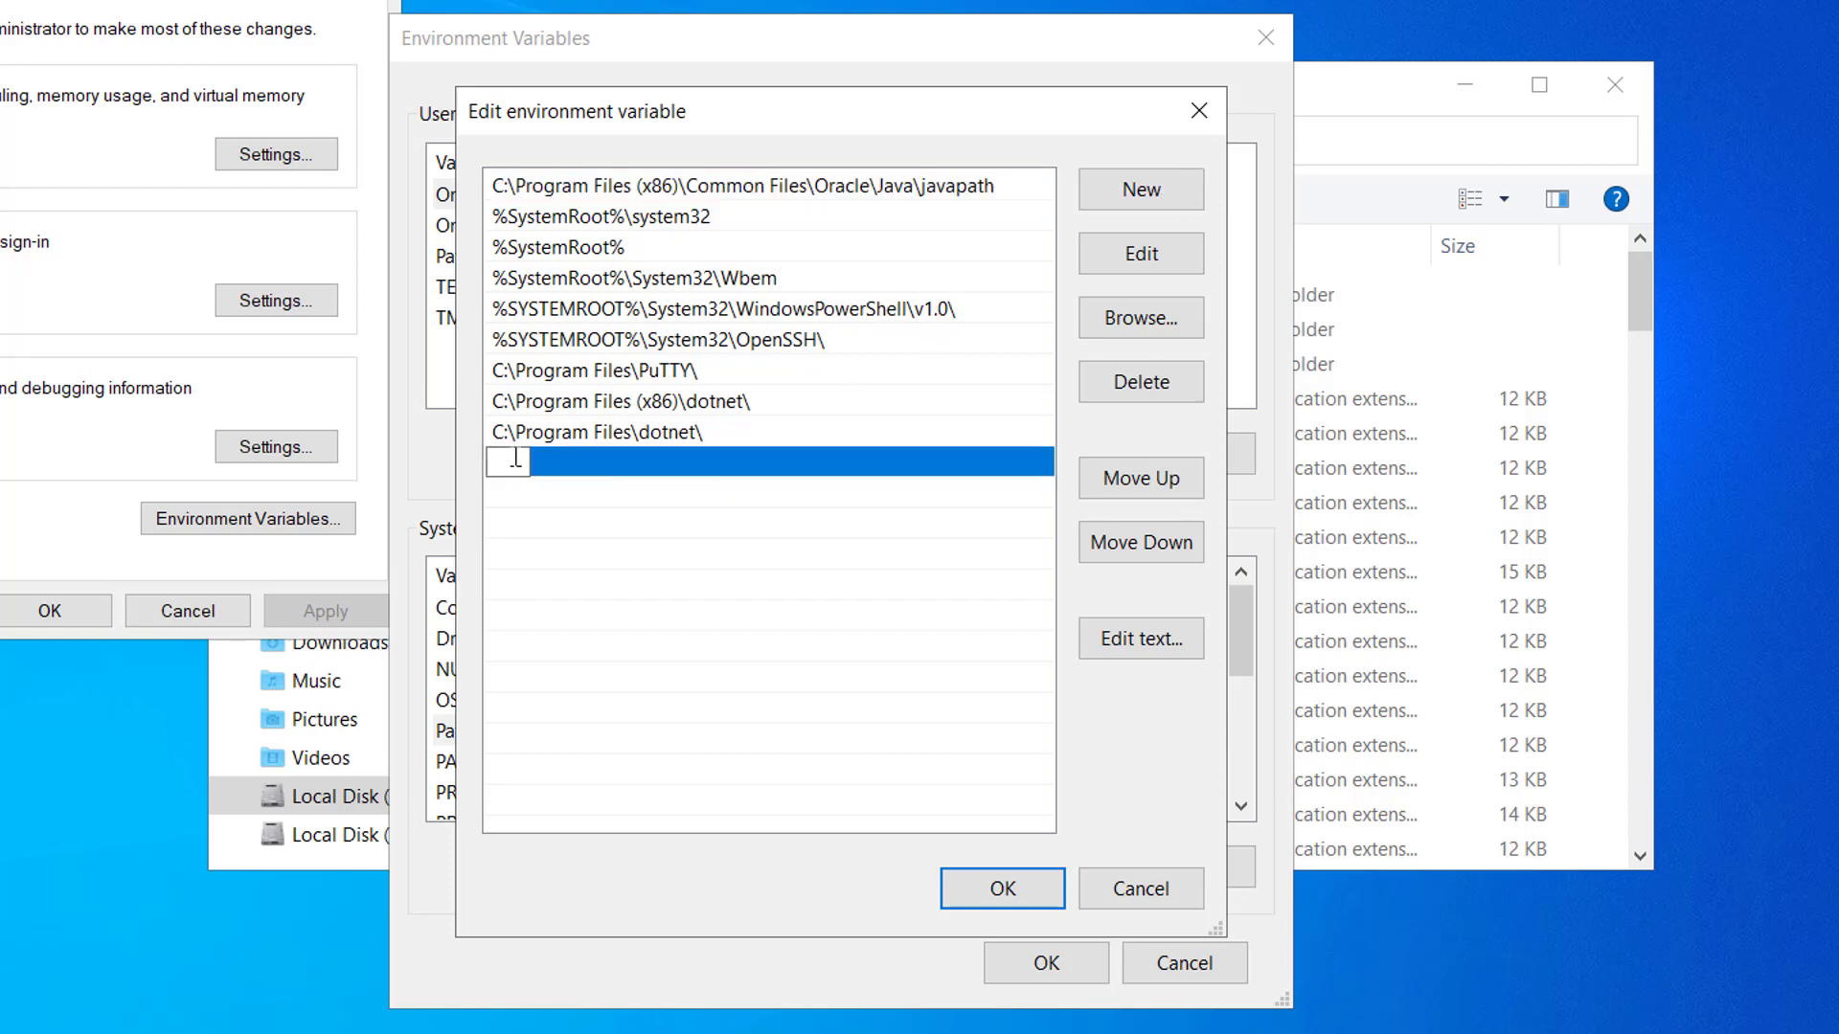
pyautogui.rightClick(511, 461)
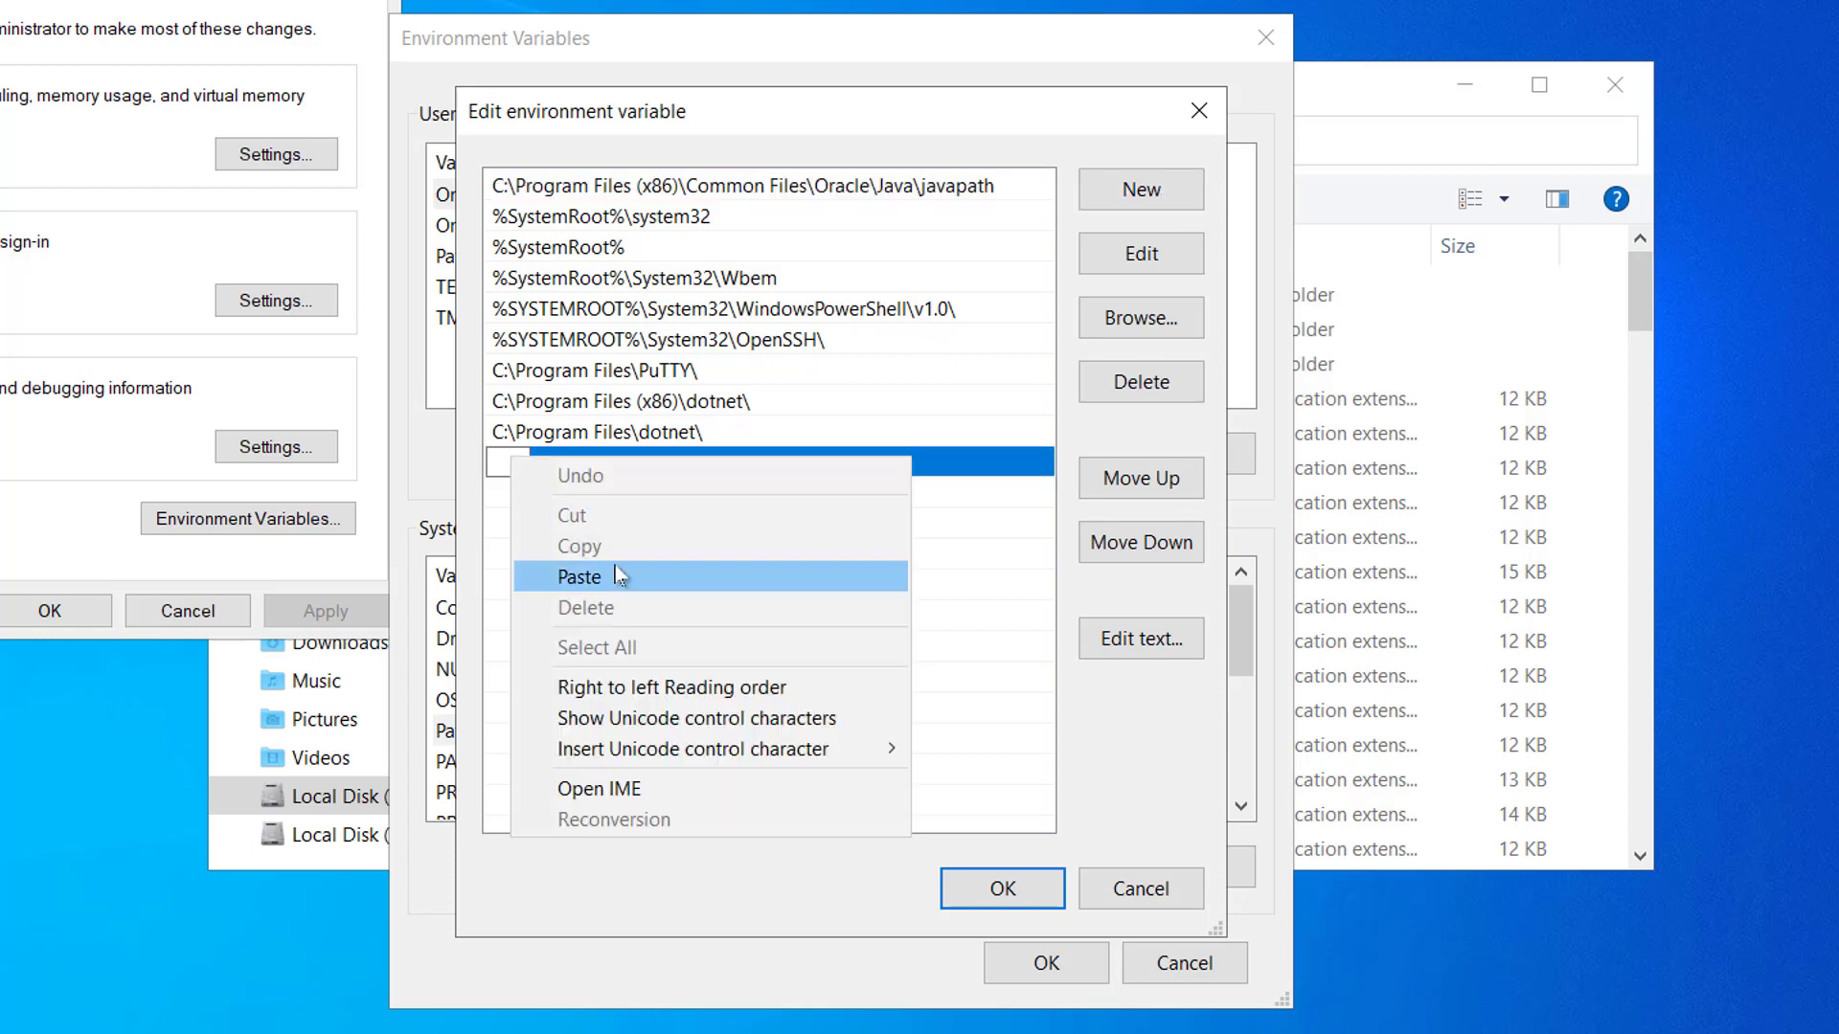
pyautogui.click(578, 575)
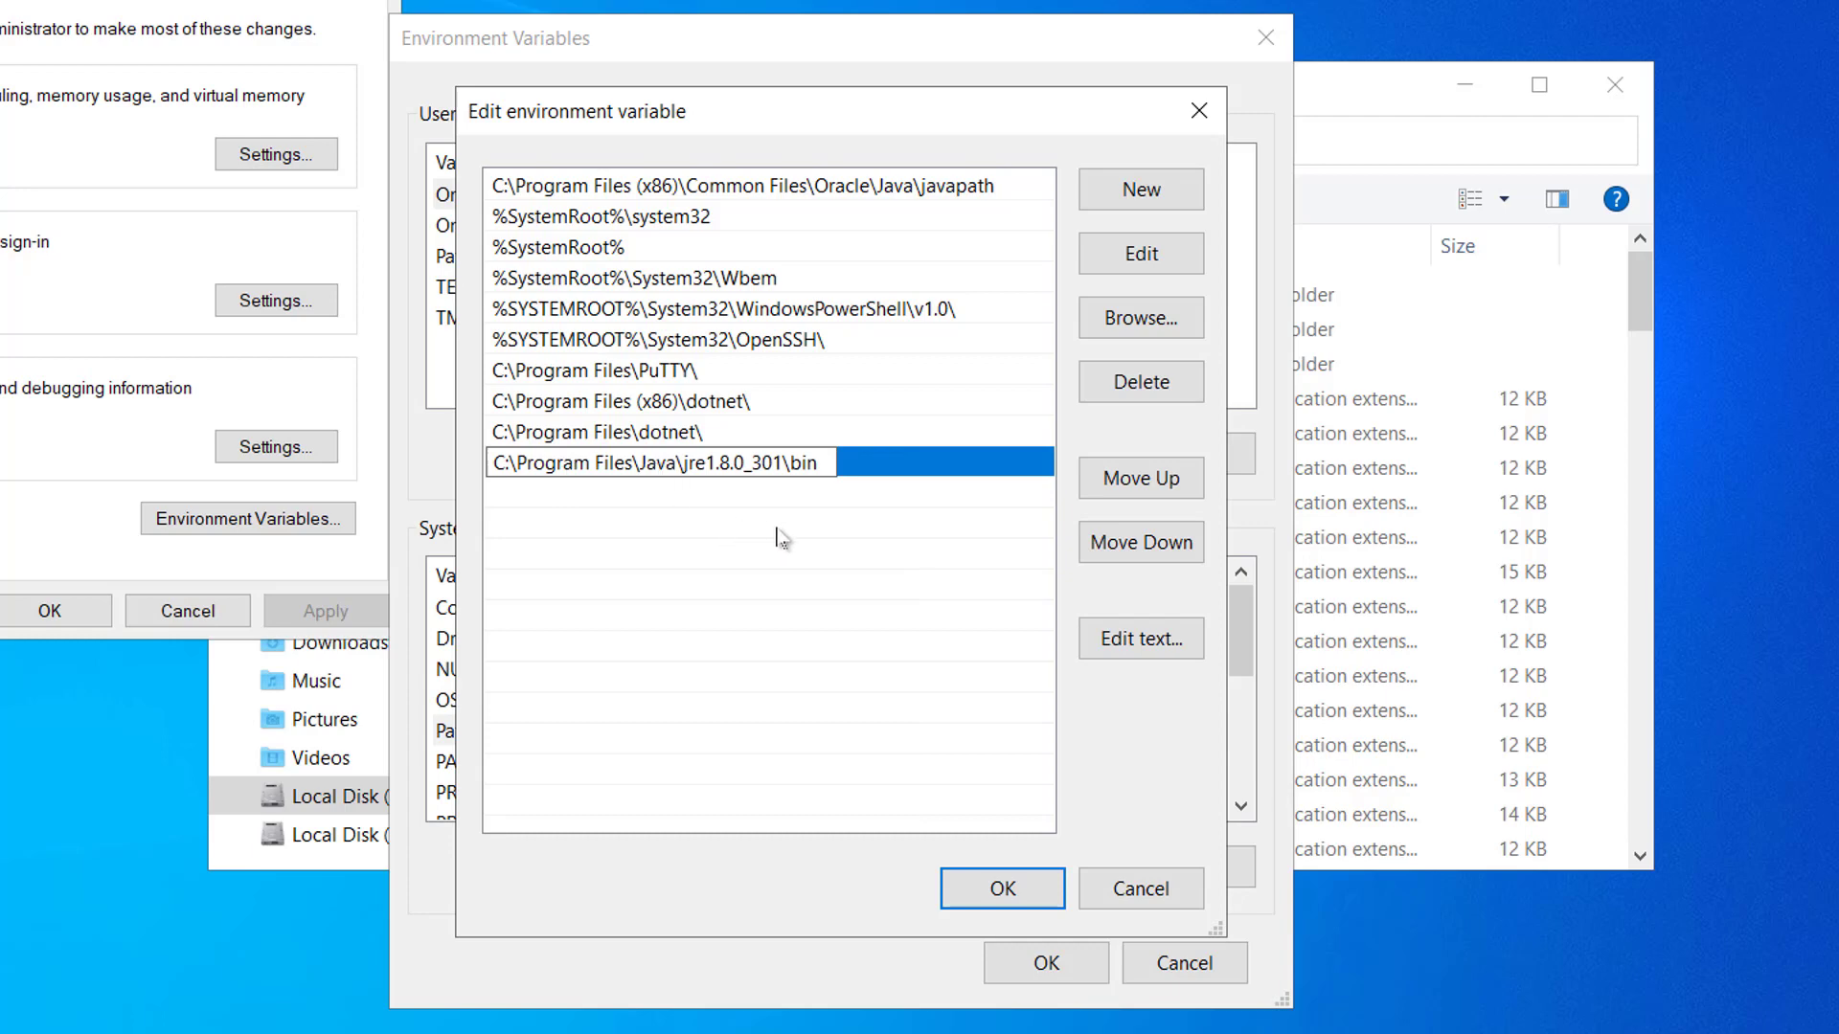
pyautogui.click(1000, 888)
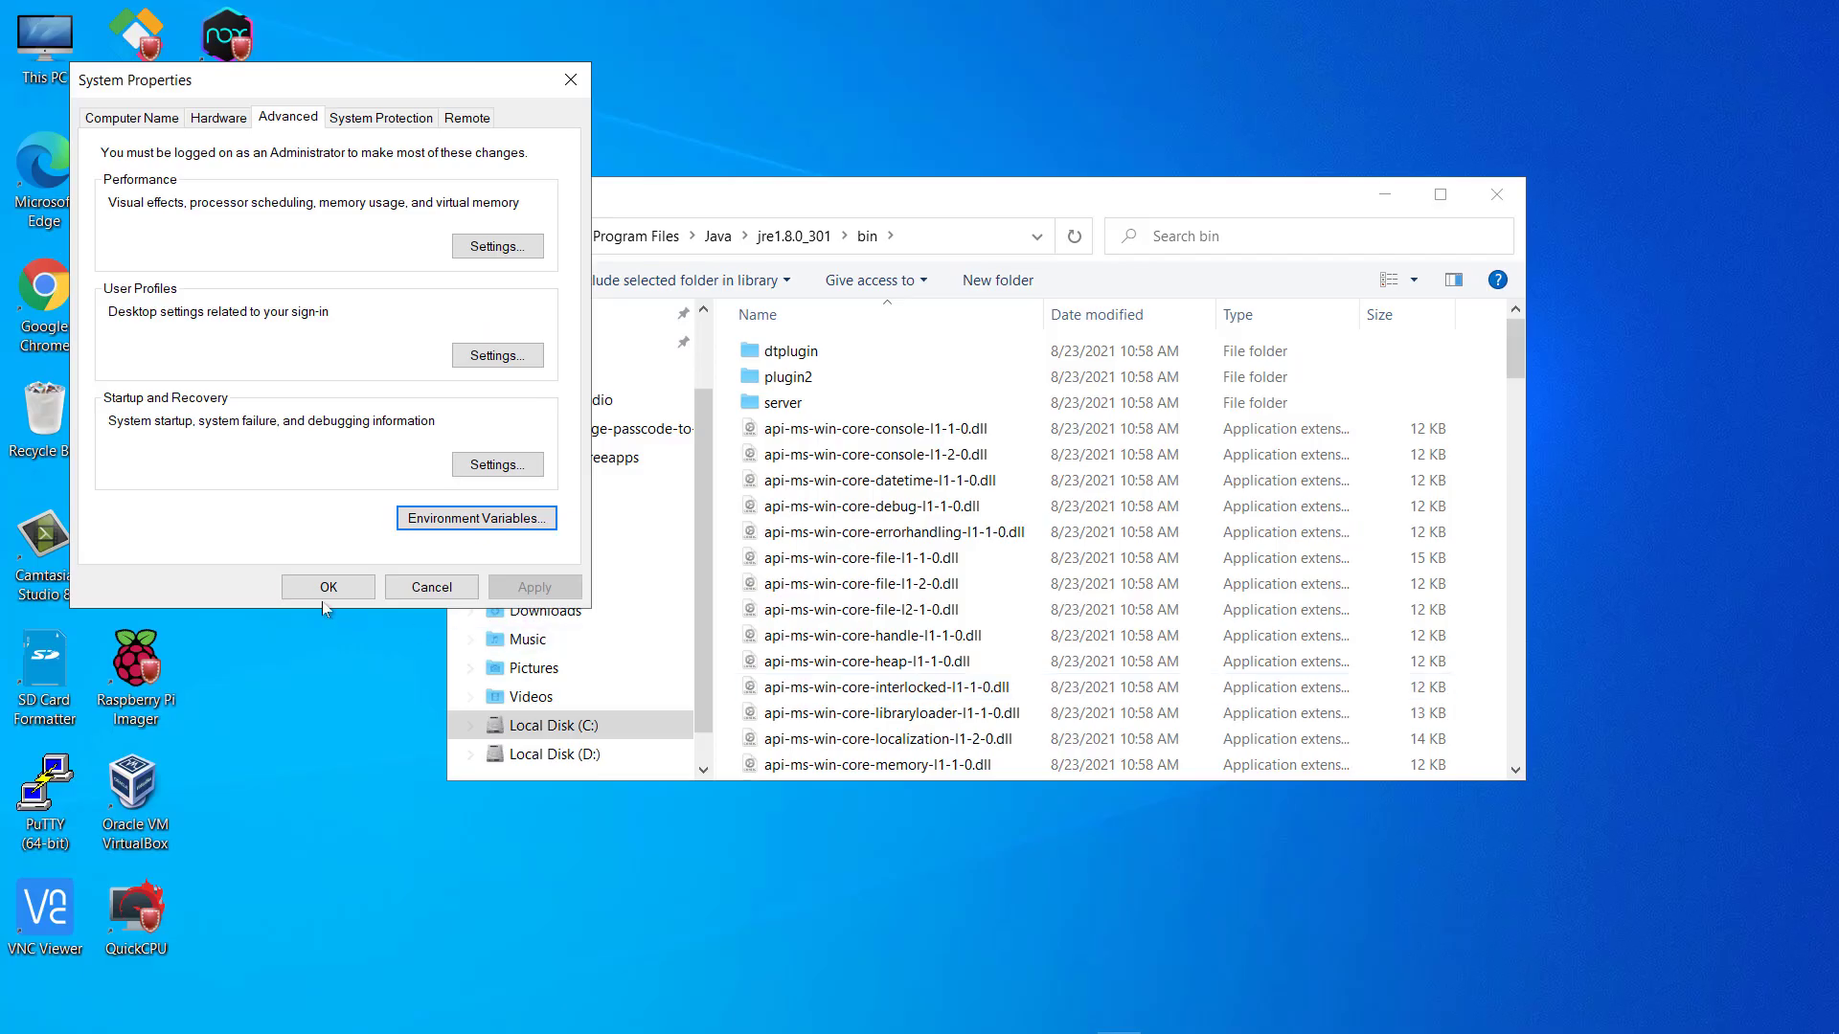
pyautogui.click(327, 586)
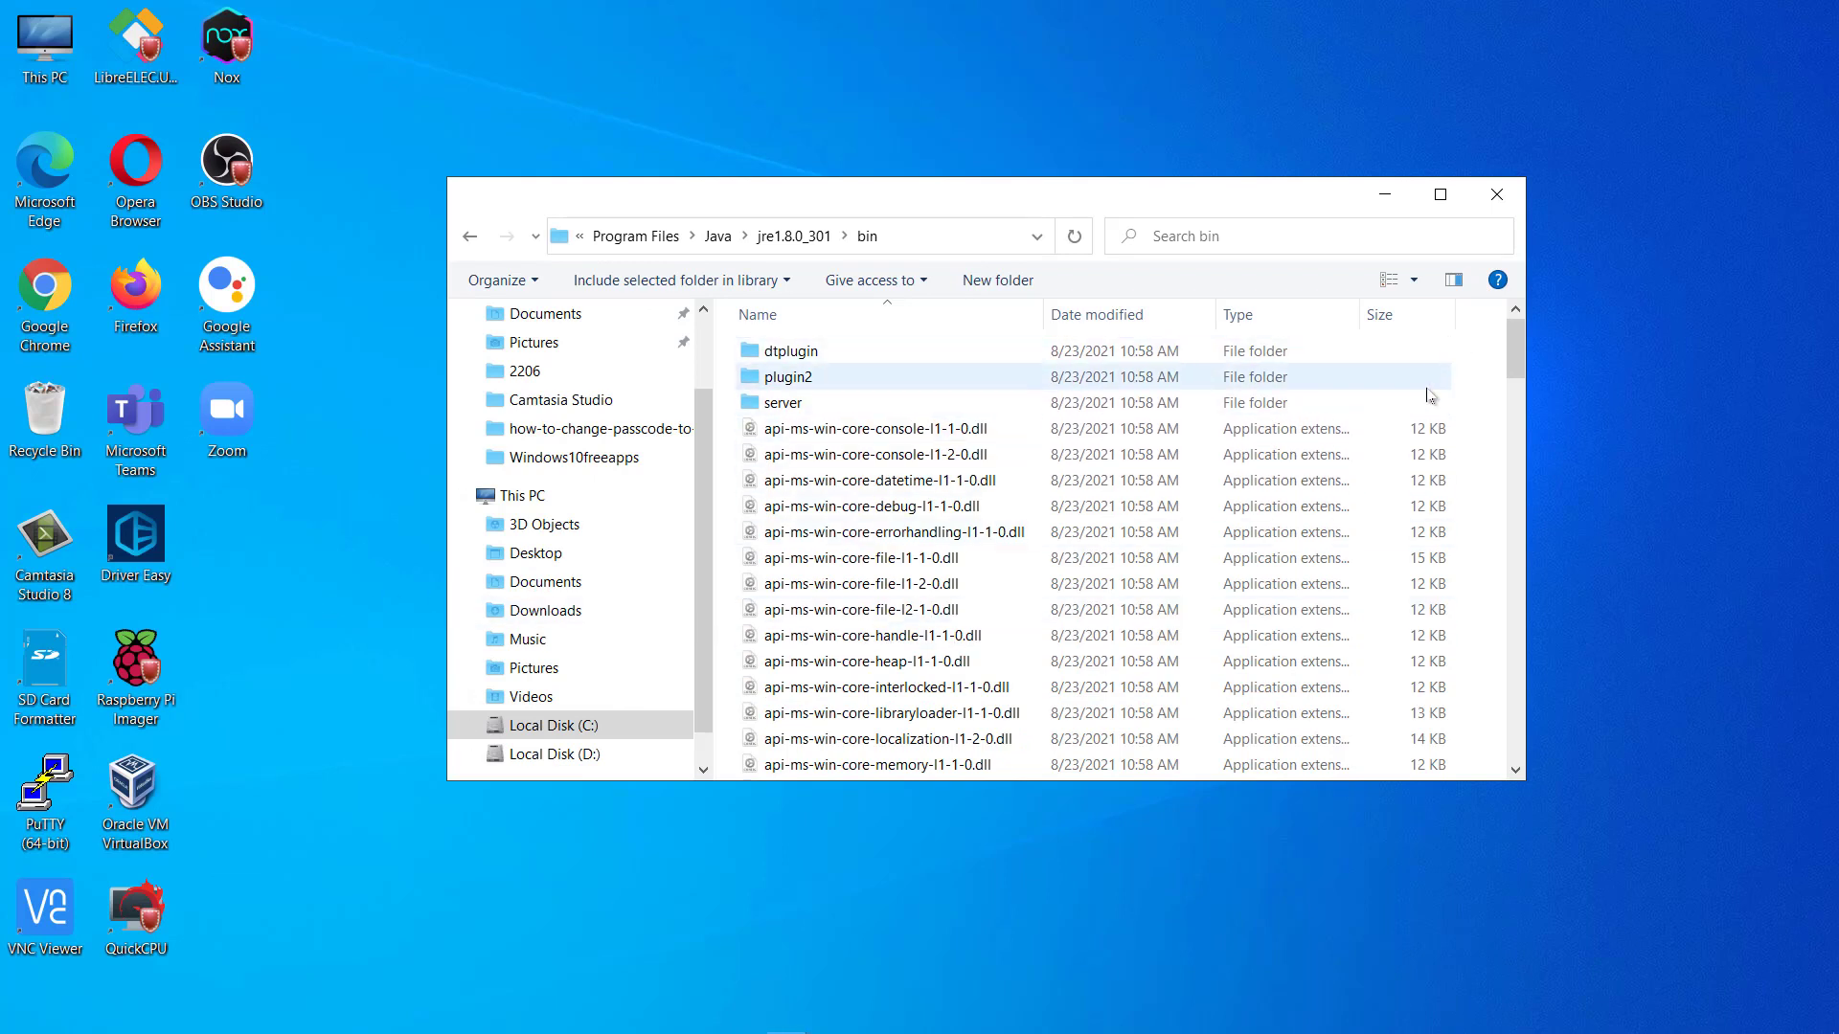
pyautogui.click(871, 506)
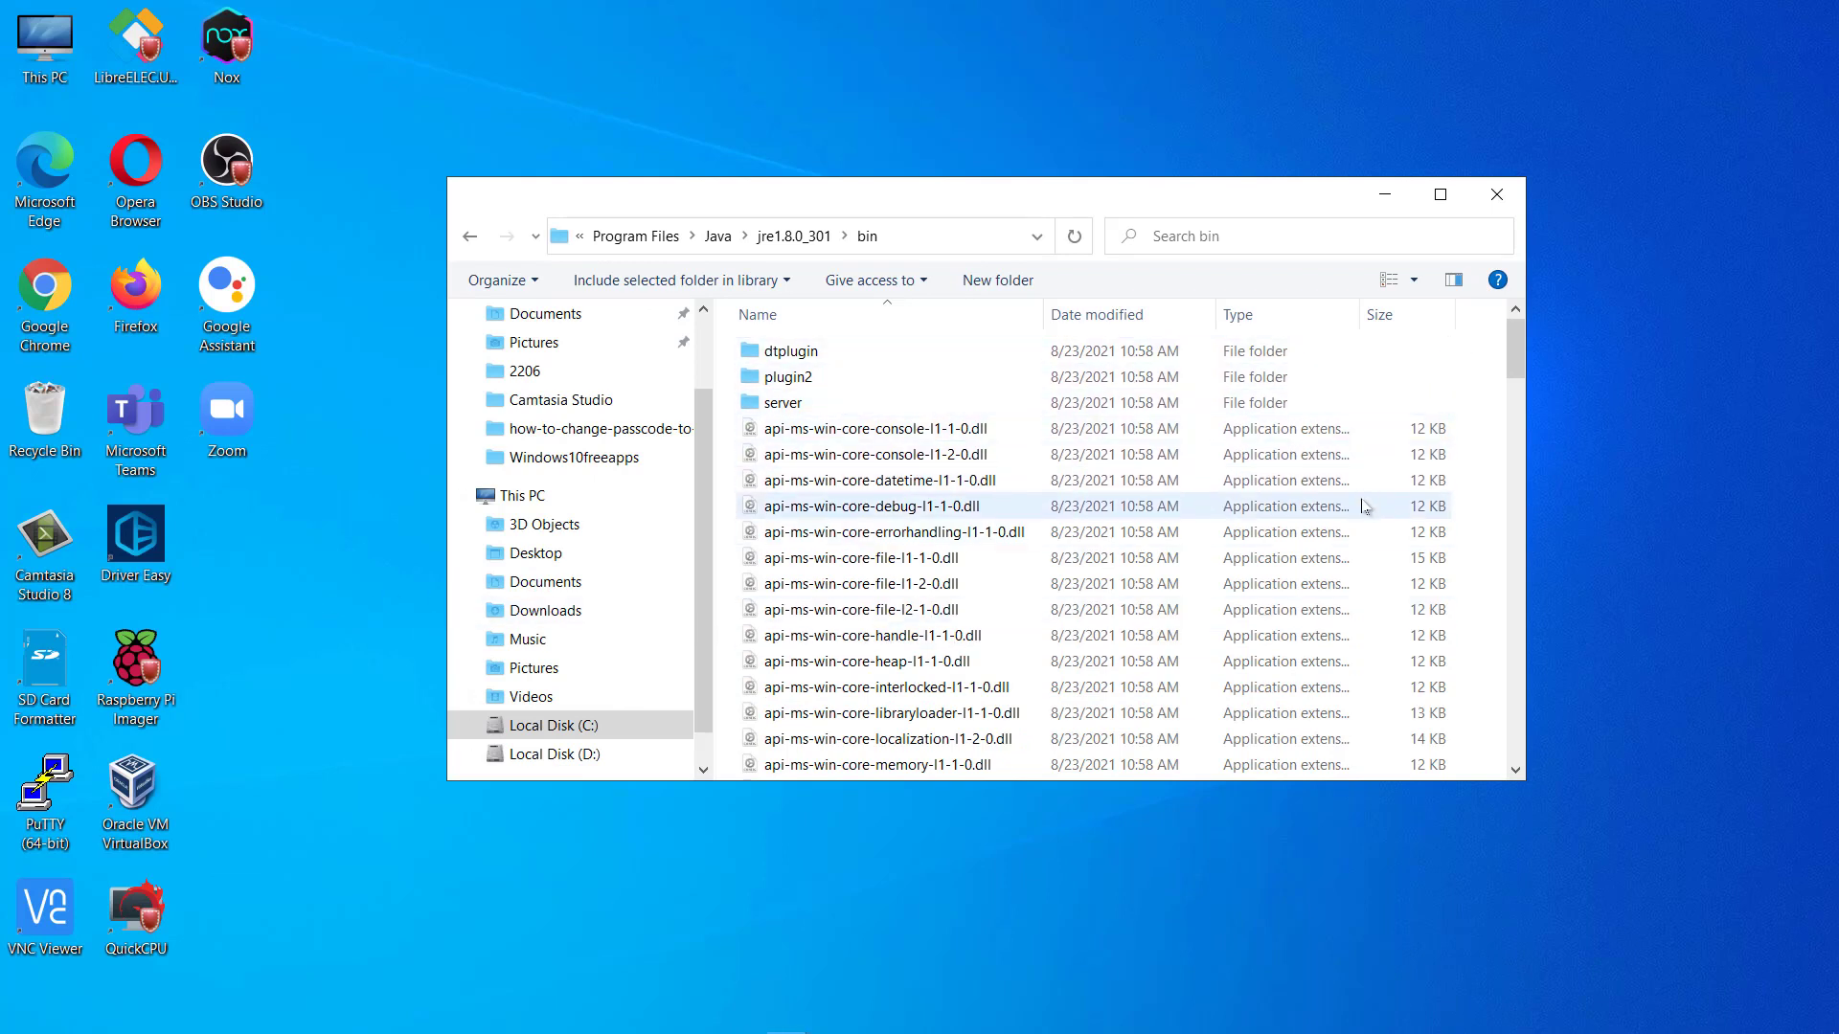